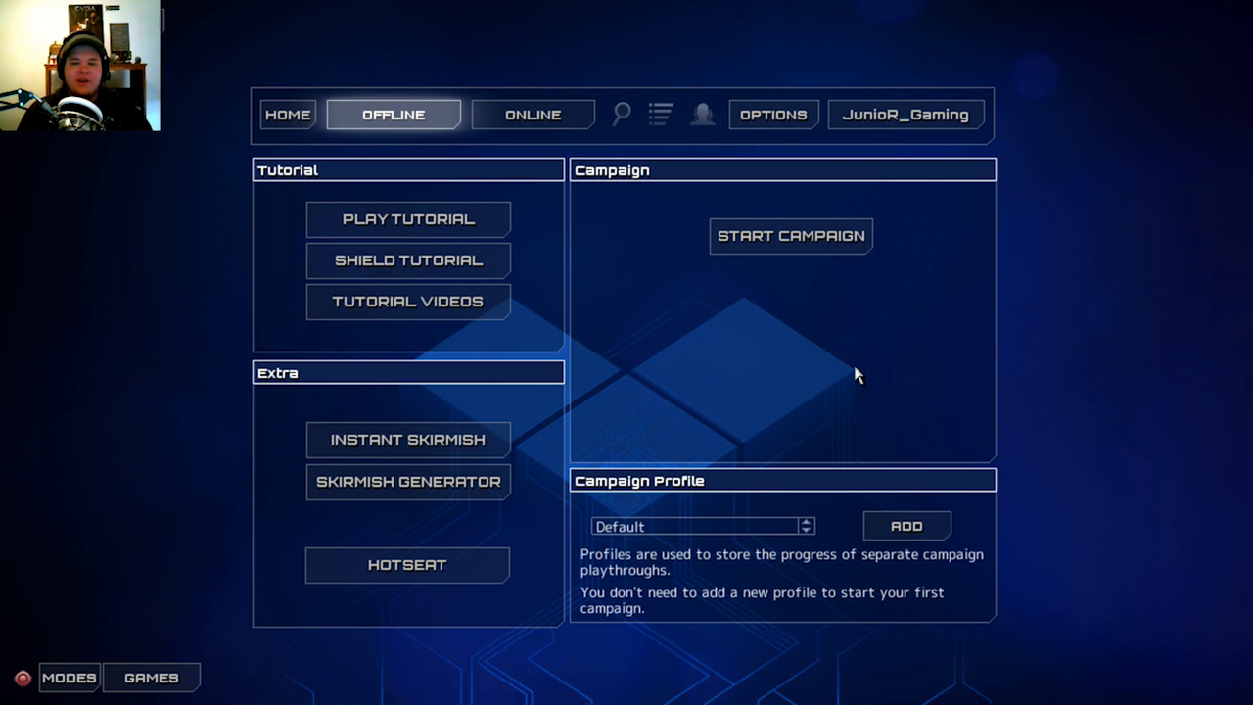
{"action": "mouse_move", "coordinate": [876, 331]}
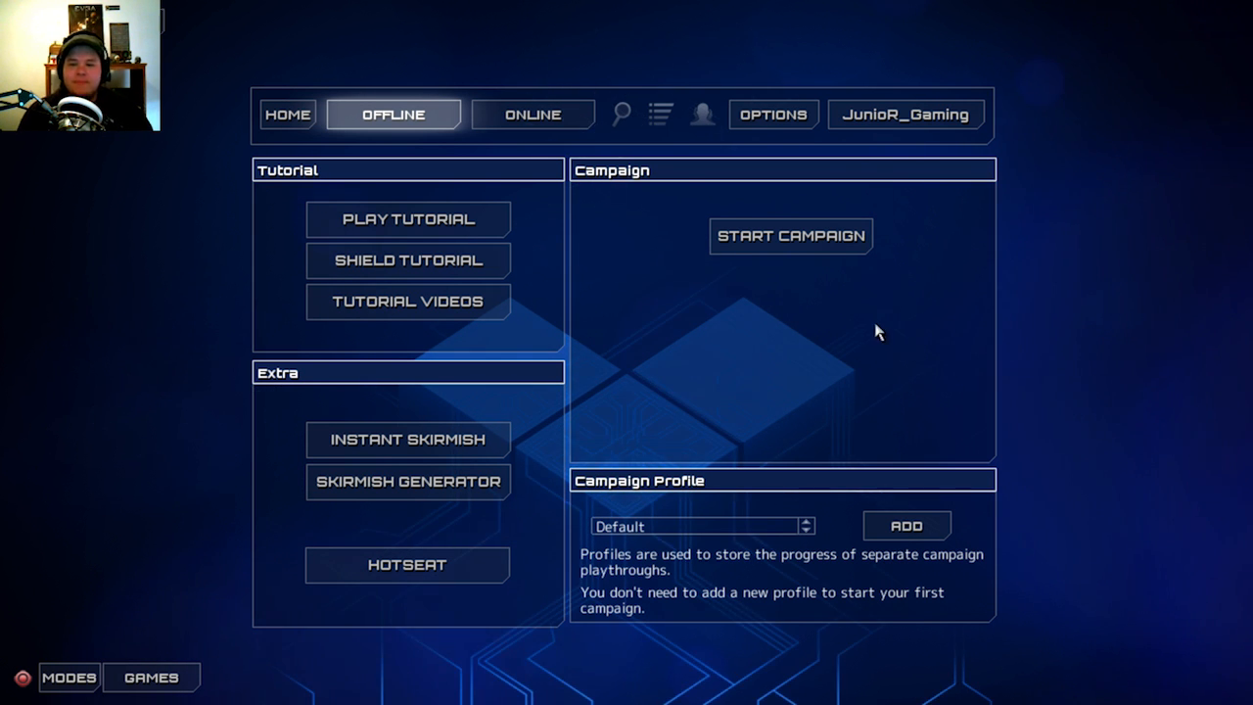
{"action": "mouse_move", "coordinate": [851, 348]}
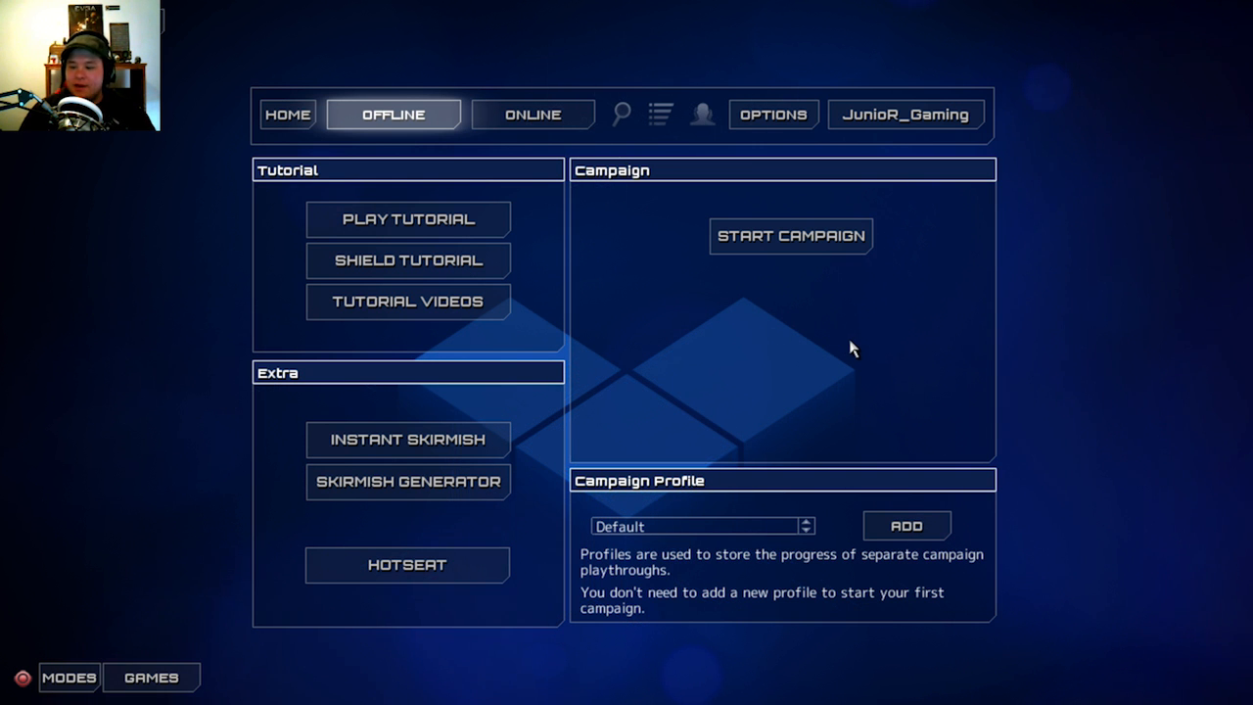
{"action": "mouse_move", "coordinate": [850, 334]}
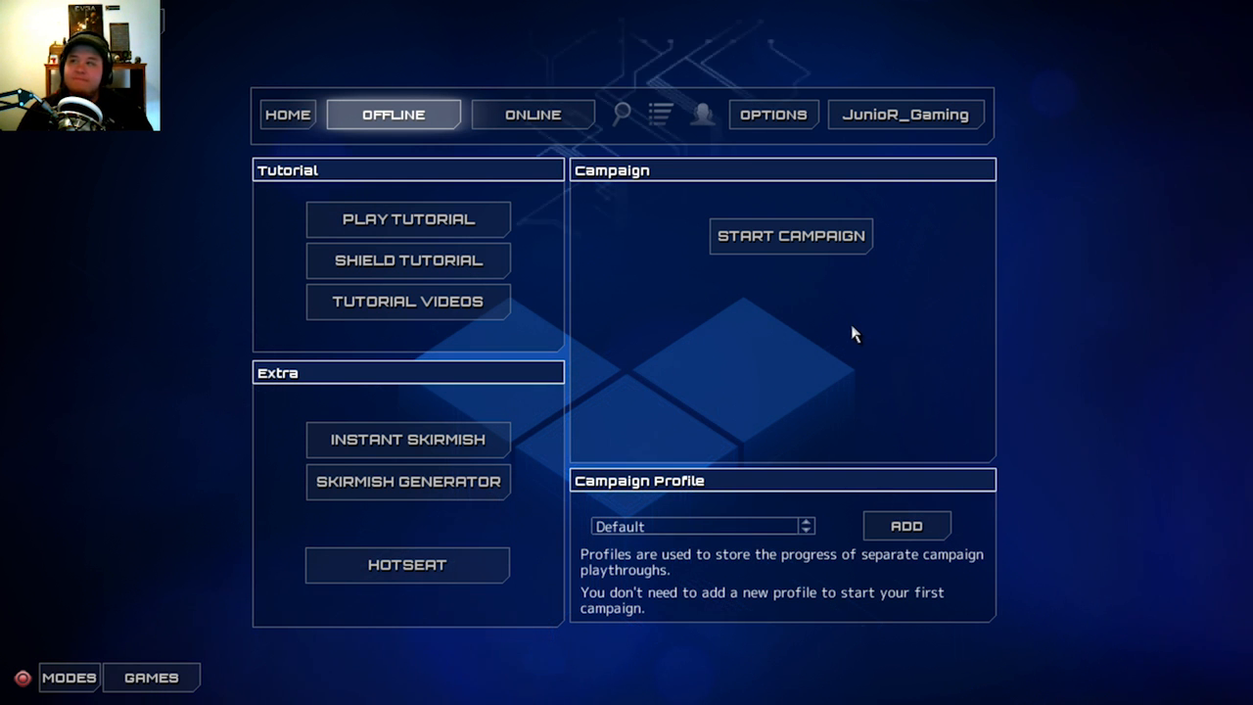
{"action": "mouse_move", "coordinate": [871, 240]}
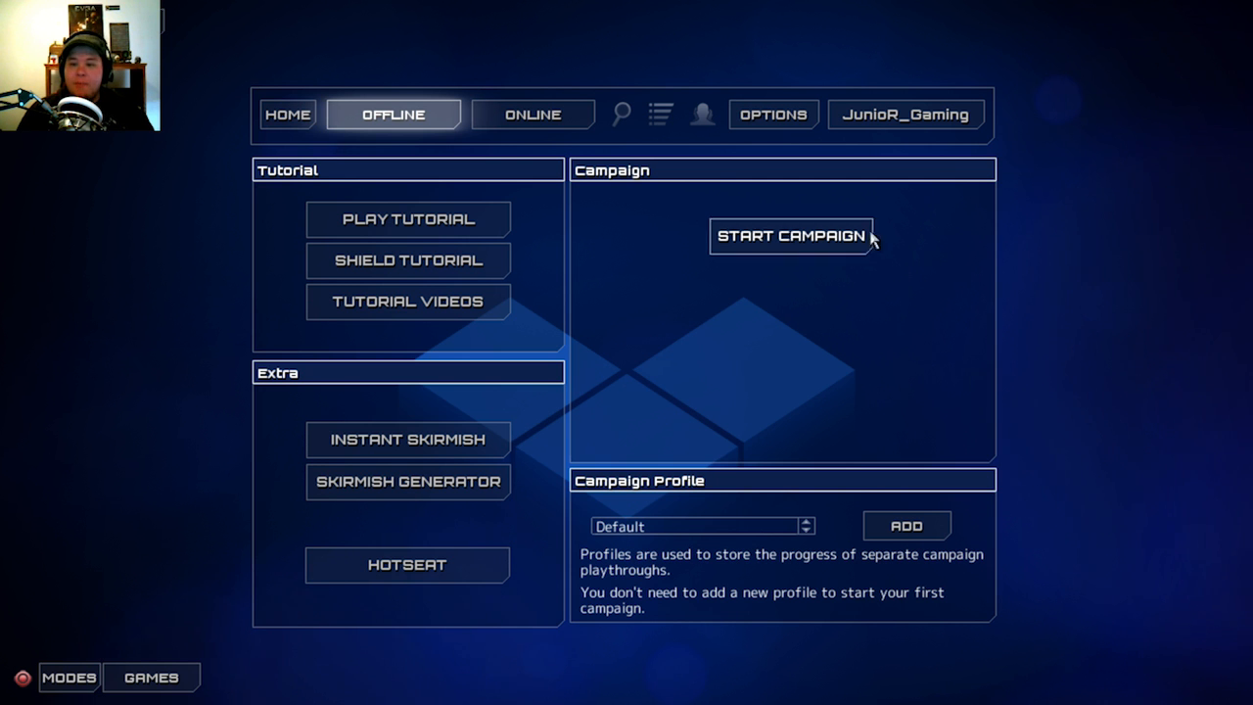
Start the campaign to reach the Nashar Research Institute, Torpor – Incursion briefing.
{"action": "left_click", "coordinate": [790, 236]}
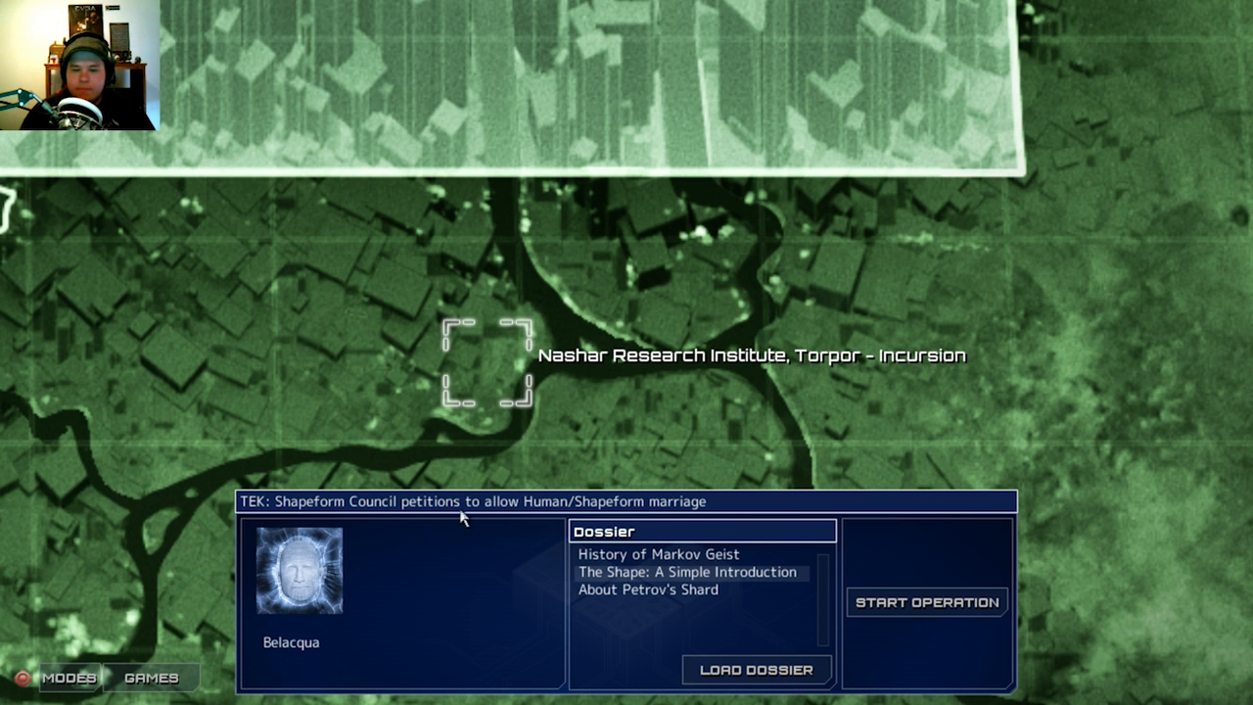
{"action": "left_click", "coordinate": [648, 589]}
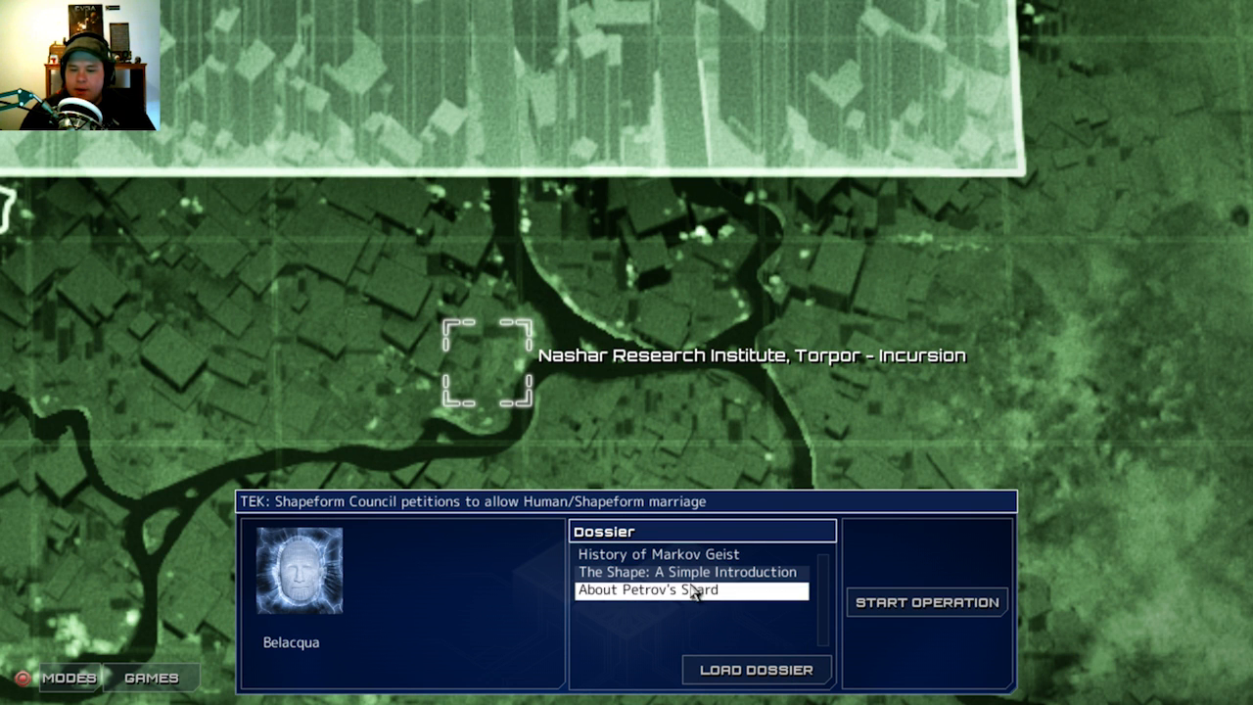
{"action": "left_click", "coordinate": [657, 554]}
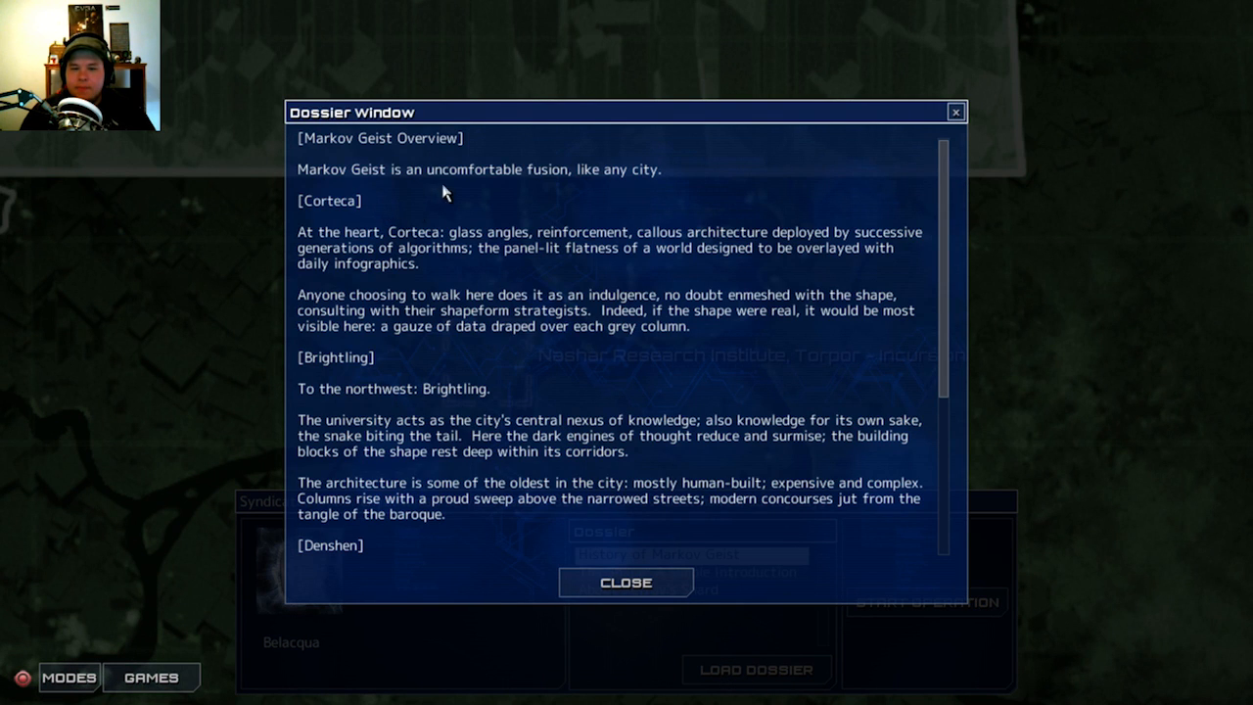
{"action": "mouse_move", "coordinate": [625, 199]}
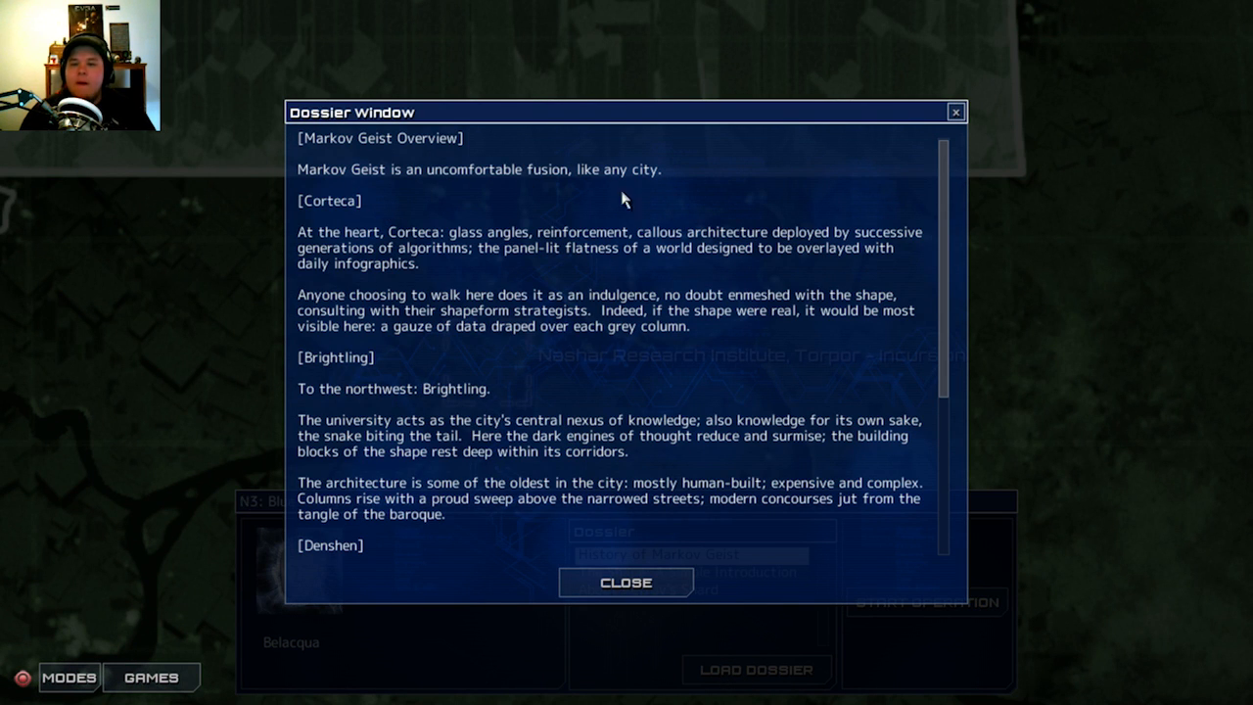
{"action": "left_click", "coordinate": [625, 581]}
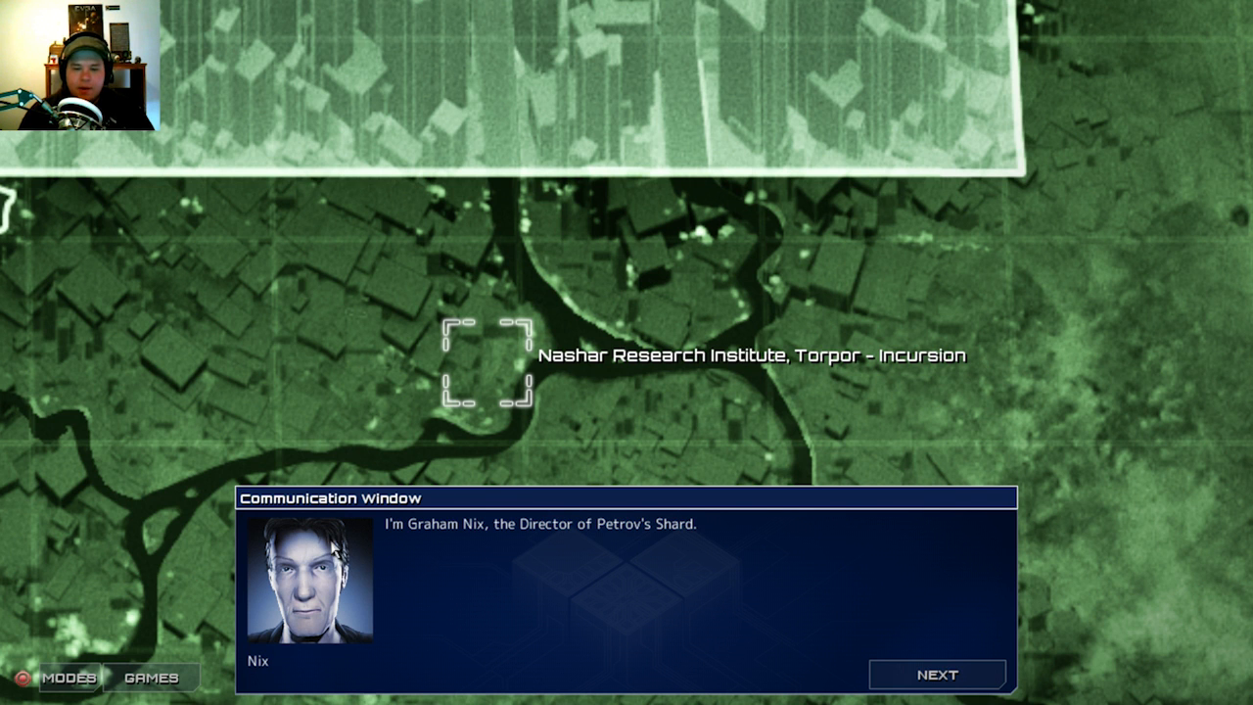
{"action": "mouse_move", "coordinate": [602, 553]}
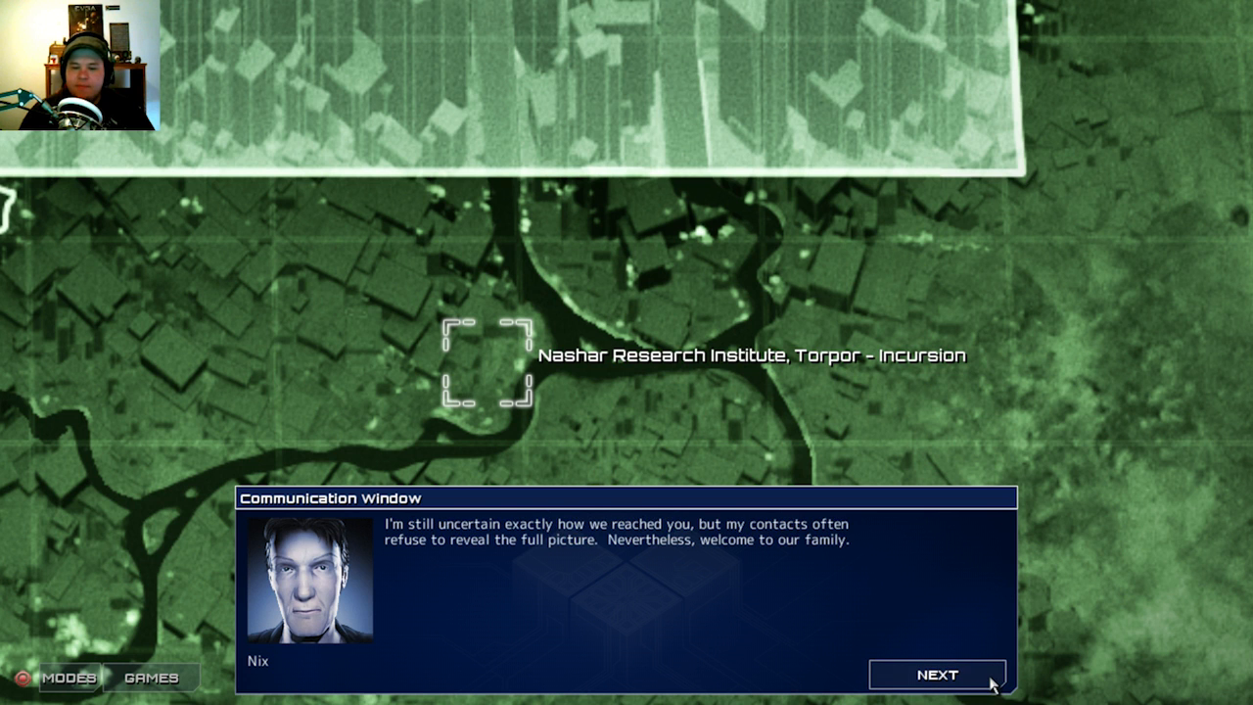
{"action": "mouse_move", "coordinate": [981, 641]}
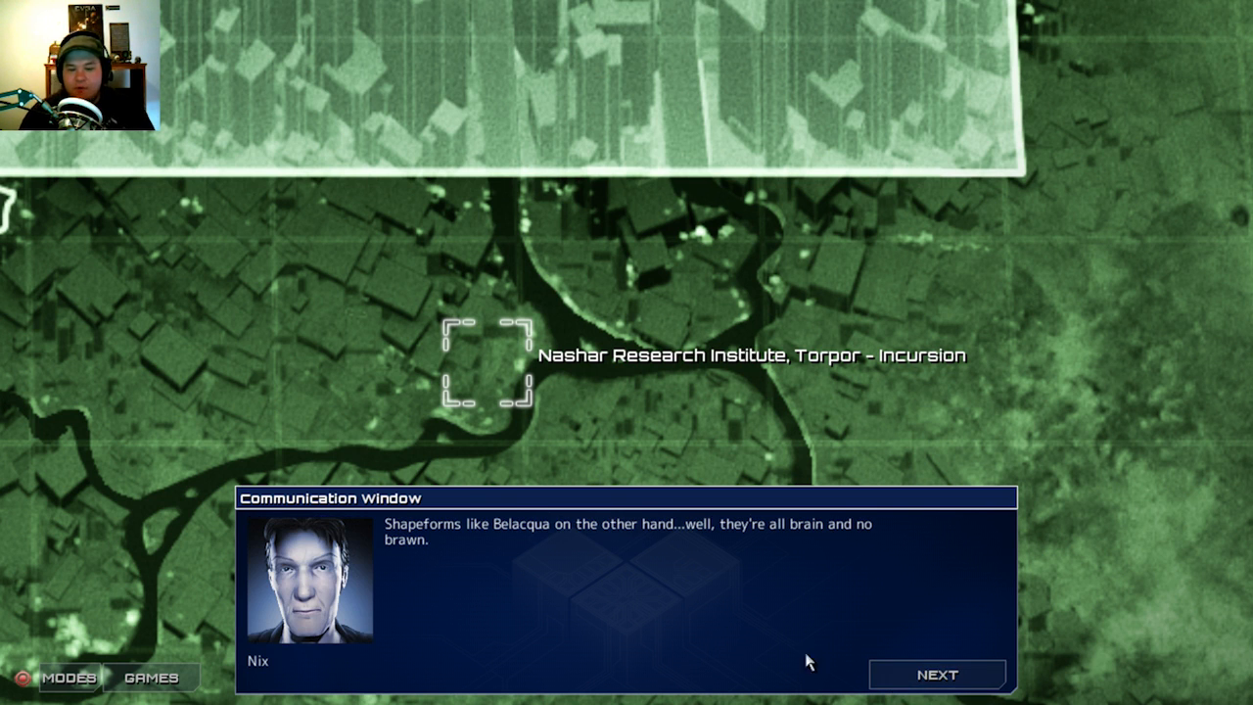
{"action": "mouse_move", "coordinate": [574, 554]}
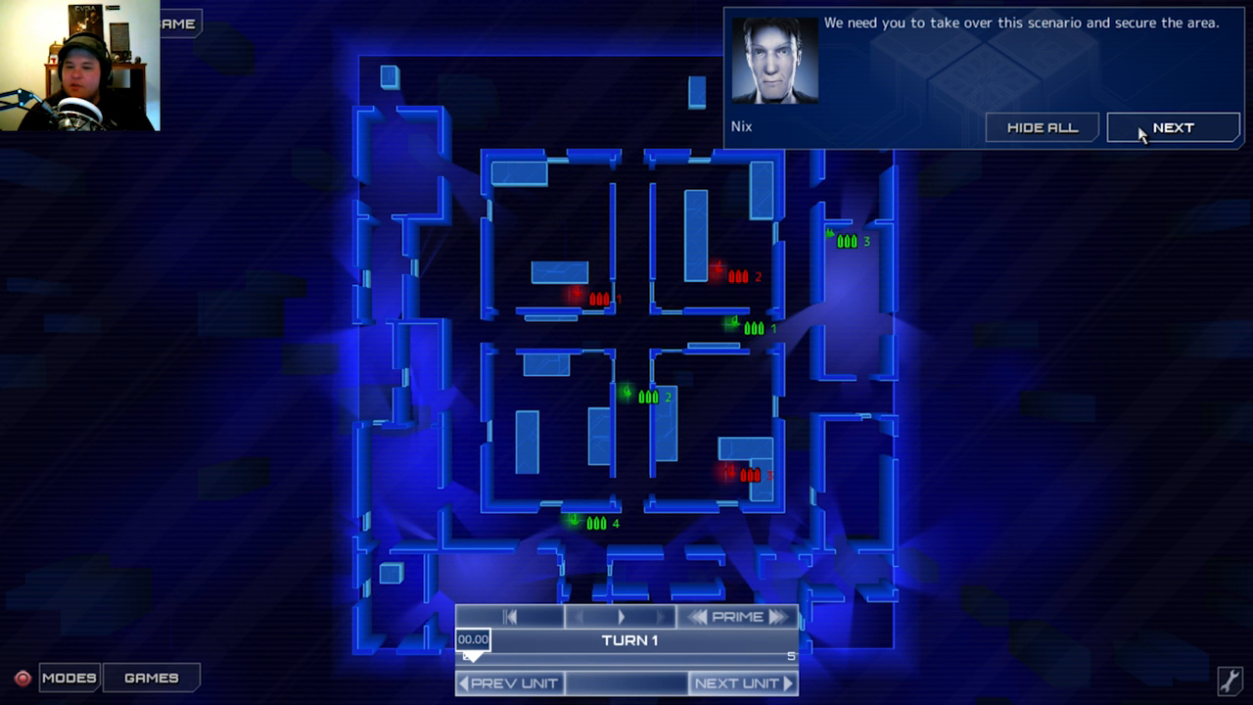
Advance Nix's briefing to the final goal: neutralise all hostiles within 15 turns.
{"action": "left_click", "coordinate": [1171, 127]}
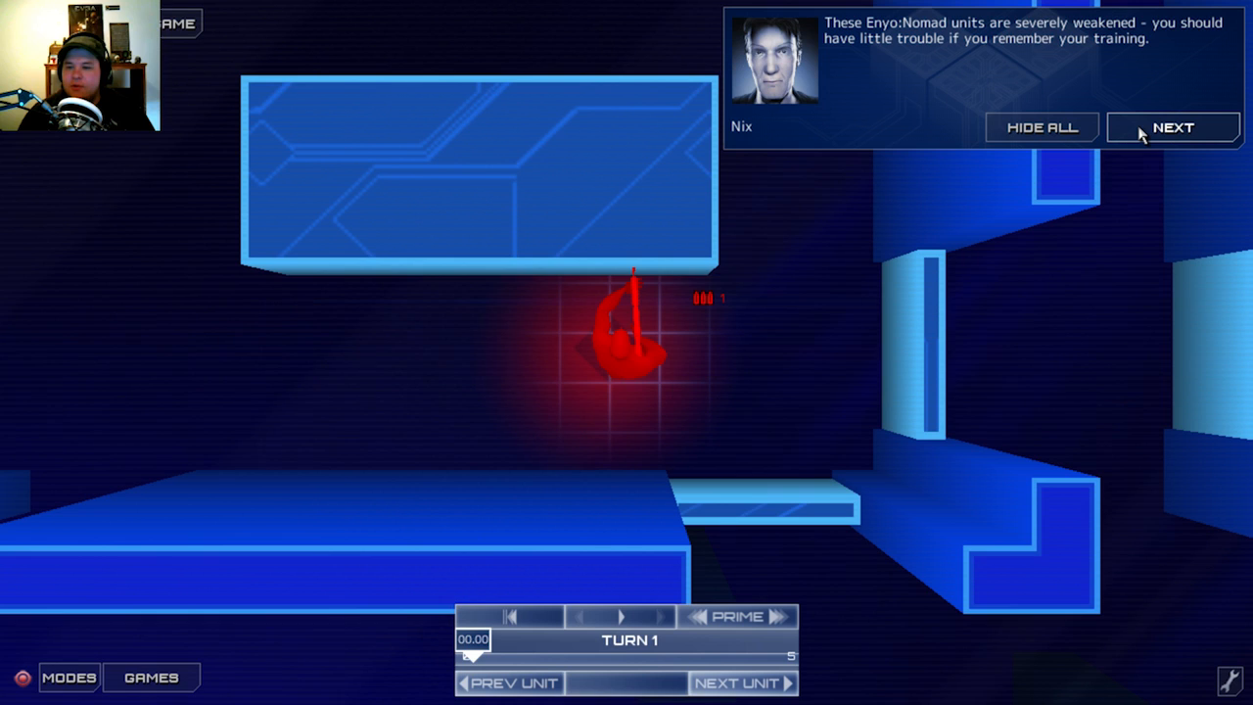
{"action": "left_click", "coordinate": [1171, 127]}
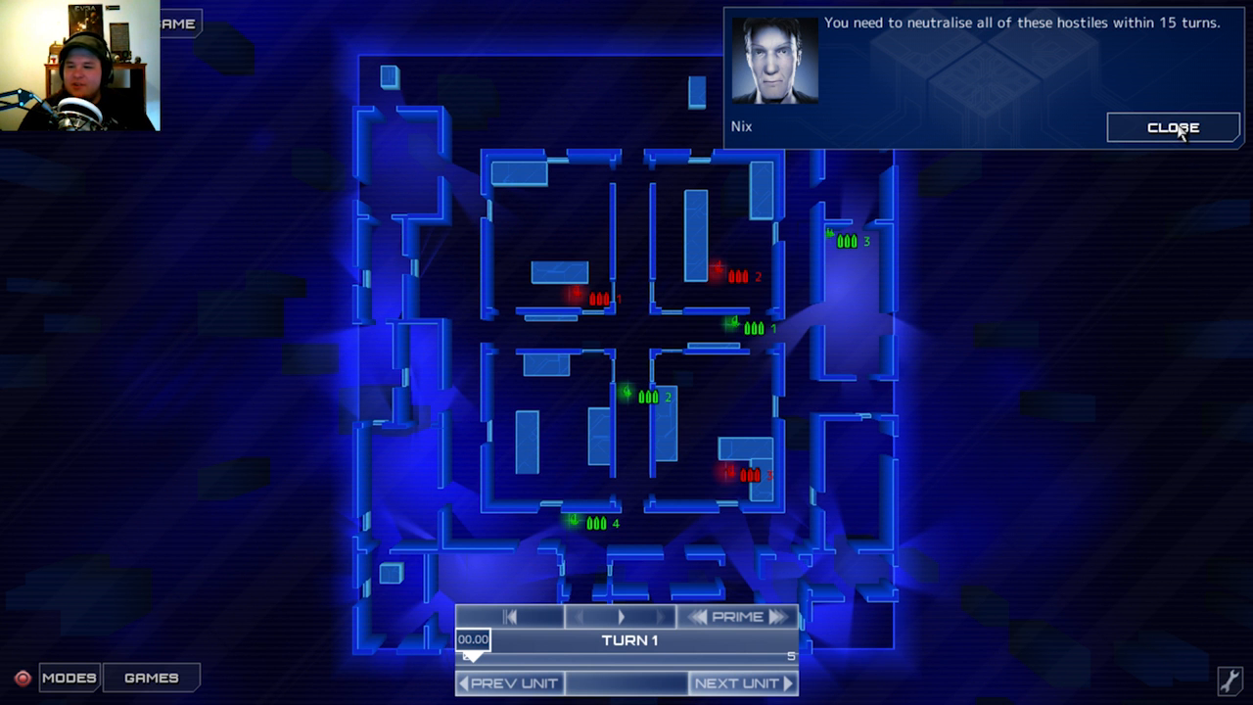
Dismiss the briefing, plot unit 3's route across the top, and rewind the preview to 00.00.
{"action": "left_click", "coordinate": [1172, 127]}
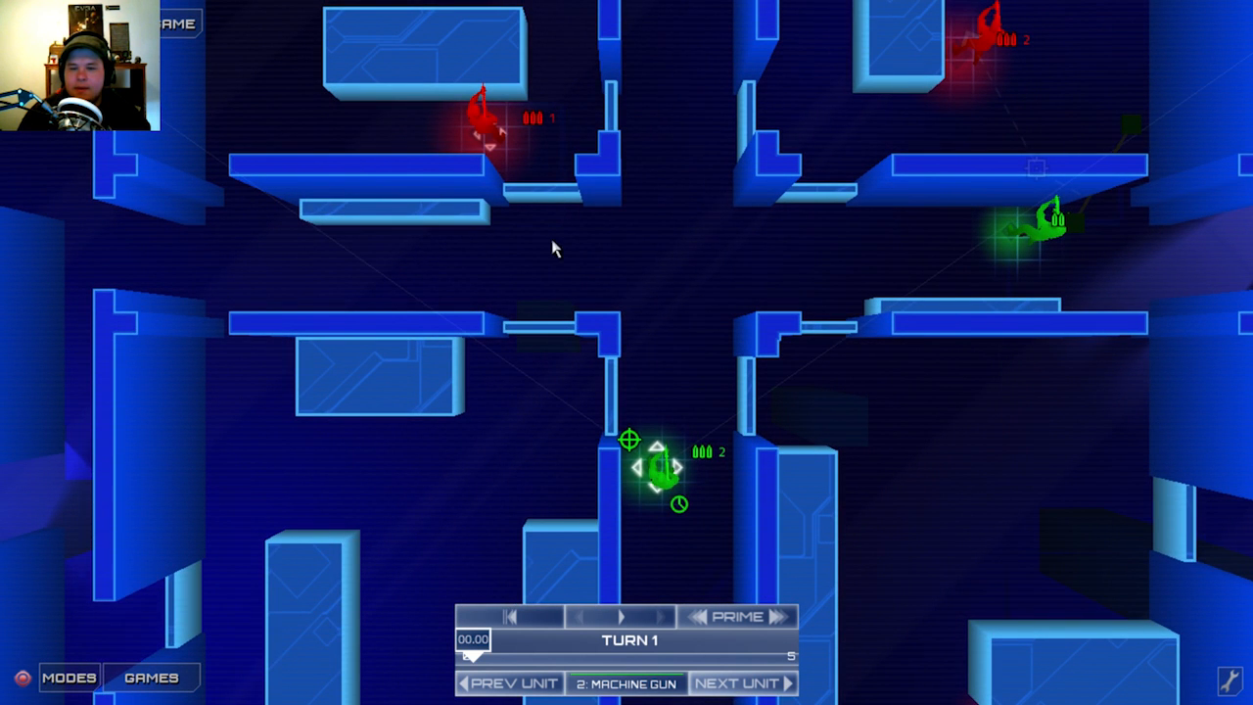
{"action": "left_click", "coordinate": [508, 682]}
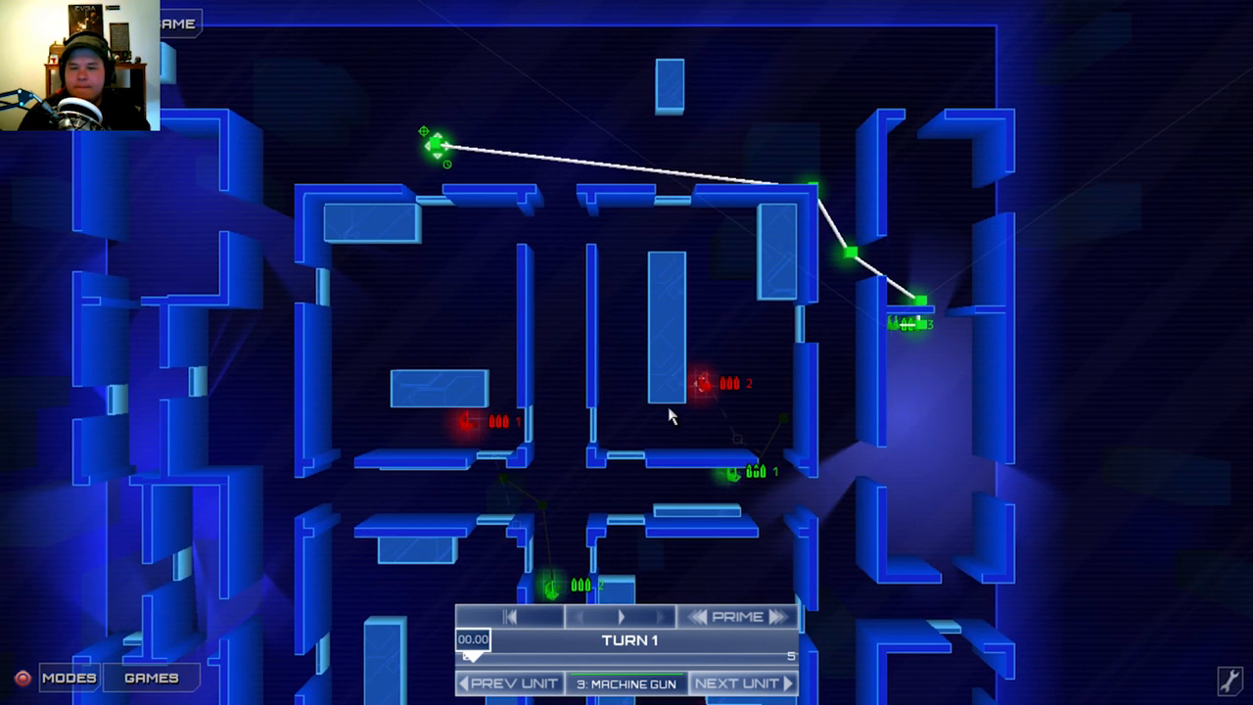
{"action": "mouse_move", "coordinate": [705, 161]}
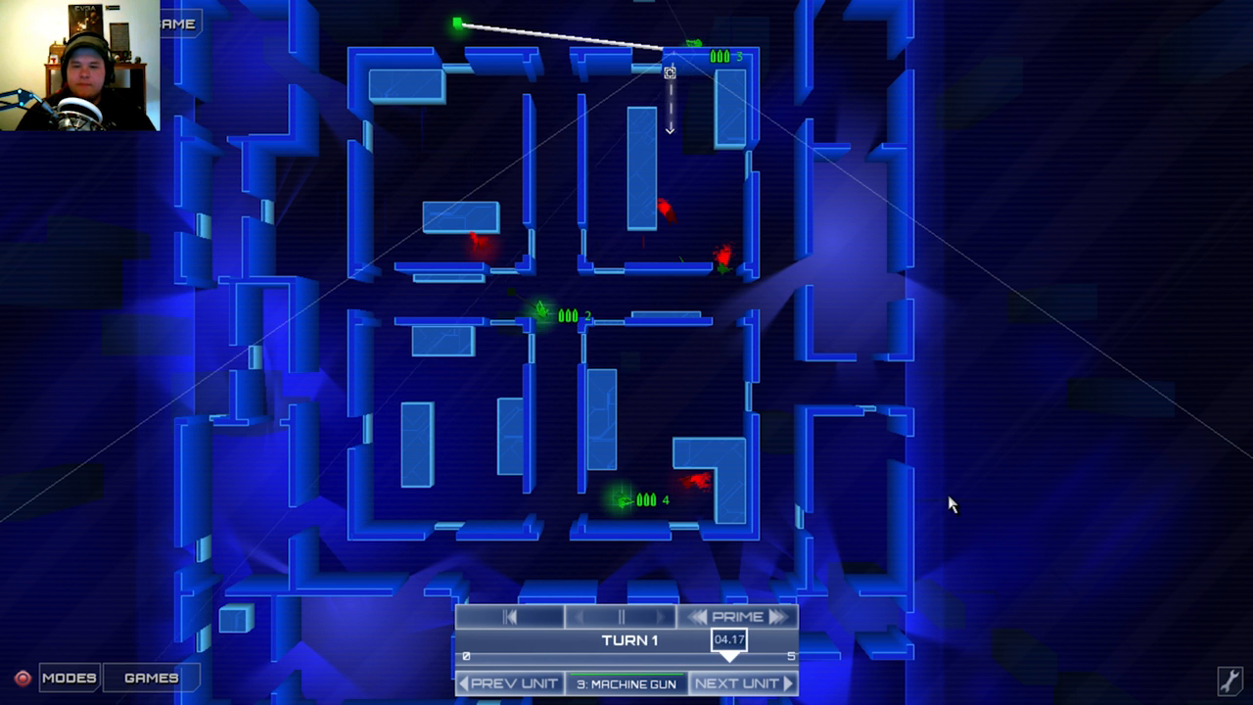
{"action": "left_click", "coordinate": [736, 615]}
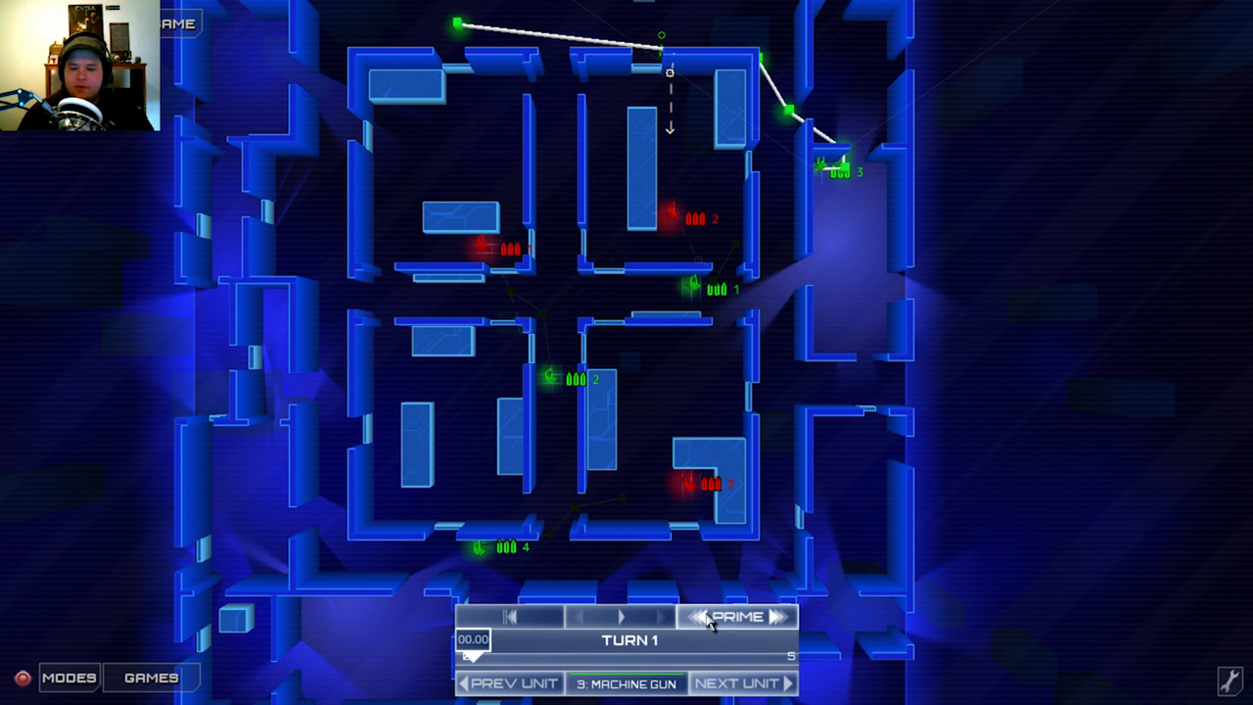
{"action": "mouse_move", "coordinate": [695, 450]}
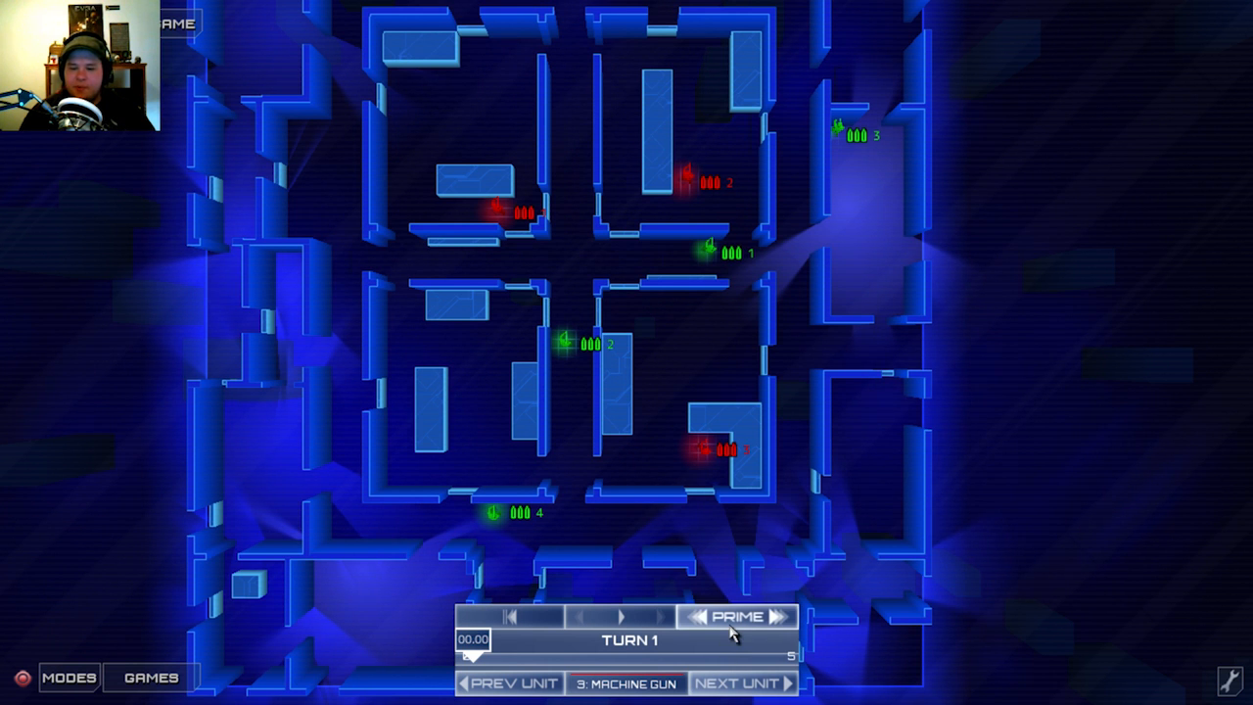
Prime and confirm Turn 1 so it plays out and Turn 2 begins.
{"action": "left_click", "coordinate": [736, 615]}
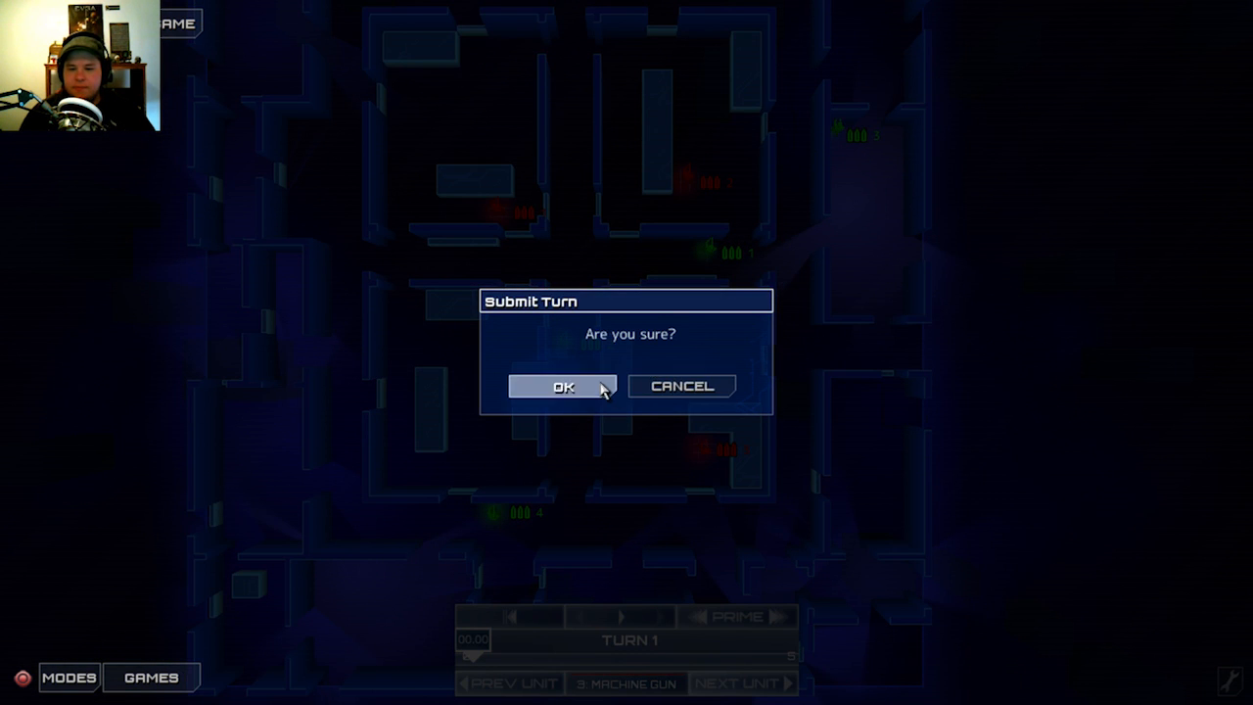
{"action": "left_click", "coordinate": [562, 385]}
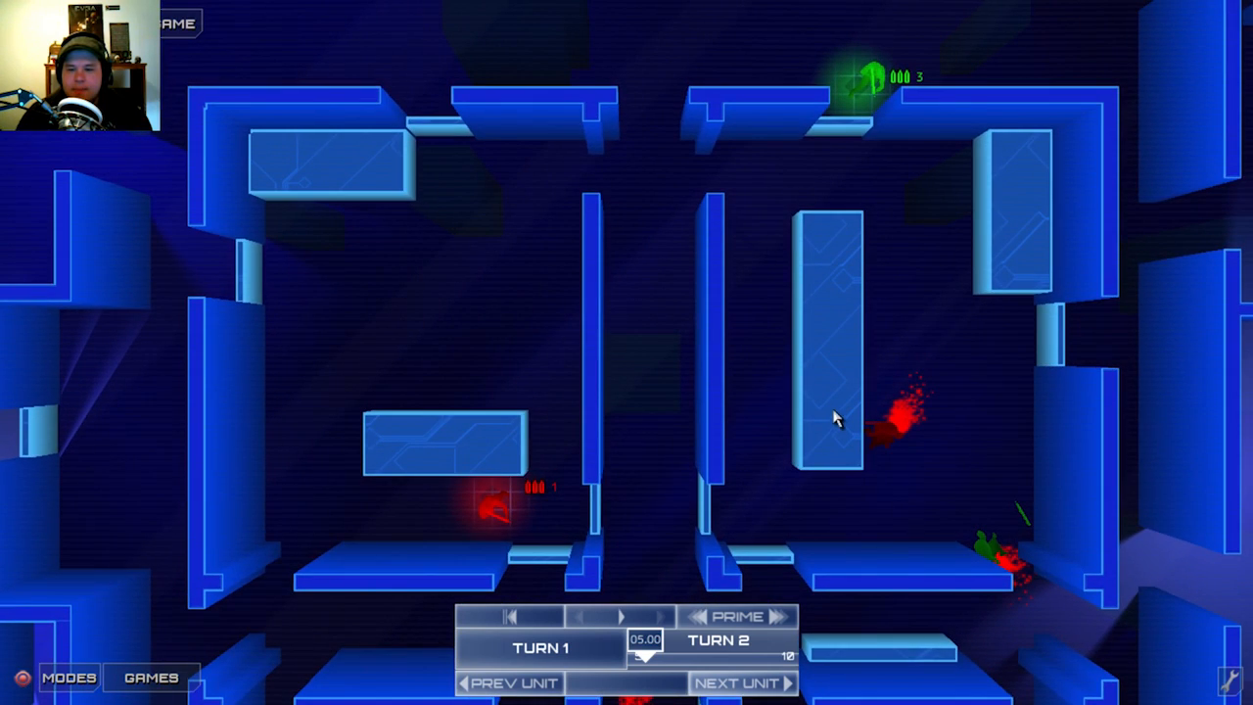
Inspect enemy unit 1, then cancel unit 3's aim order from its waypoint menu.
{"action": "left_click", "coordinate": [489, 504]}
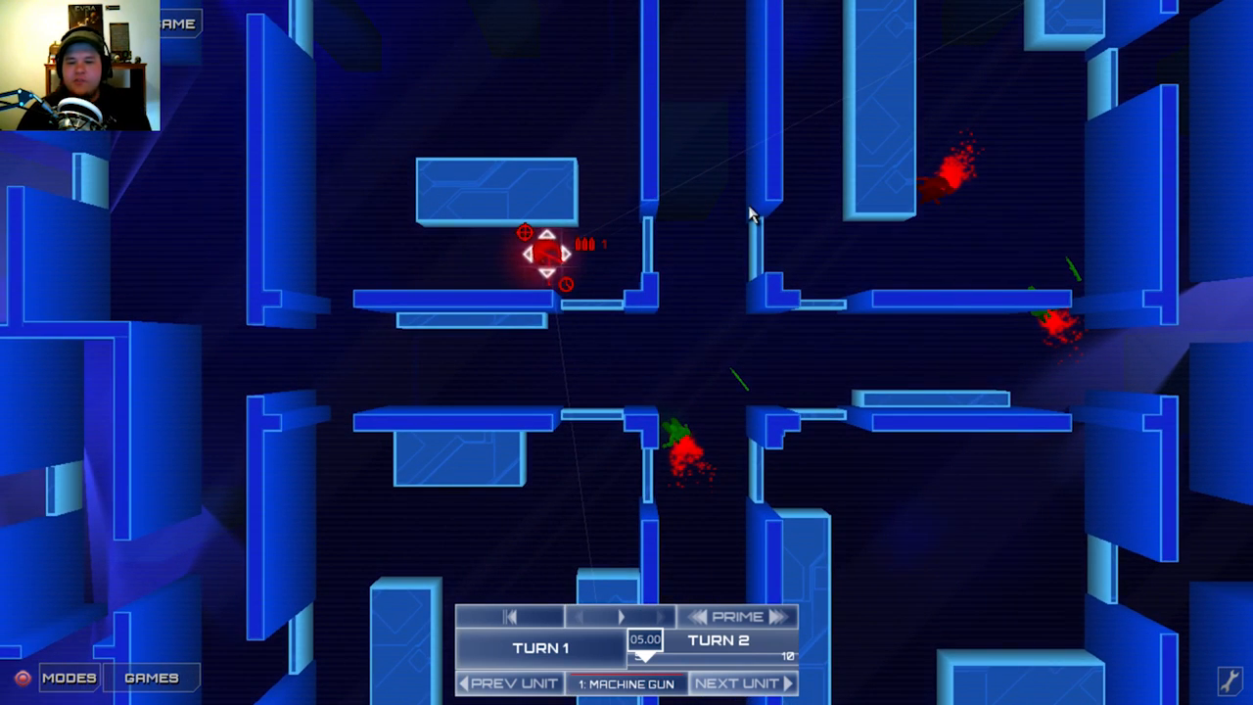
{"action": "left_click", "coordinate": [736, 682]}
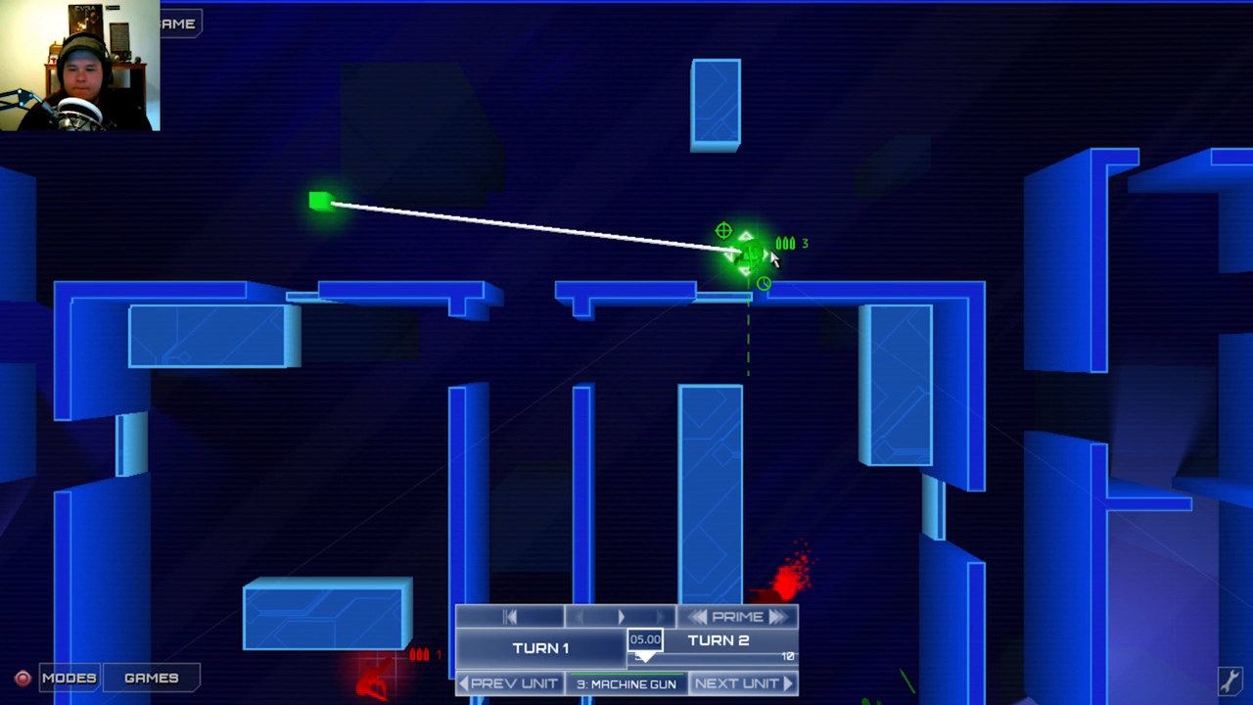
{"action": "right_click", "coordinate": [749, 259]}
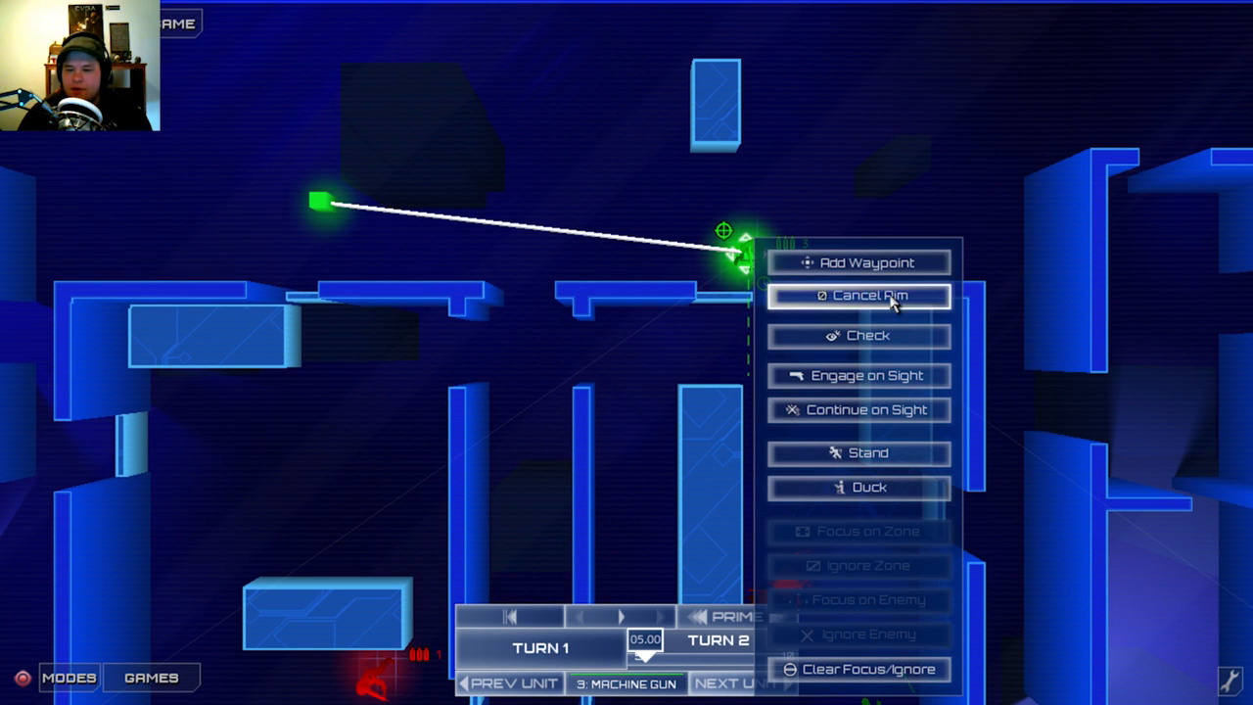
{"action": "left_click", "coordinate": [858, 295]}
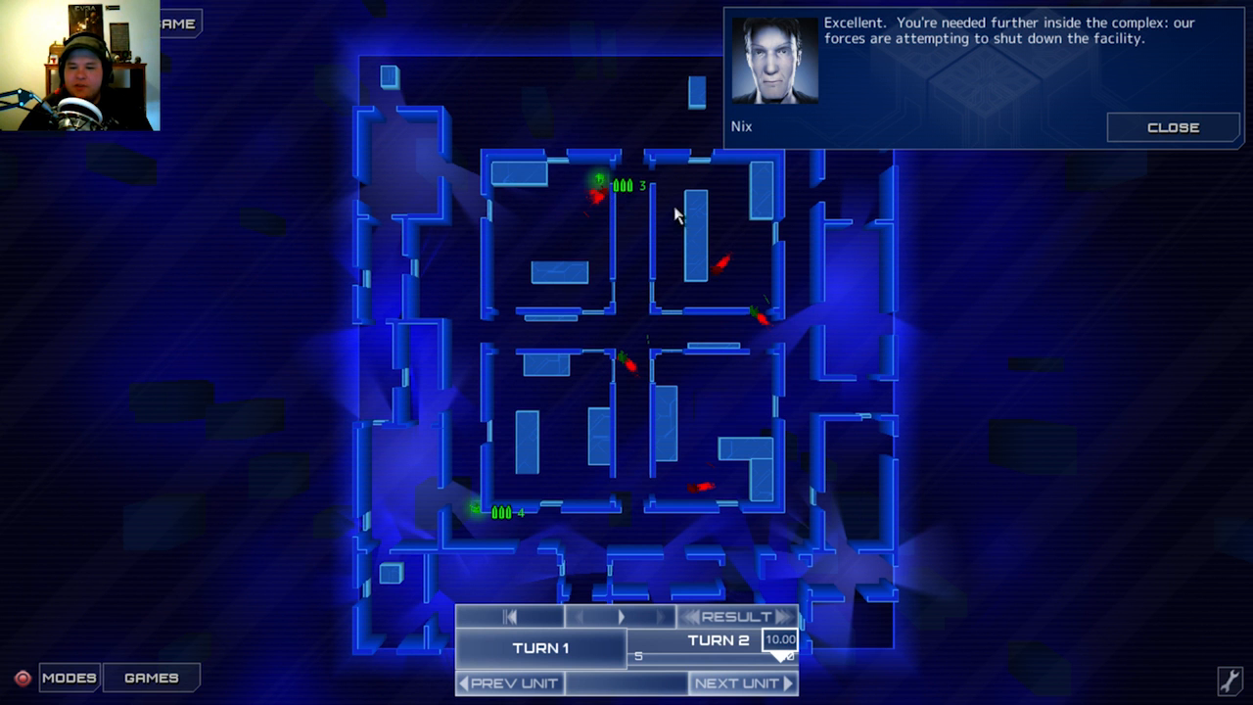
{"action": "mouse_move", "coordinate": [1084, 199]}
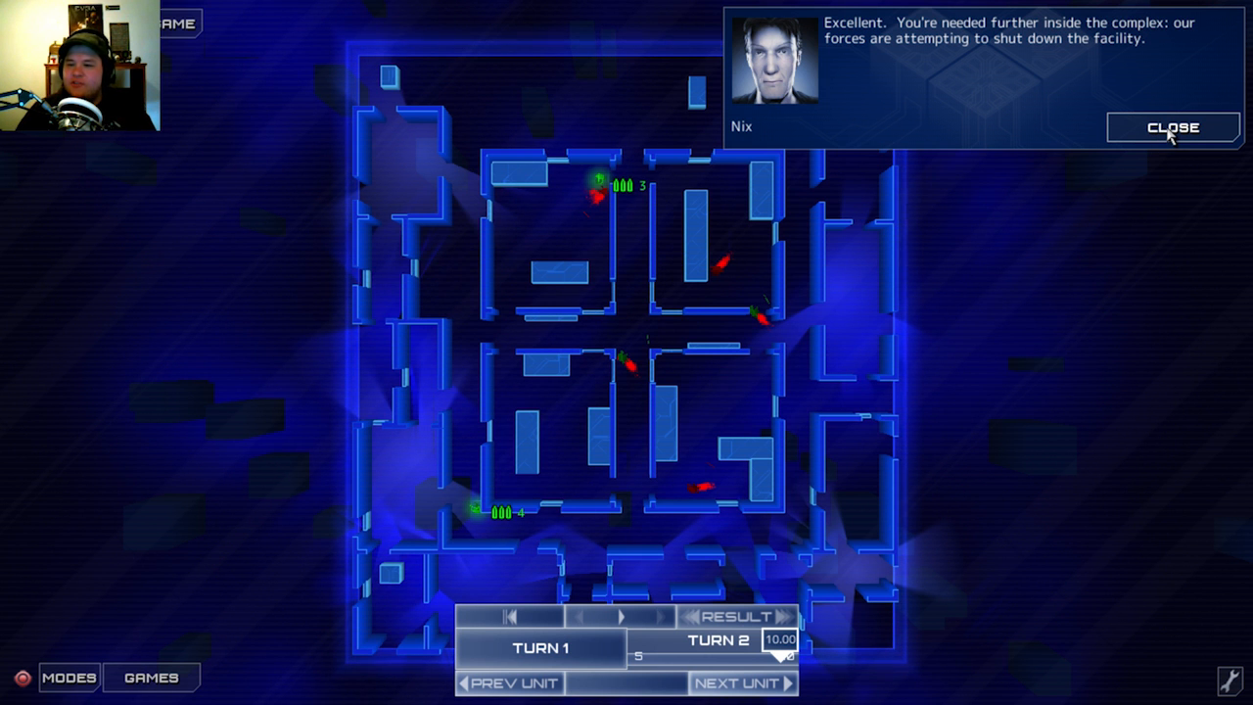
Close Nix's message, play through to the bronze VICTORY screen with score 80, and continue.
{"action": "left_click", "coordinate": [1171, 127]}
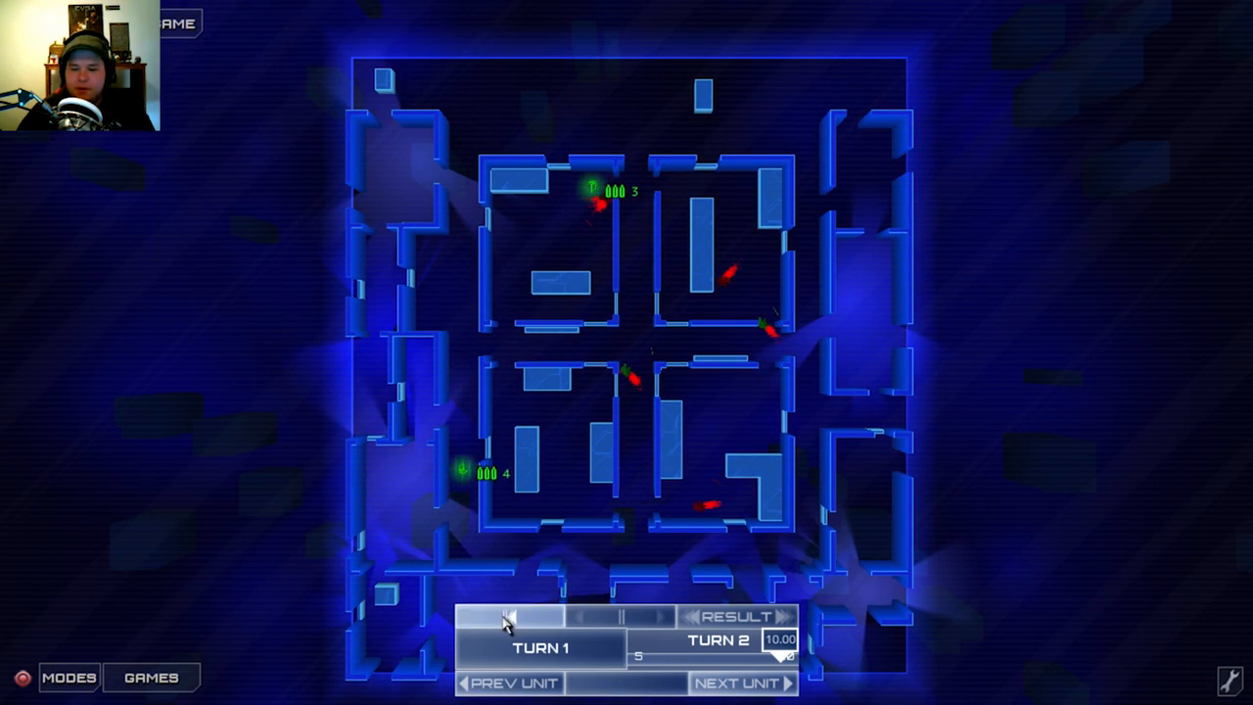
{"action": "left_click", "coordinate": [509, 617]}
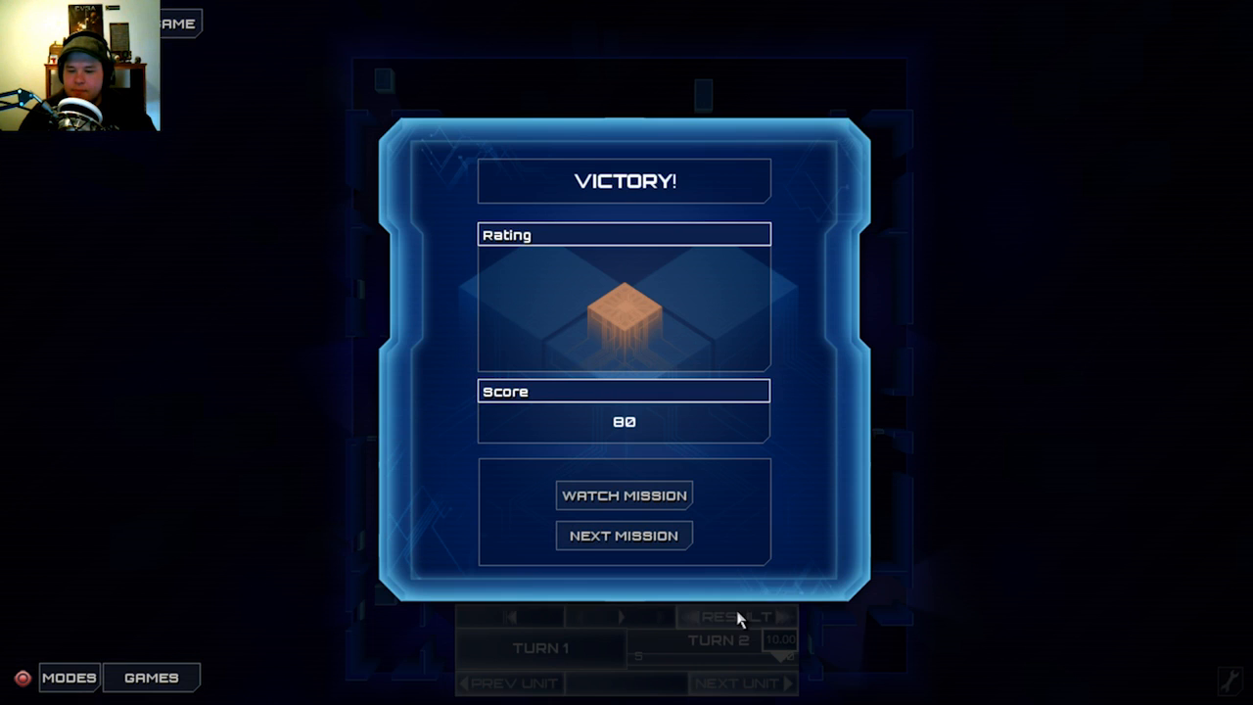
{"action": "mouse_move", "coordinate": [611, 365]}
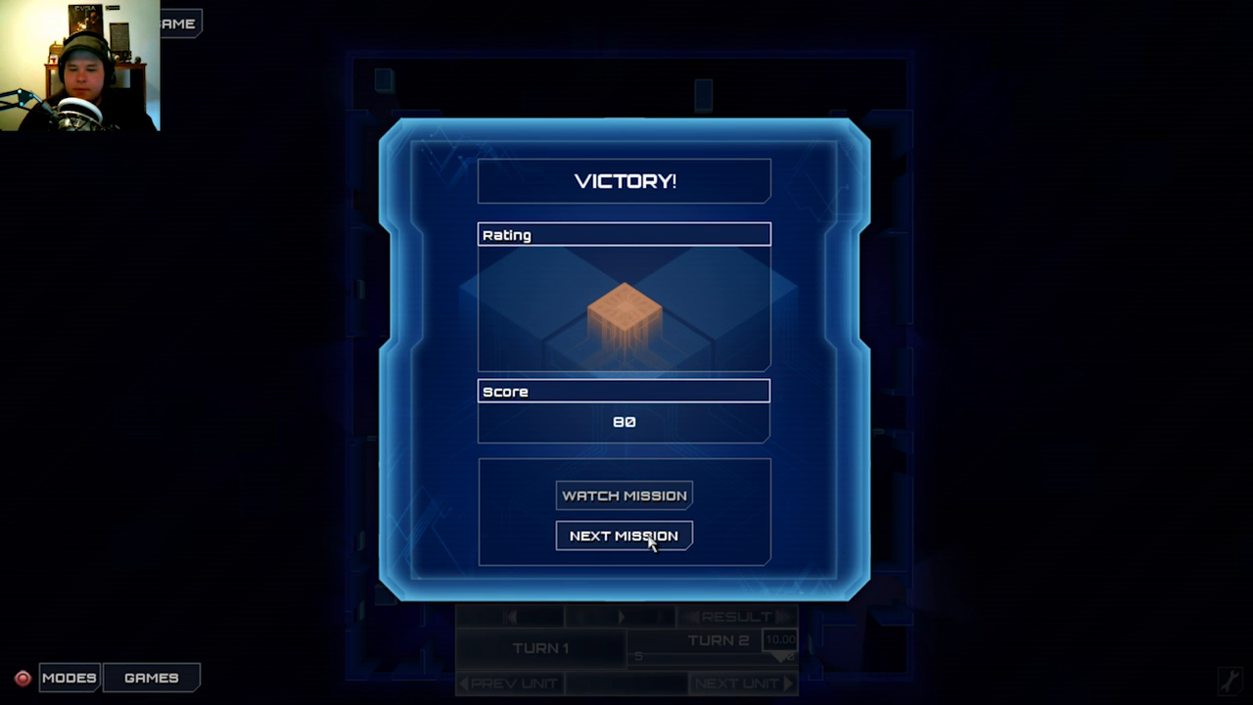
{"action": "left_click", "coordinate": [624, 535]}
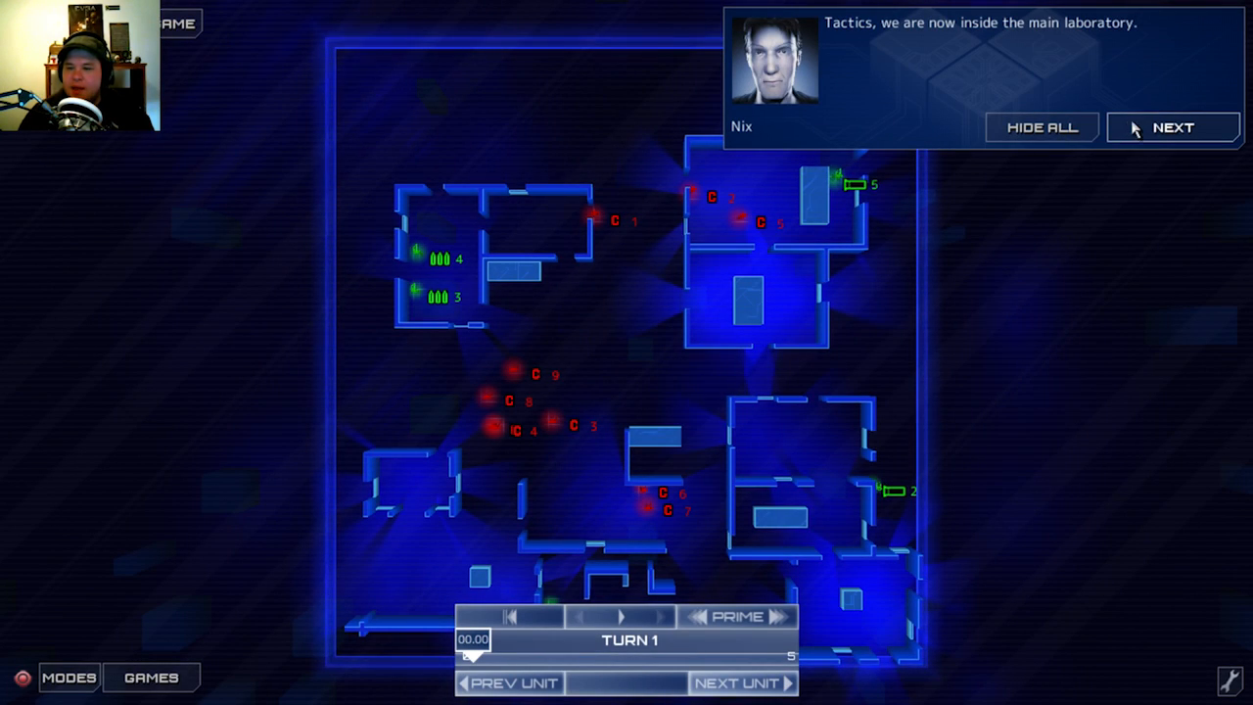
Advance Nix's laboratory briefing to: take out at least five technicians in 5 turns.
{"action": "left_click", "coordinate": [1172, 127]}
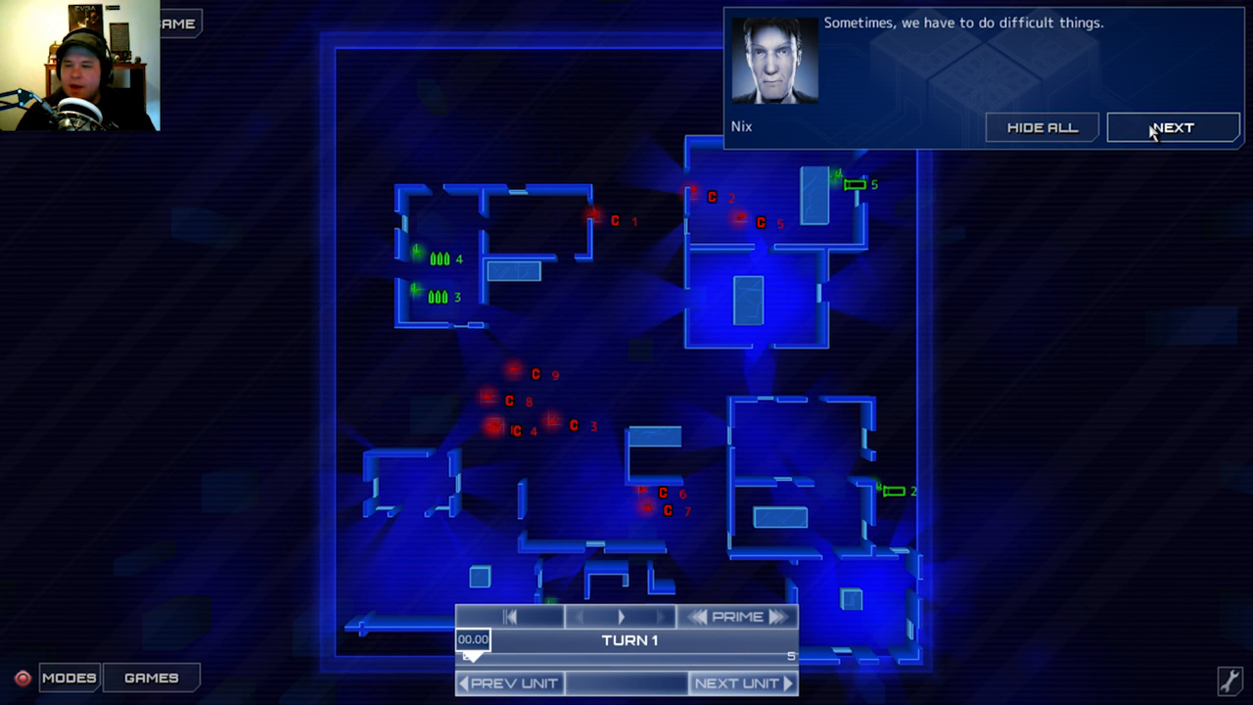
{"action": "left_click", "coordinate": [1171, 127]}
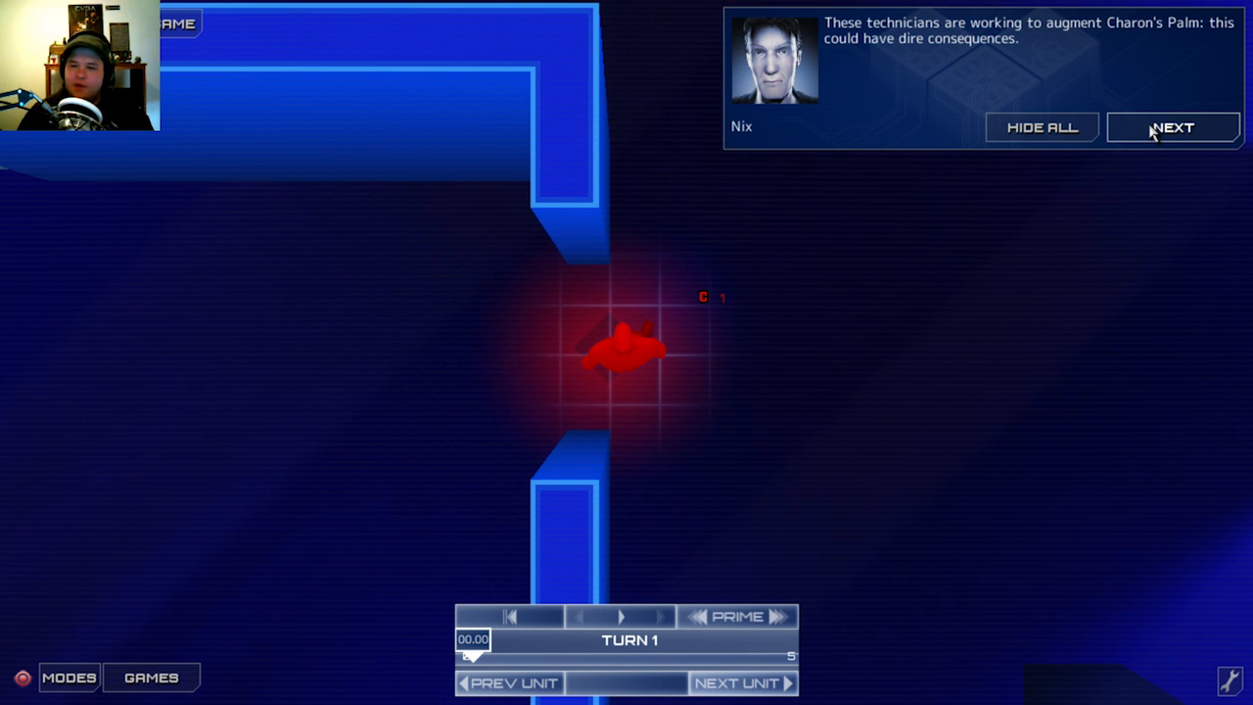
{"action": "left_click", "coordinate": [1172, 127]}
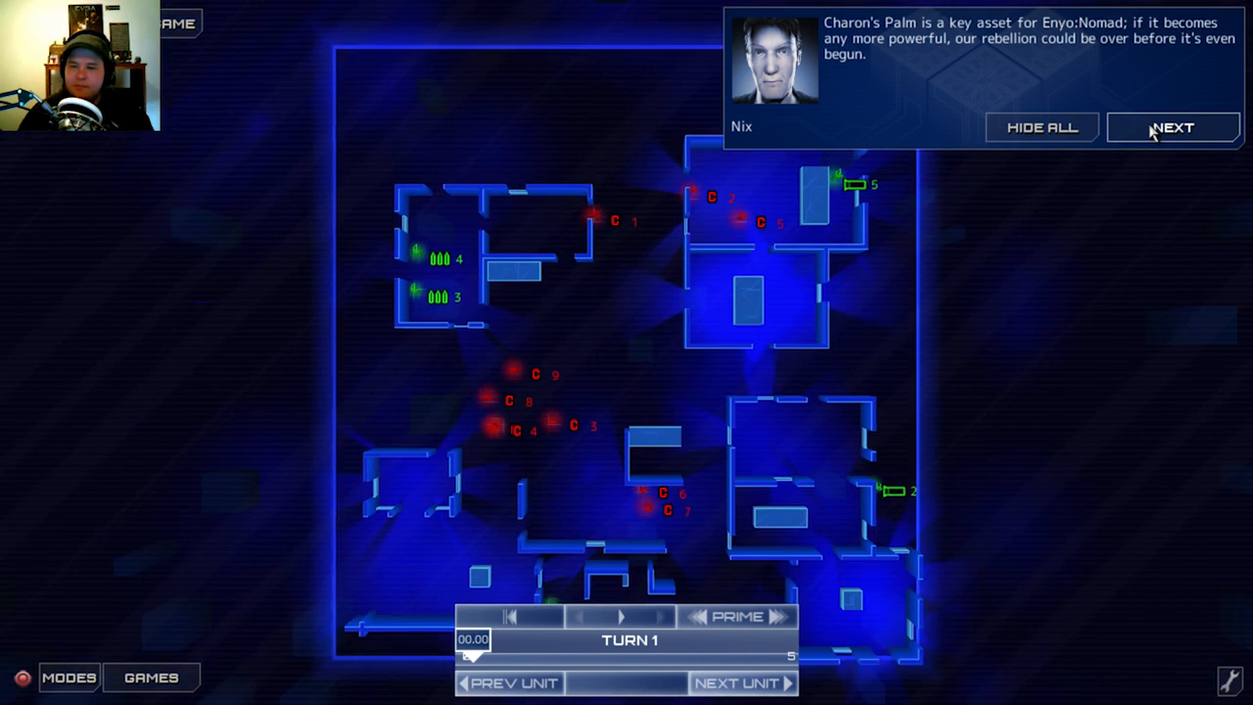
{"action": "mouse_move", "coordinate": [964, 71]}
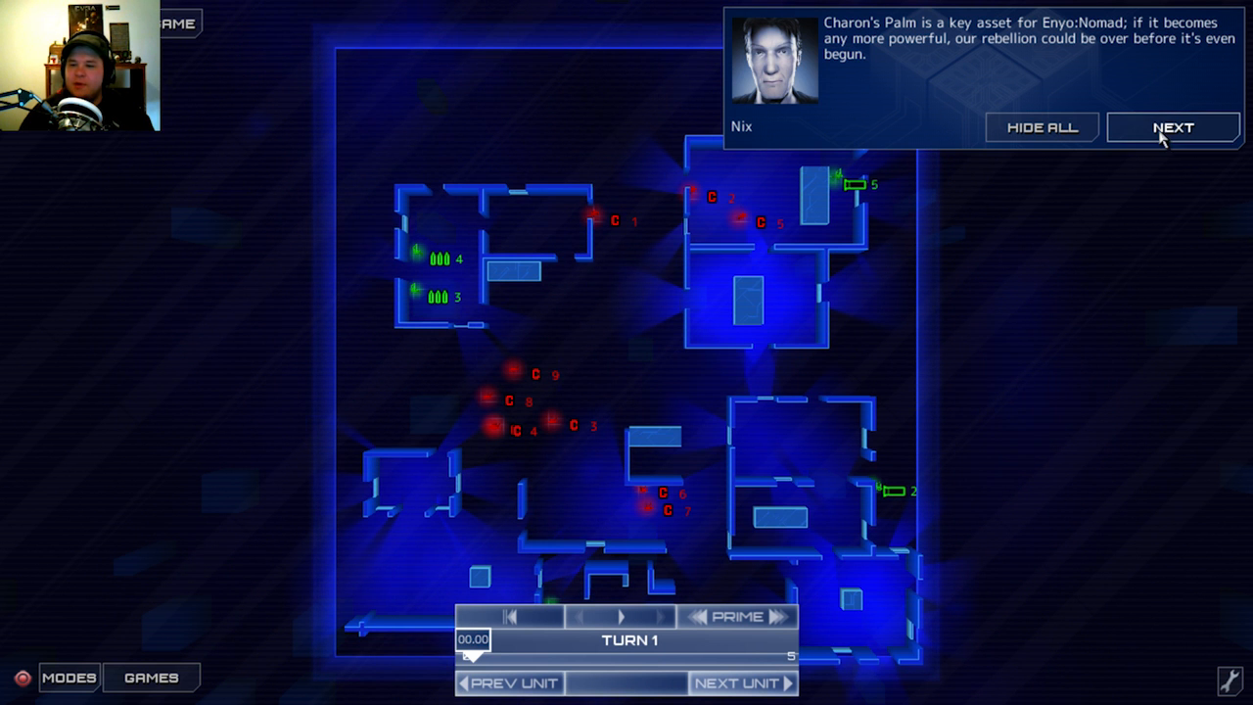
{"action": "left_click", "coordinate": [1172, 127]}
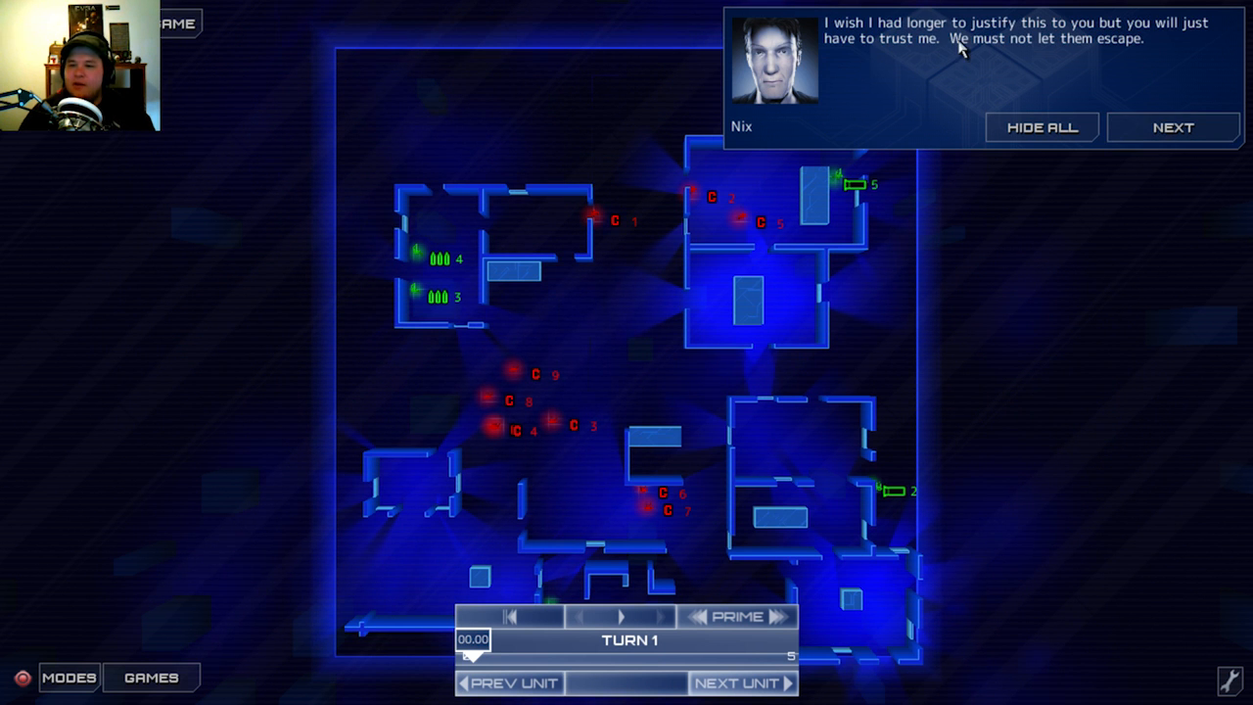
{"action": "mouse_move", "coordinate": [1184, 47]}
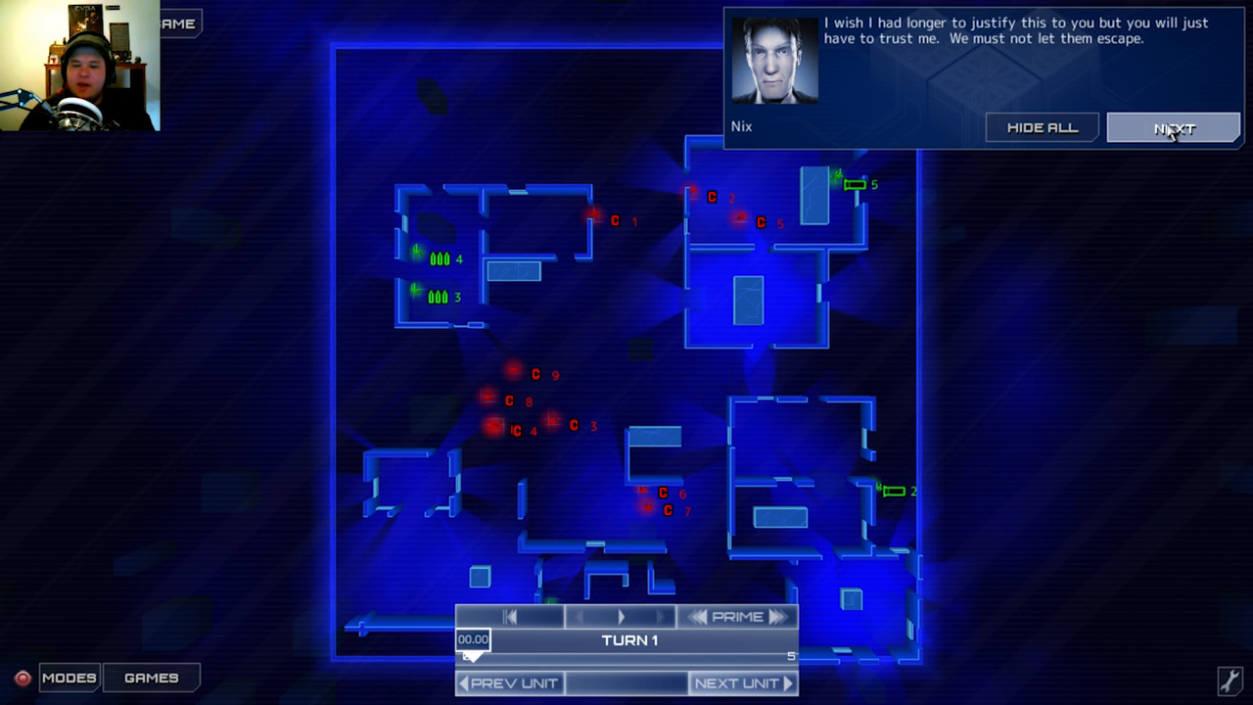
{"action": "left_click", "coordinate": [1172, 128]}
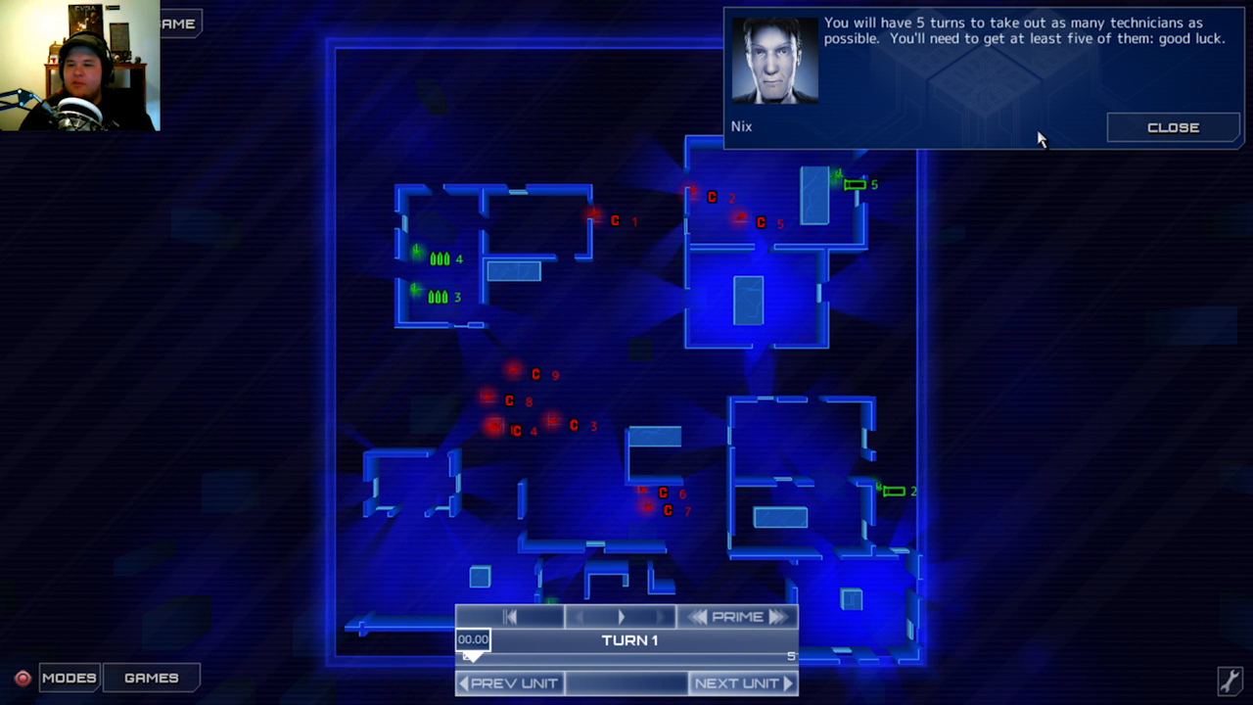
{"action": "mouse_move", "coordinate": [878, 109]}
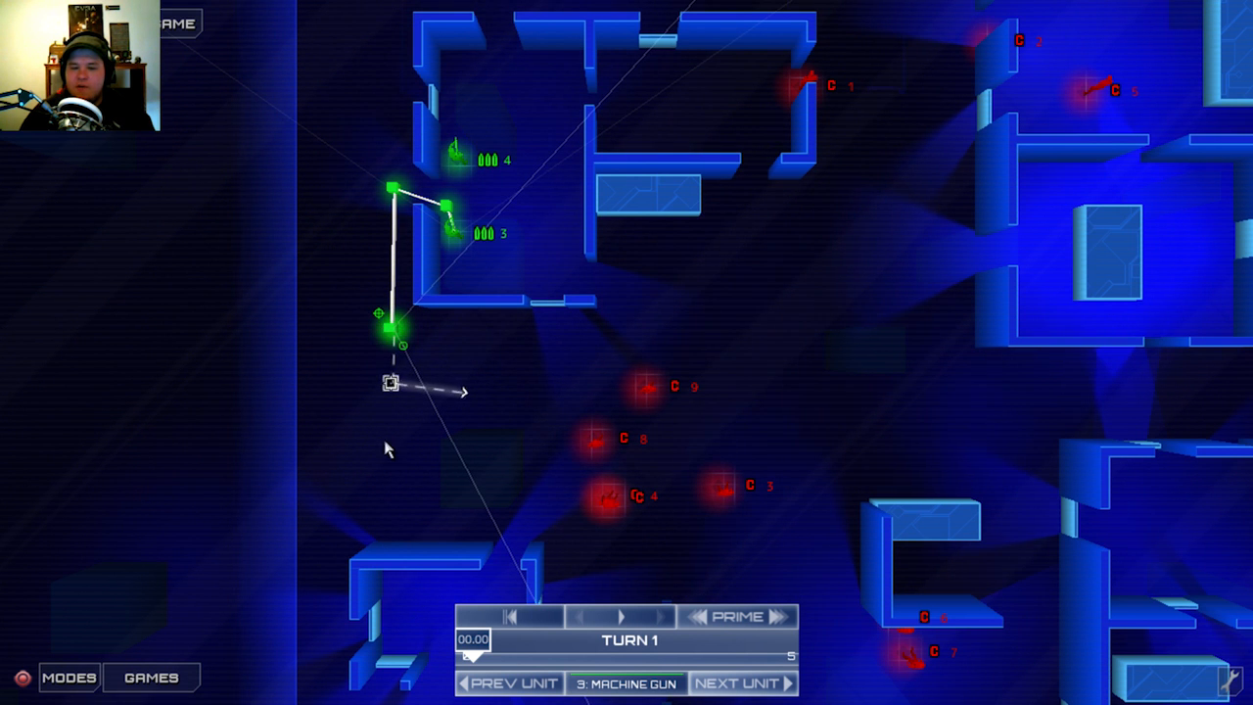
Add a waypoint to unit 3's route and select unit 1 for orders.
{"action": "left_click", "coordinate": [392, 524]}
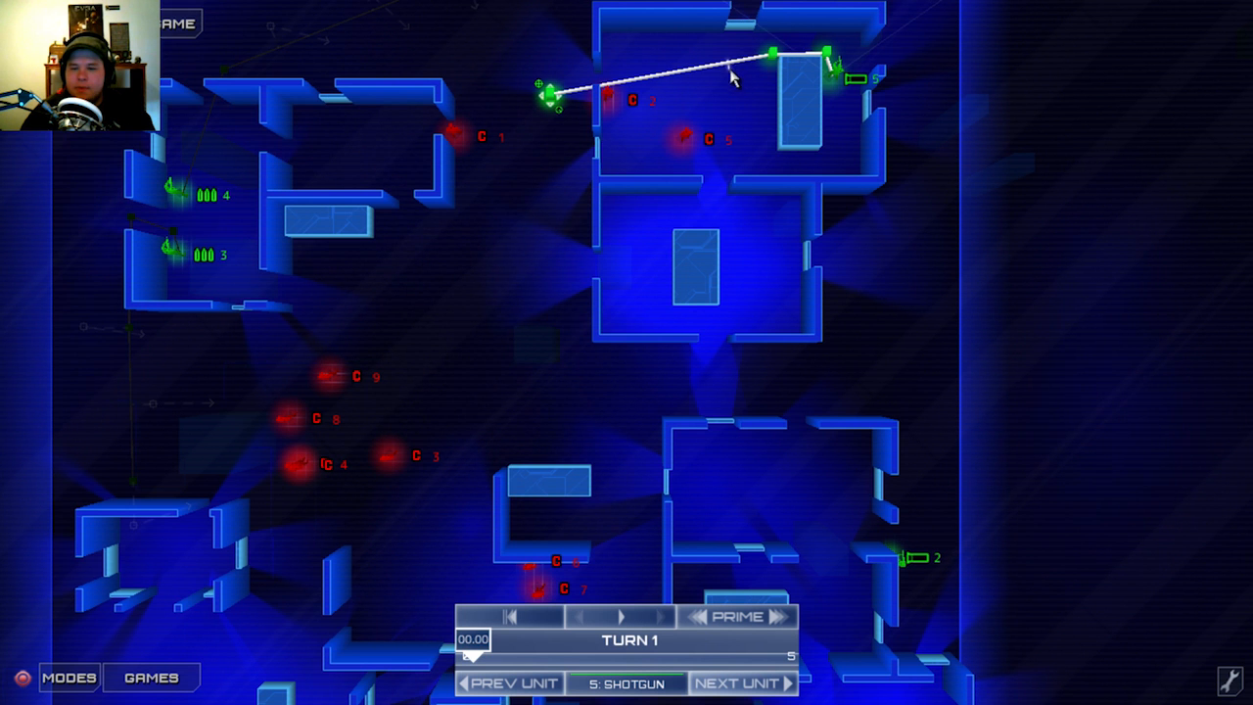
{"action": "mouse_move", "coordinate": [548, 135]}
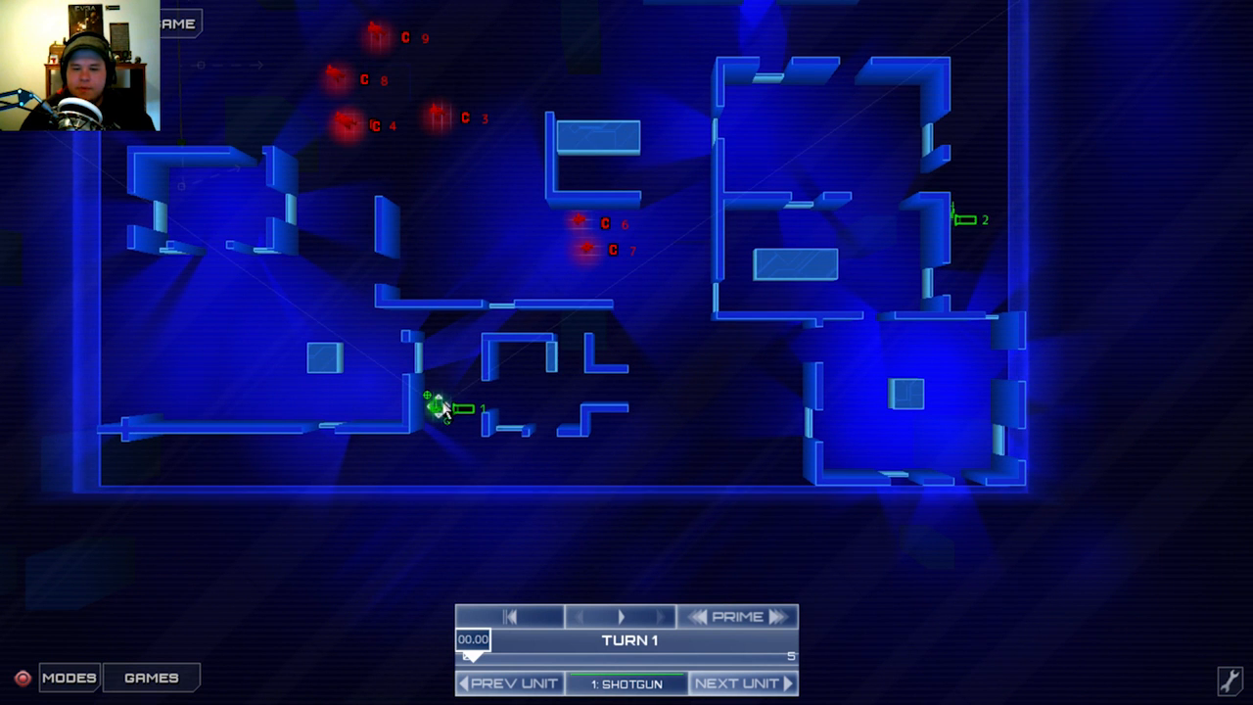
{"action": "left_click", "coordinate": [646, 308]}
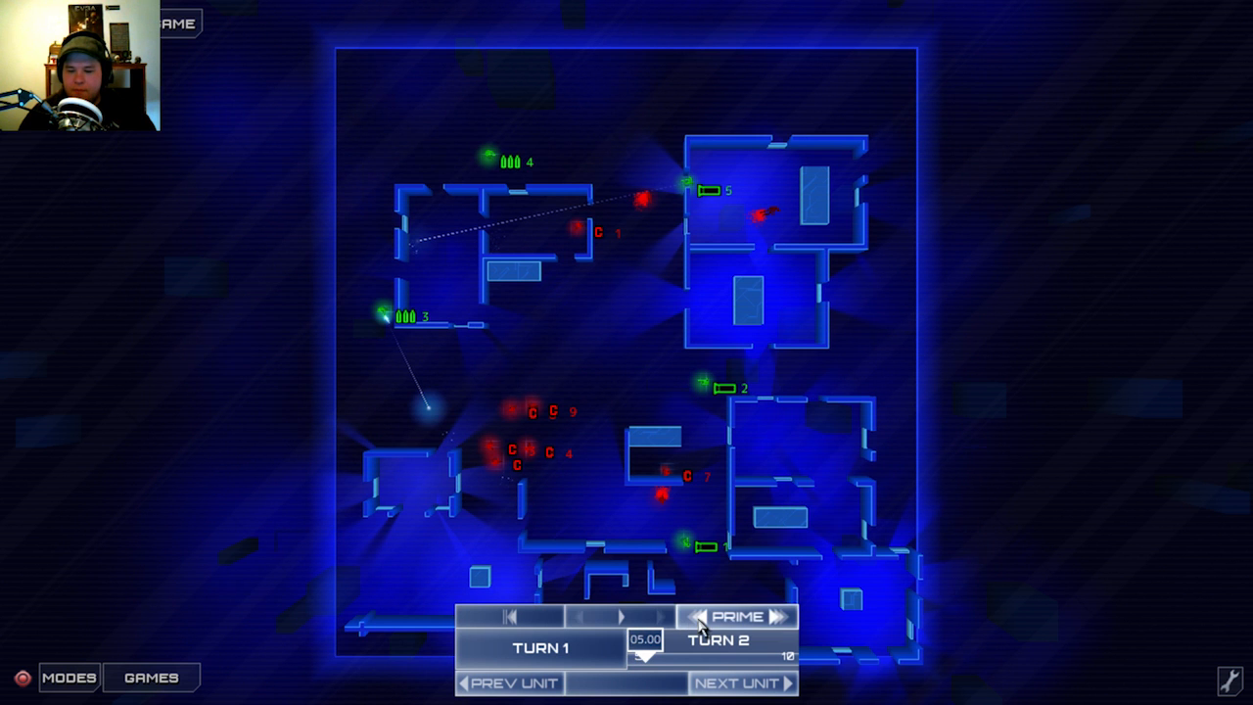
Prime the planned orders and confirm the Submit Turn dialog.
{"action": "left_click", "coordinate": [737, 615]}
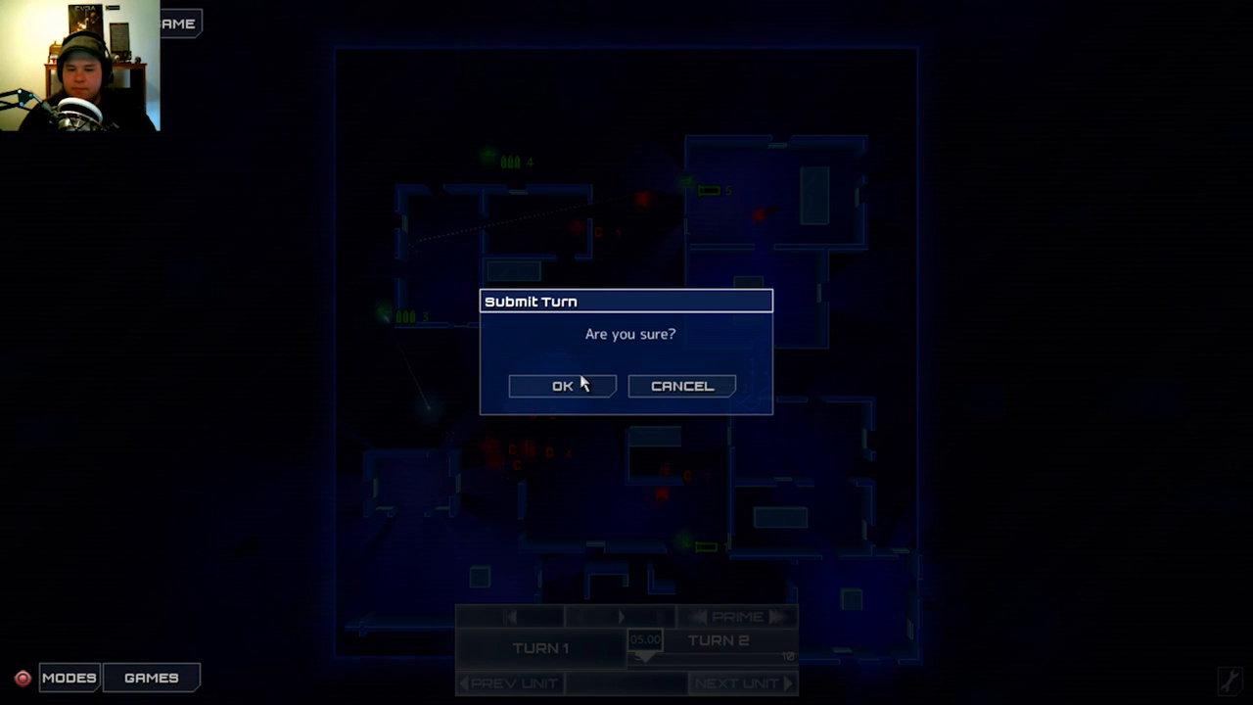
{"action": "left_click", "coordinate": [562, 385]}
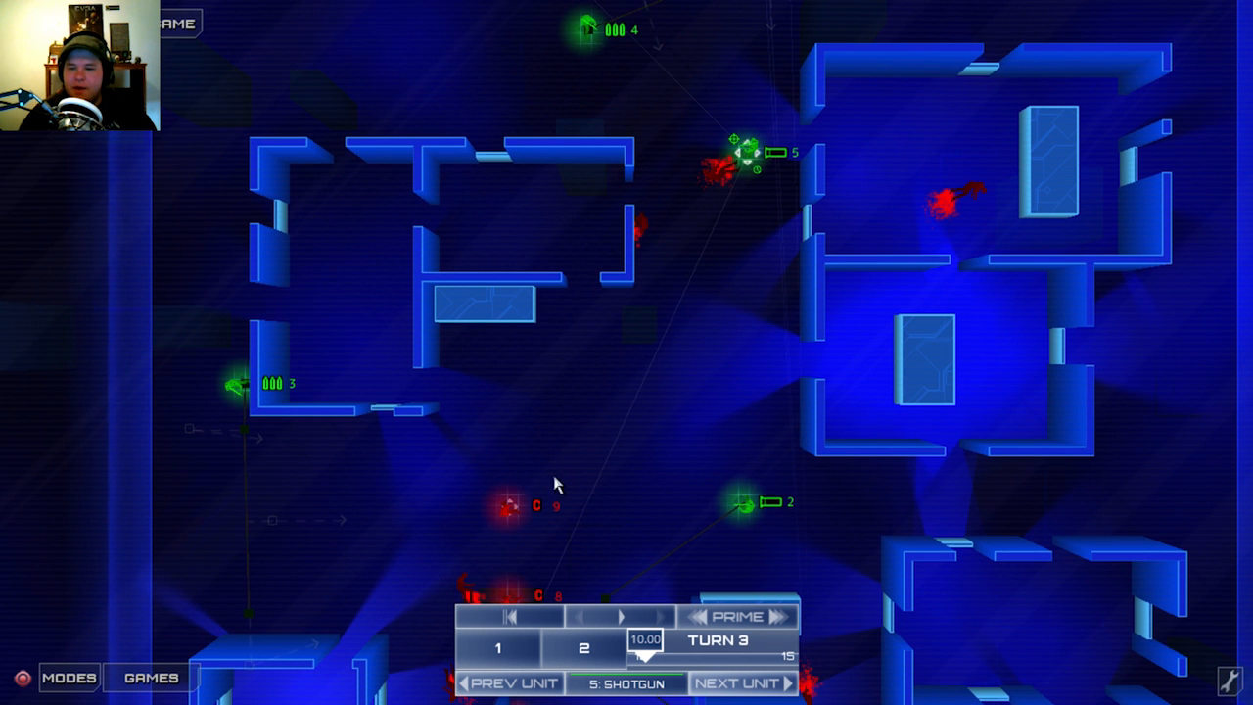
Set Turn 3 actions for unit 5, unit 3 and its waypoint, and unit 4.
{"action": "right_click", "coordinate": [745, 152]}
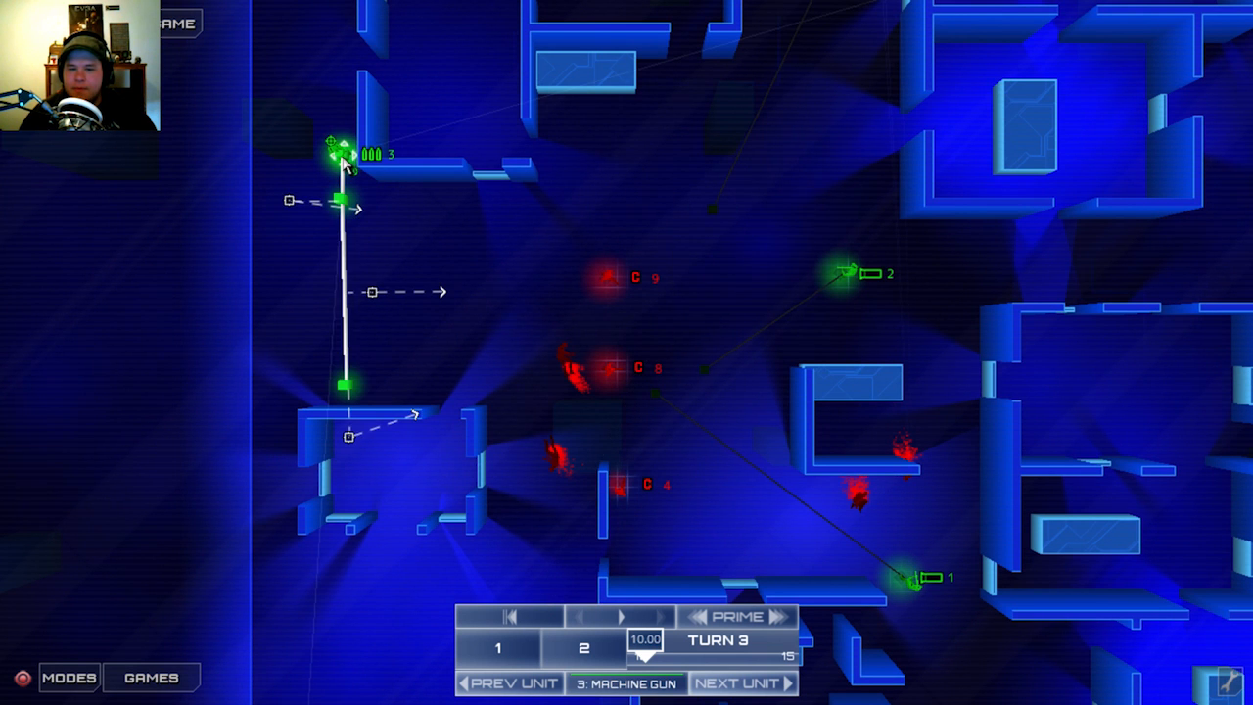
{"action": "right_click", "coordinate": [343, 157]}
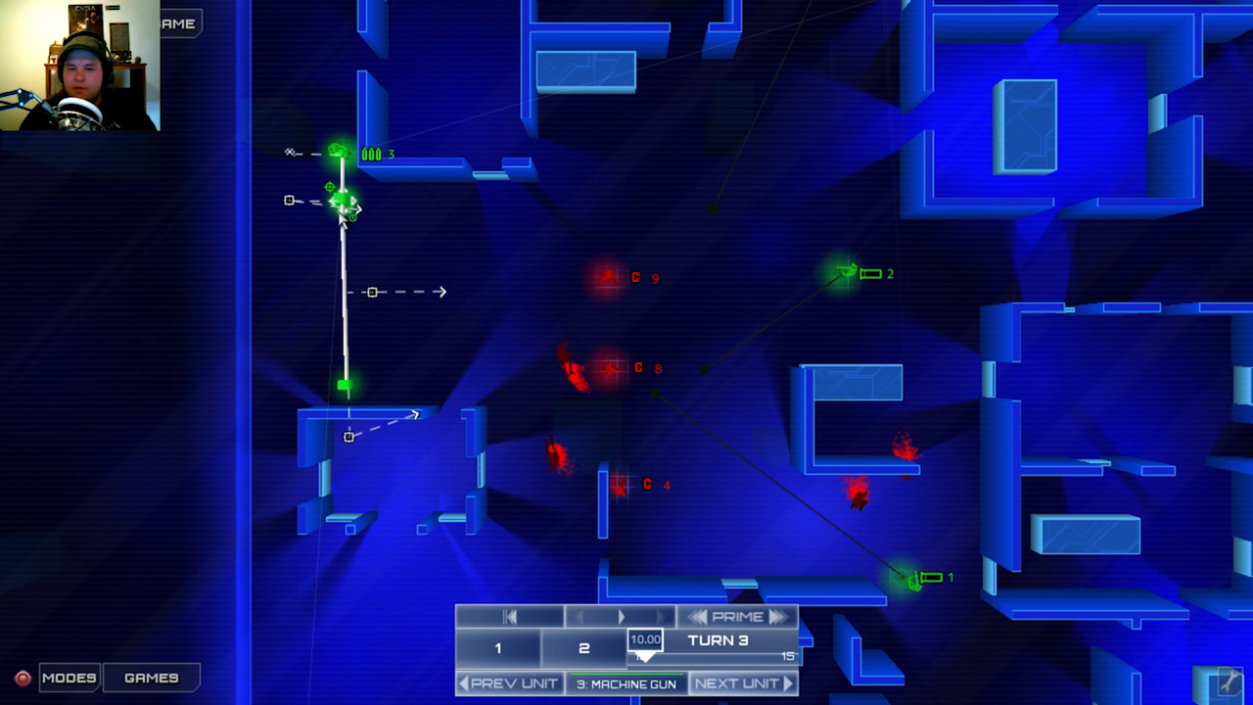
{"action": "right_click", "coordinate": [337, 201]}
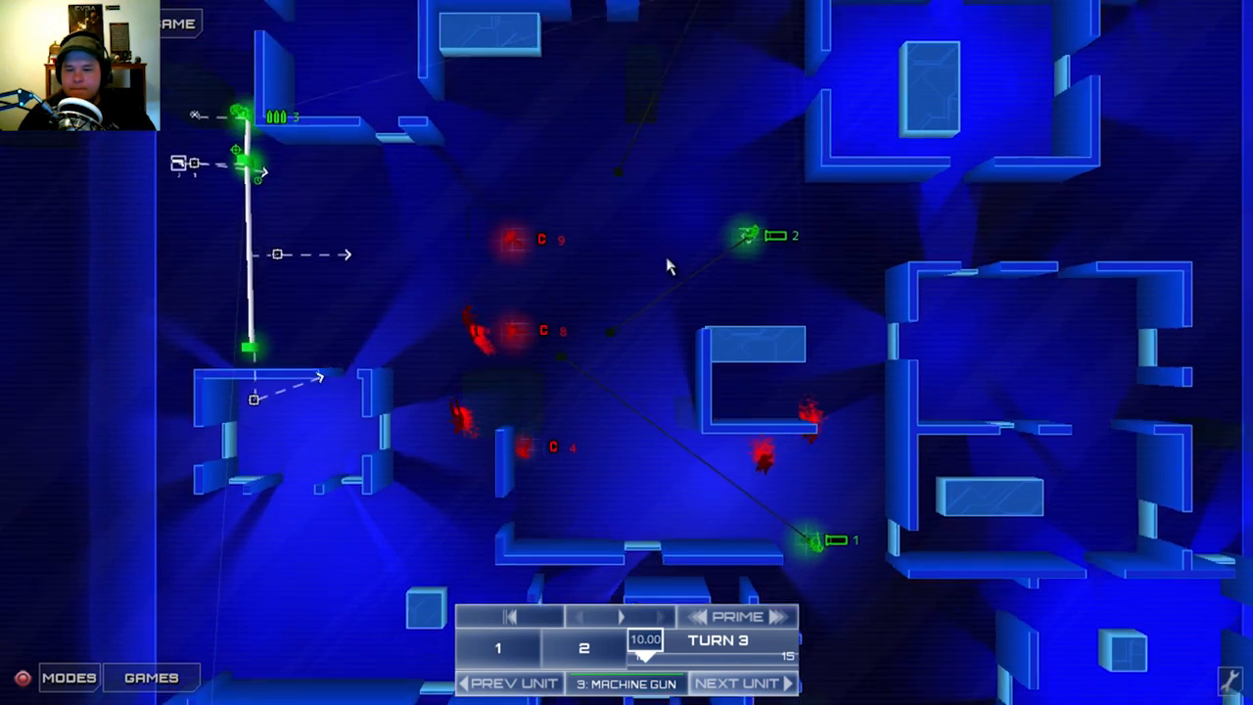
{"action": "left_click", "coordinate": [736, 682]}
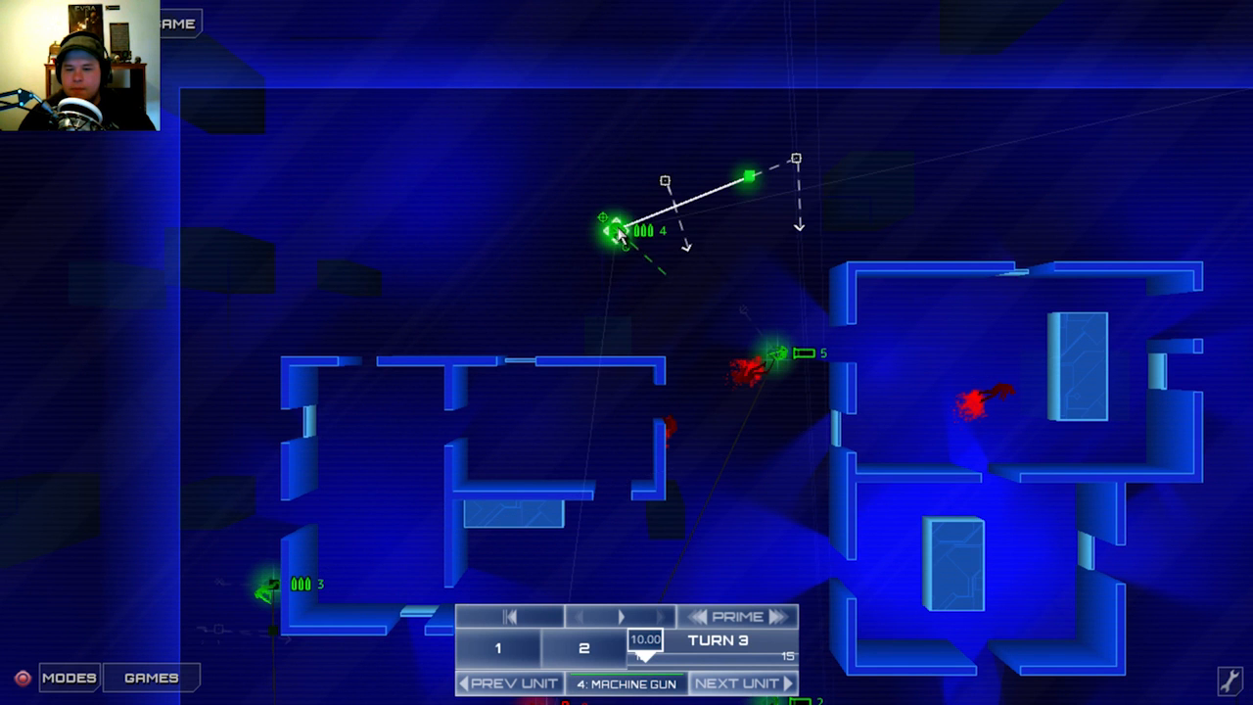
{"action": "right_click", "coordinate": [622, 235]}
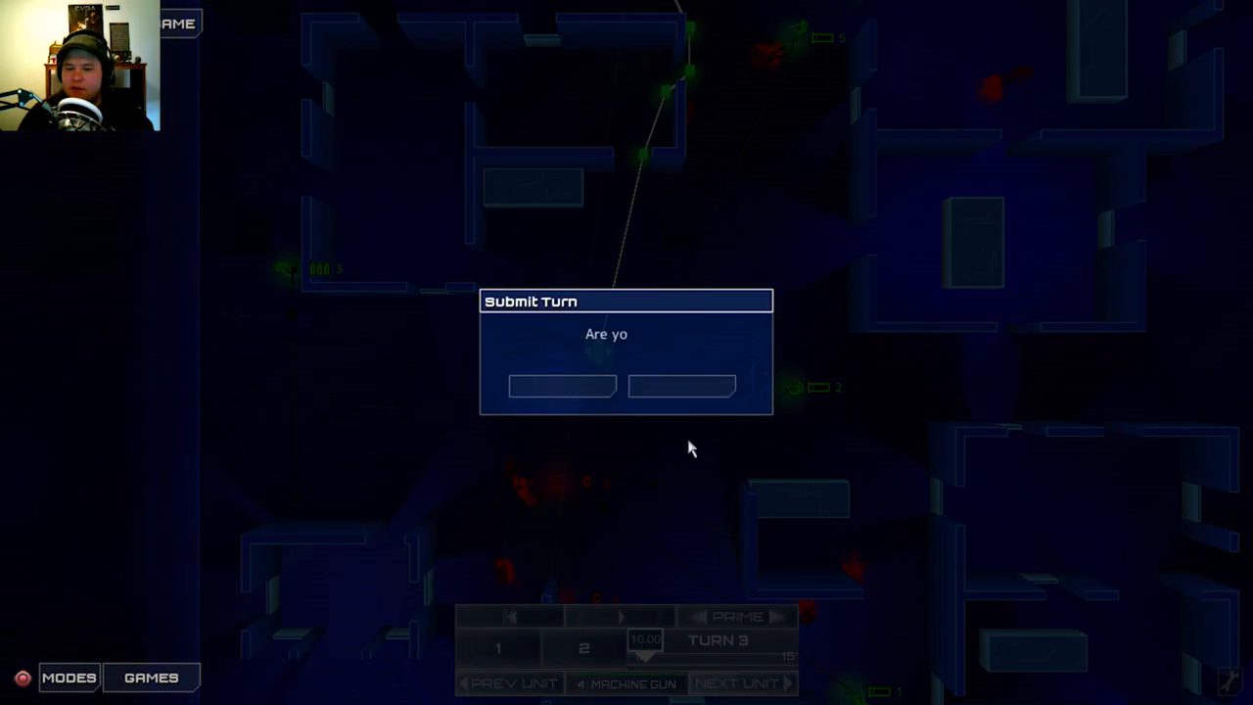
Confirm turn 3 submission and dismiss the extraction team message after victory.
{"action": "left_click", "coordinate": [562, 385]}
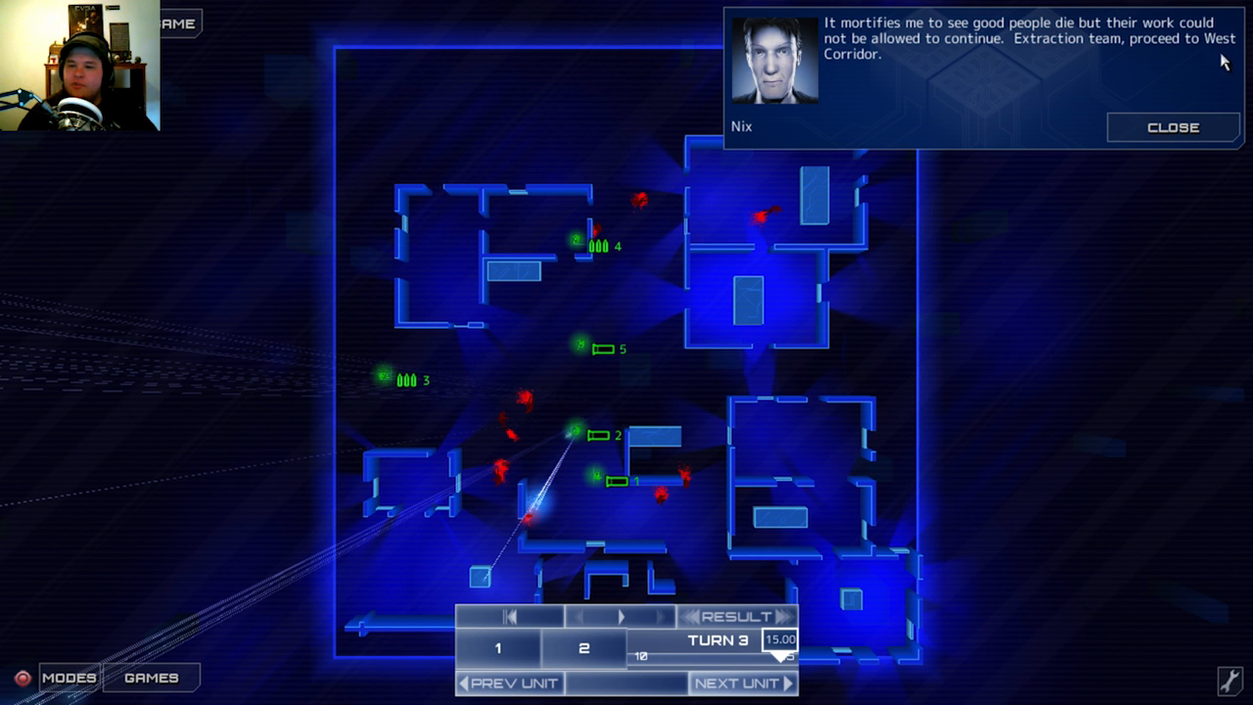
{"action": "left_click", "coordinate": [1171, 128]}
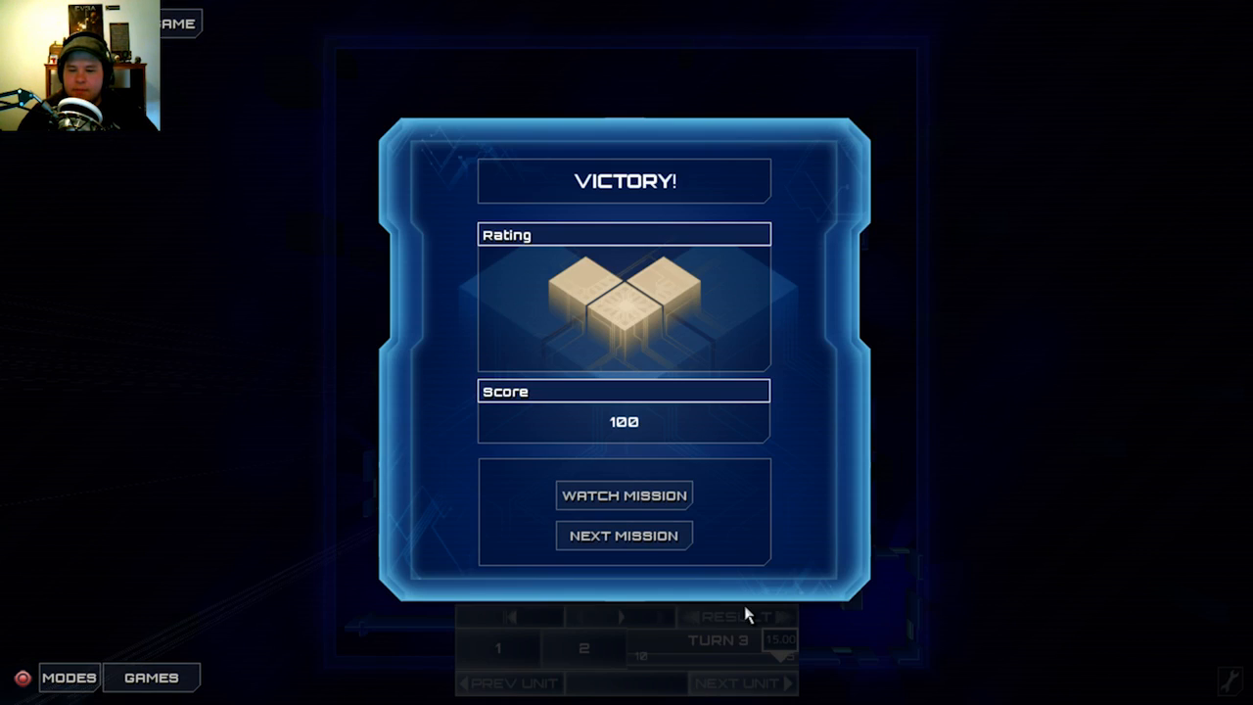
{"action": "mouse_move", "coordinate": [689, 298]}
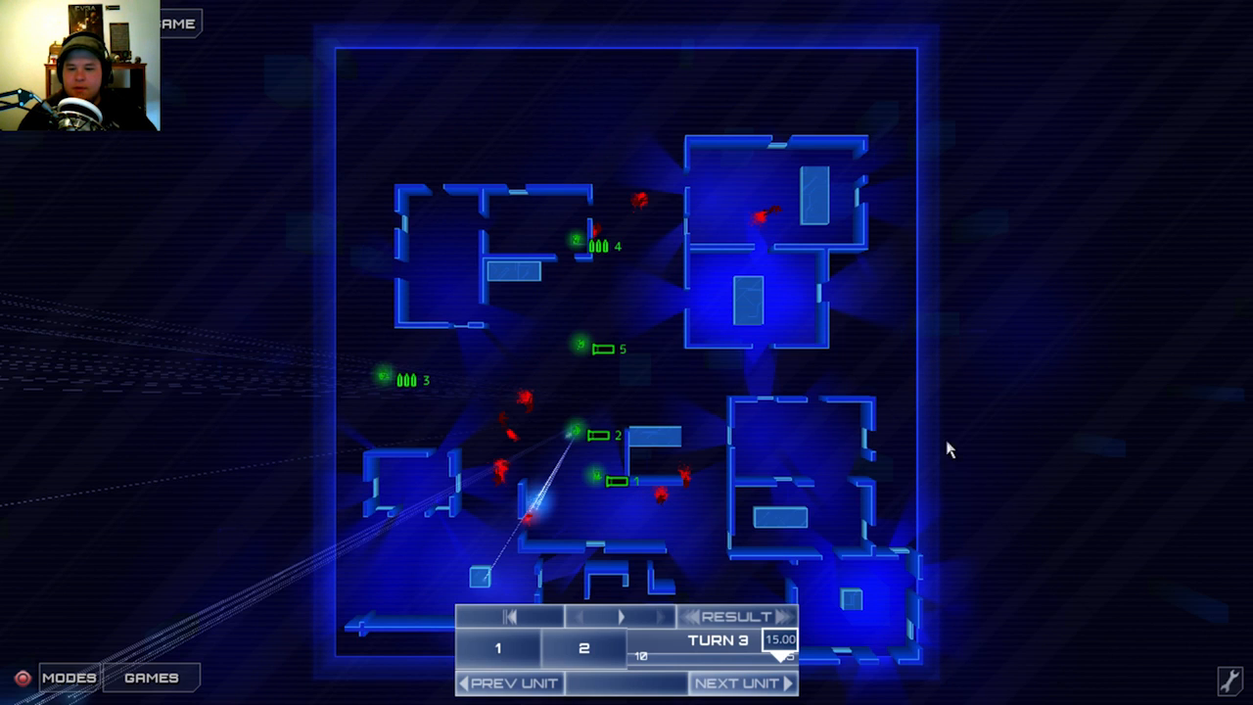
Replay the won mission from turn 1, playing back the first turns in sequence.
{"action": "left_click", "coordinate": [473, 638]}
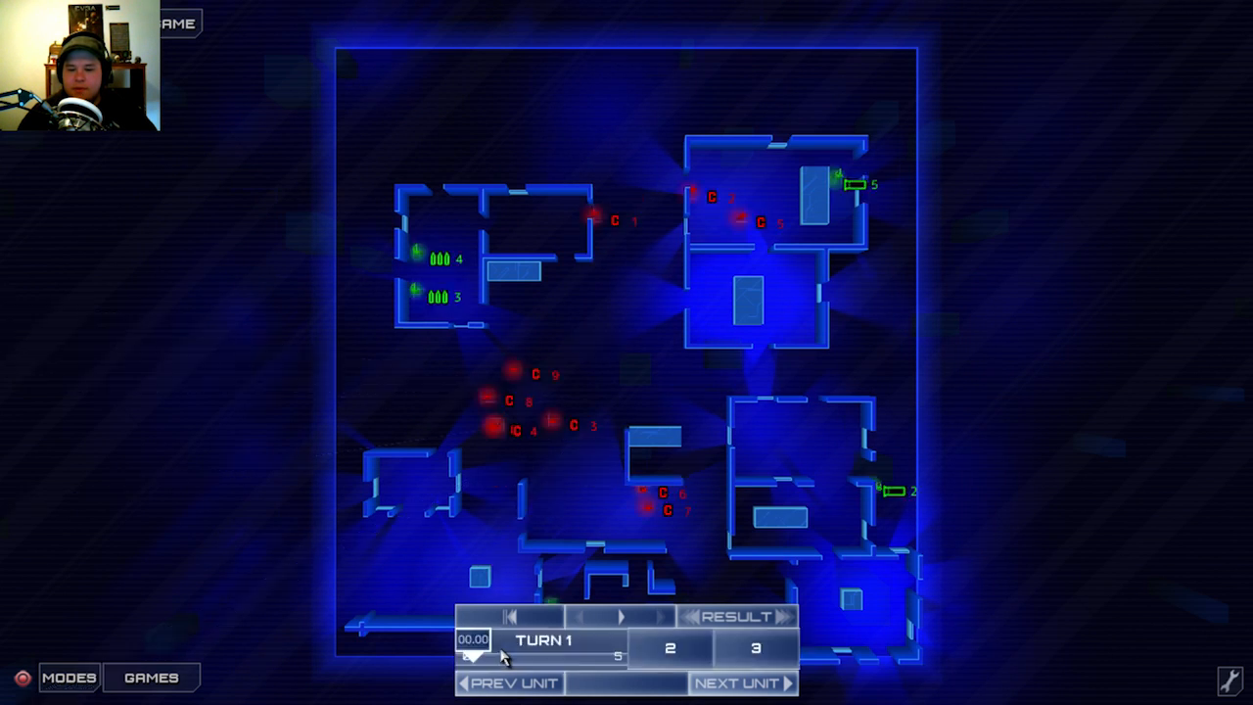
{"action": "left_click", "coordinate": [621, 615]}
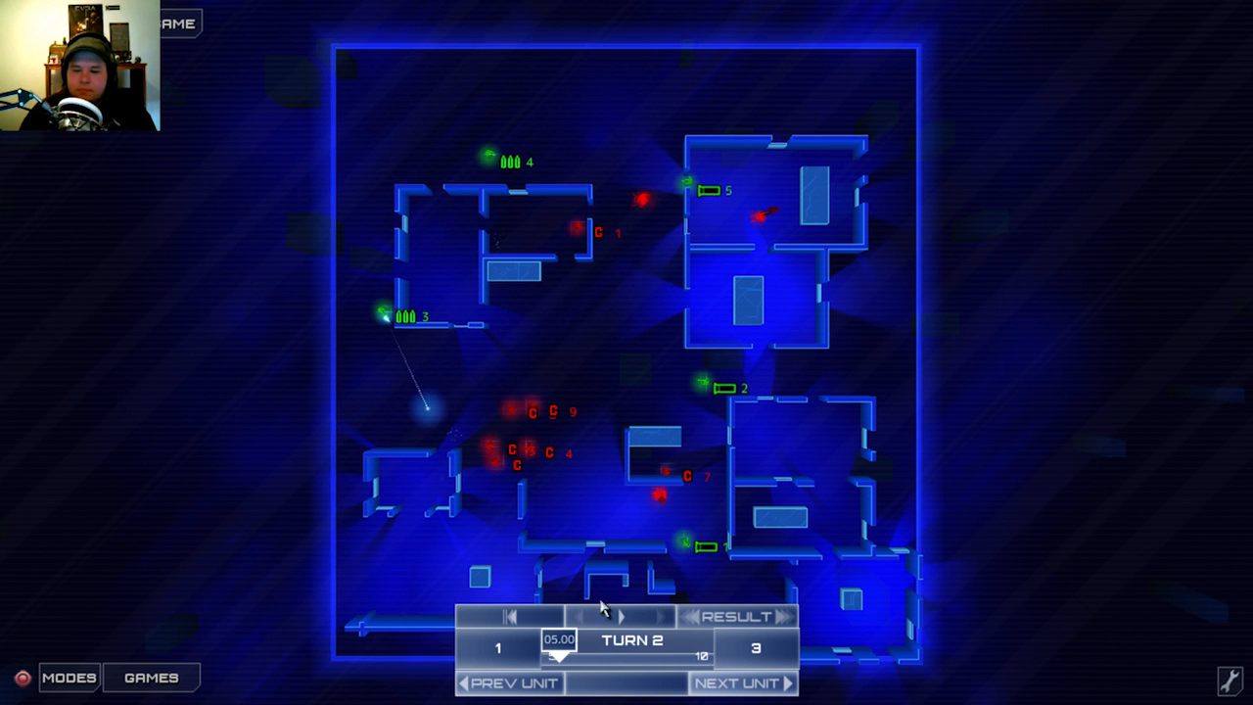
{"action": "left_click", "coordinate": [618, 617]}
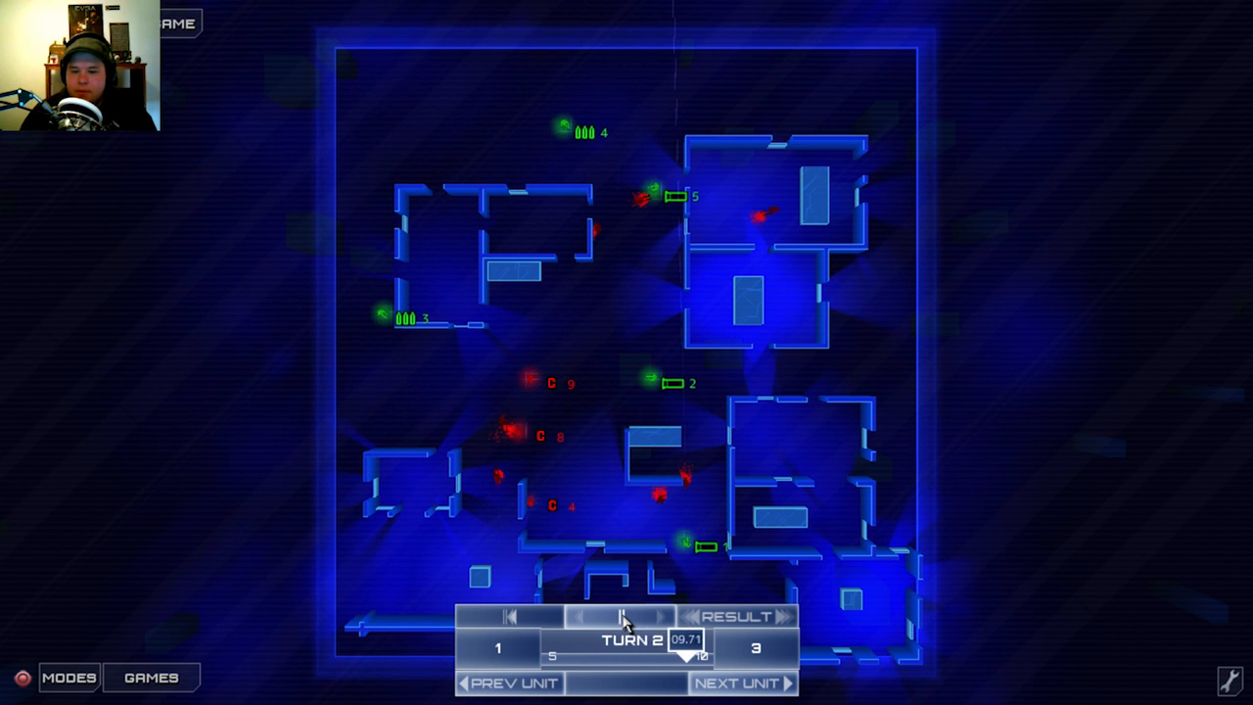
{"action": "left_click", "coordinate": [621, 616]}
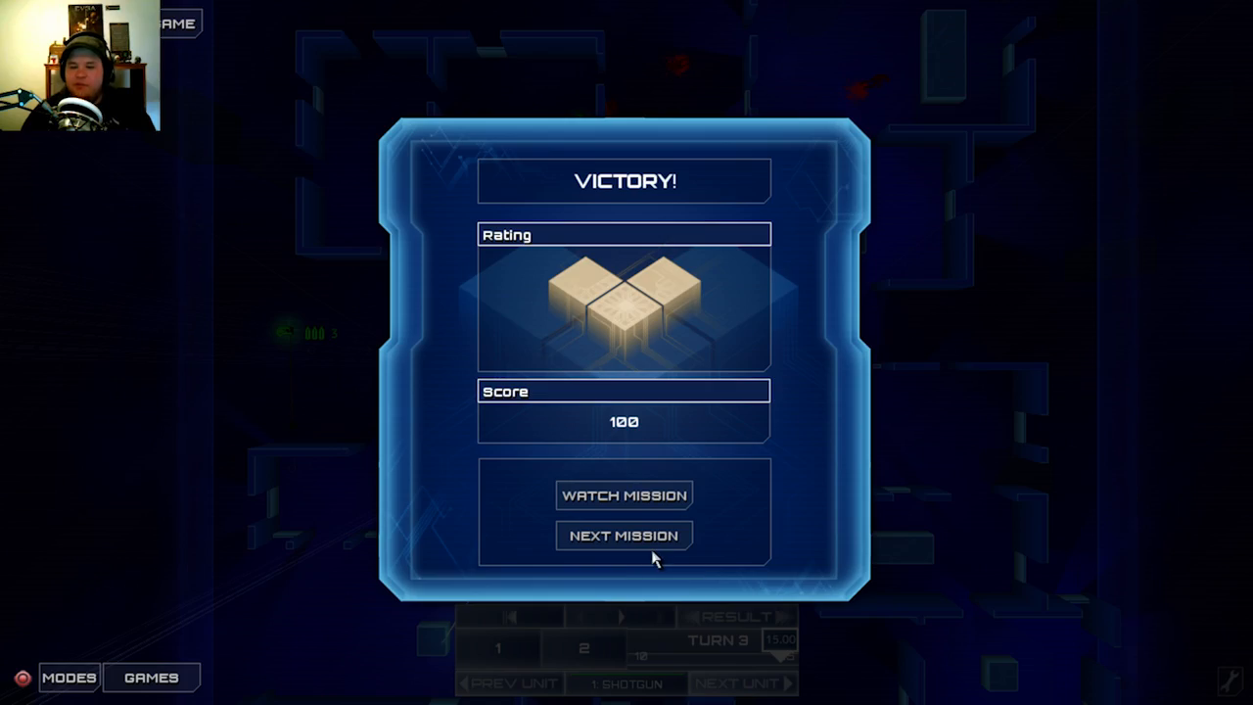
Launch the Soulsby extraction mission and read Nix's seven-part briefing to the end.
{"action": "left_click", "coordinate": [623, 534]}
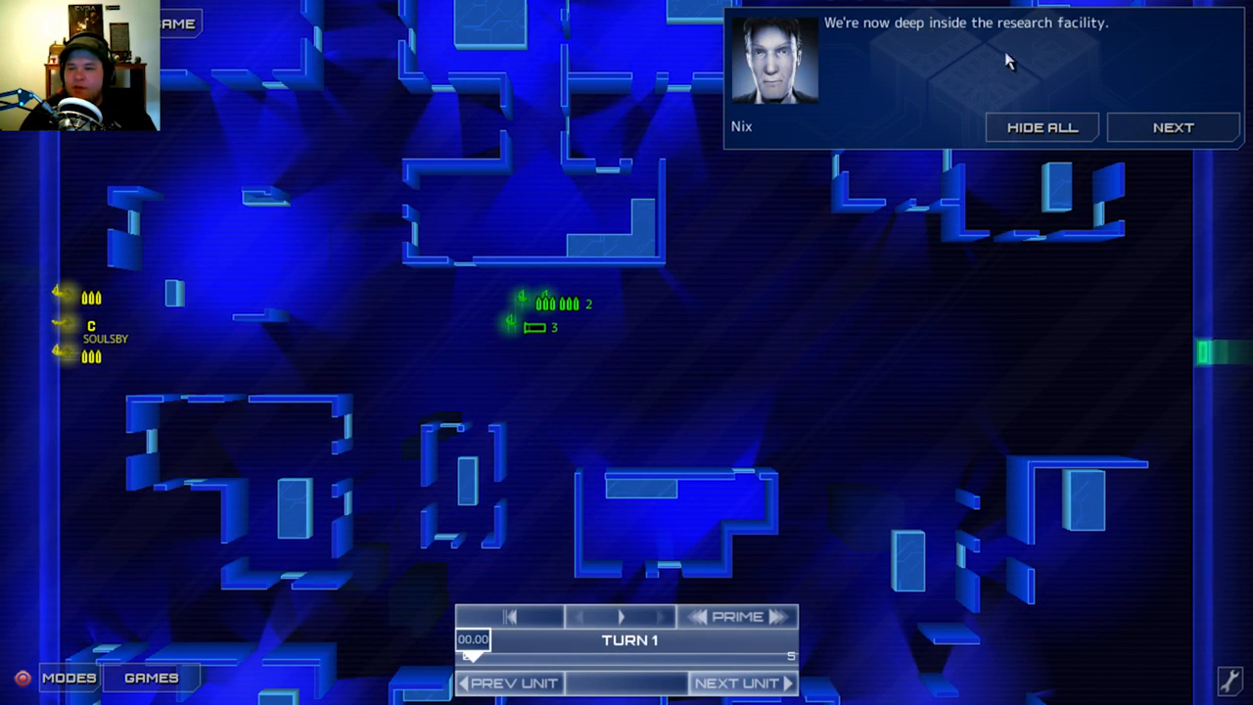
{"action": "left_click", "coordinate": [1172, 128]}
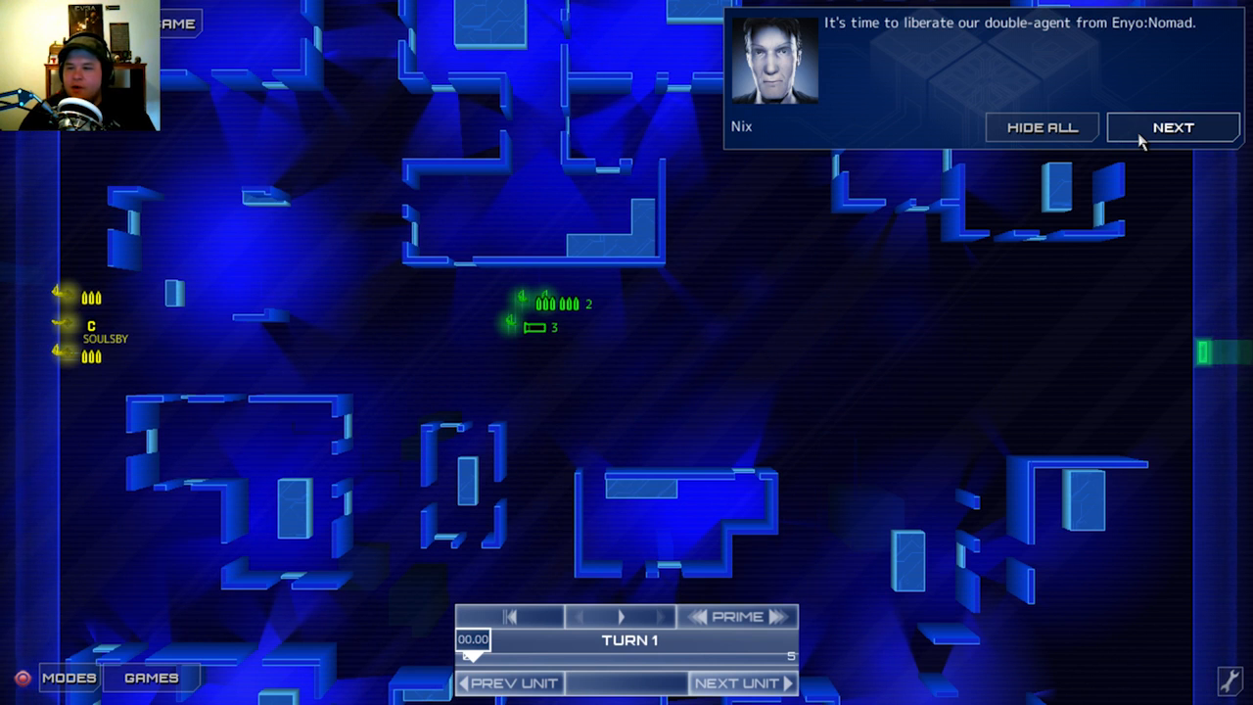
{"action": "left_click", "coordinate": [1171, 127]}
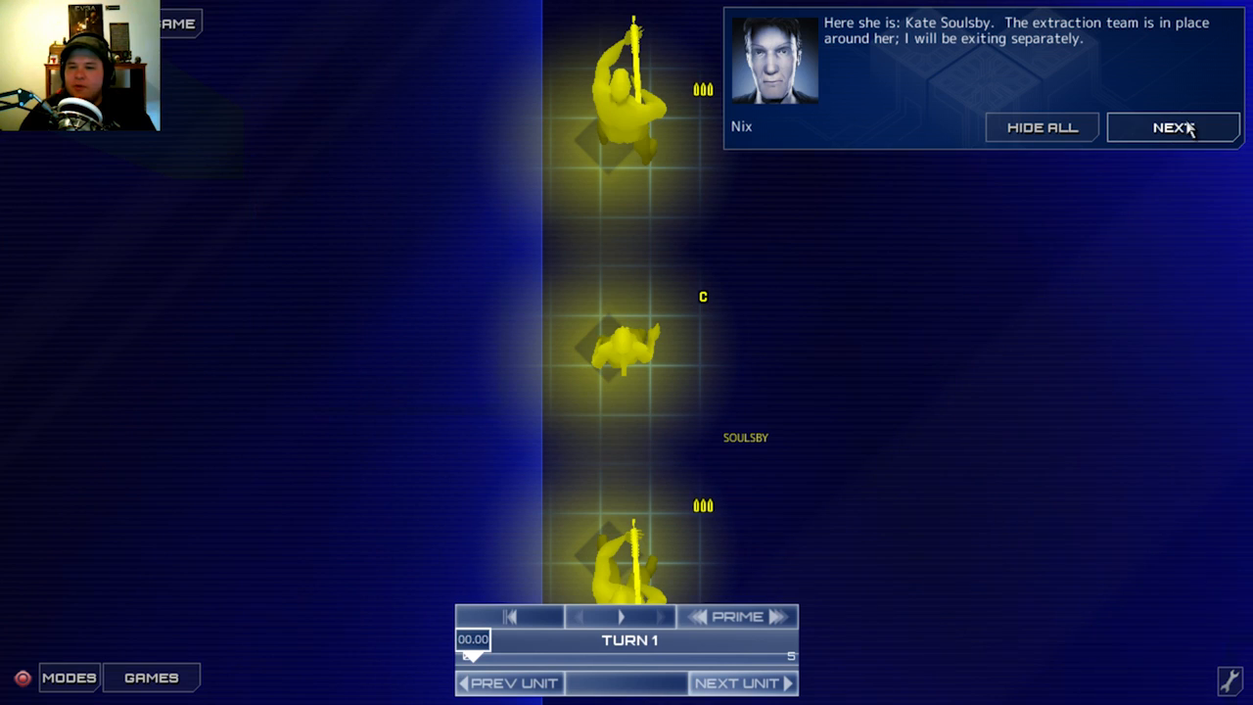
{"action": "left_click", "coordinate": [1172, 127]}
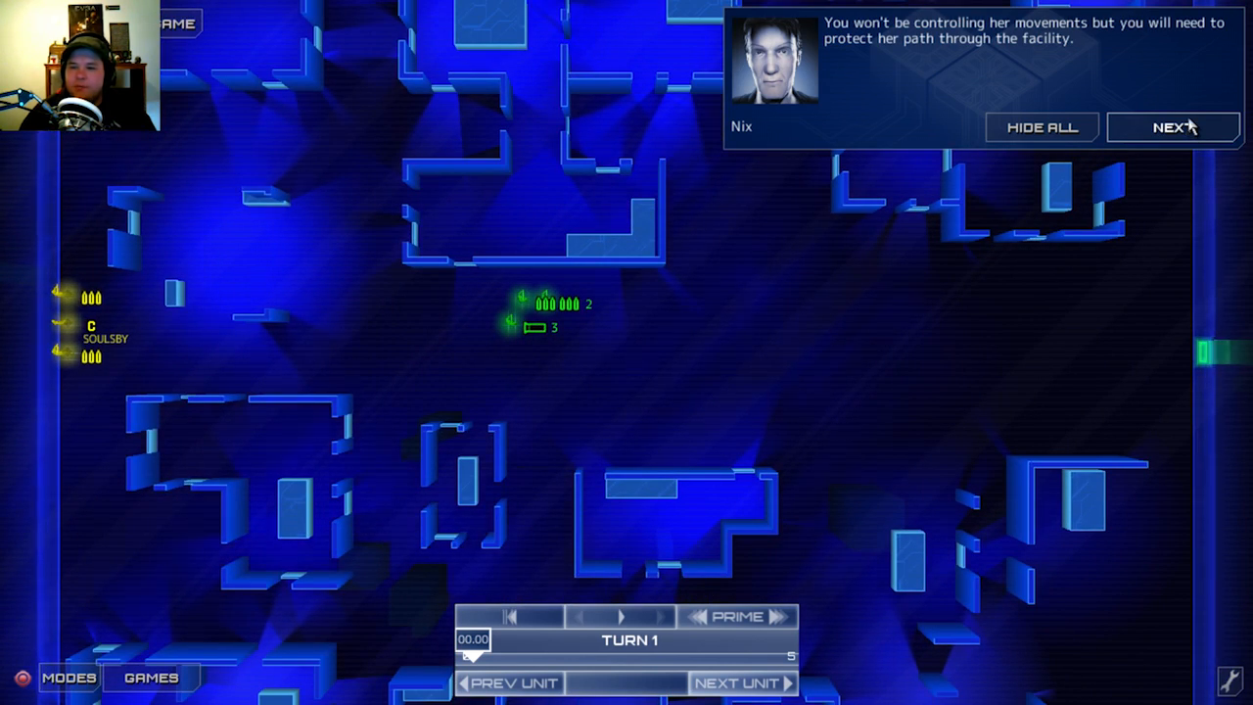
{"action": "left_click", "coordinate": [1171, 127]}
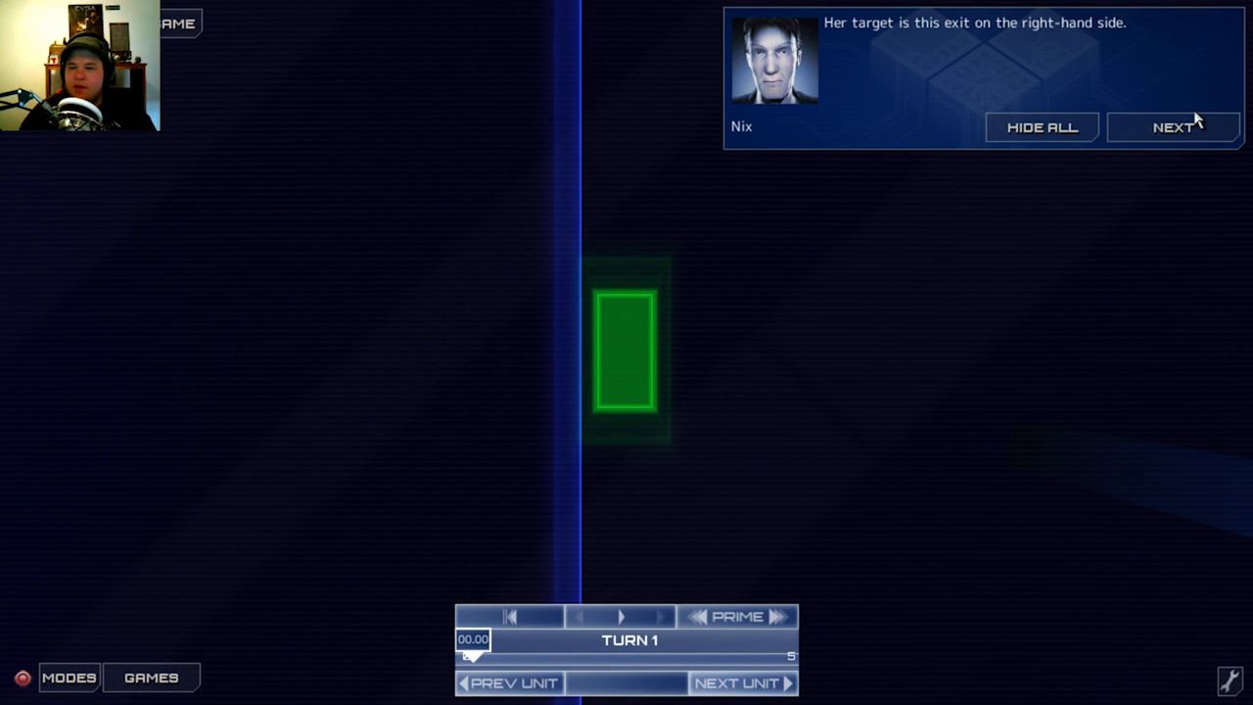
{"action": "left_click", "coordinate": [1173, 127]}
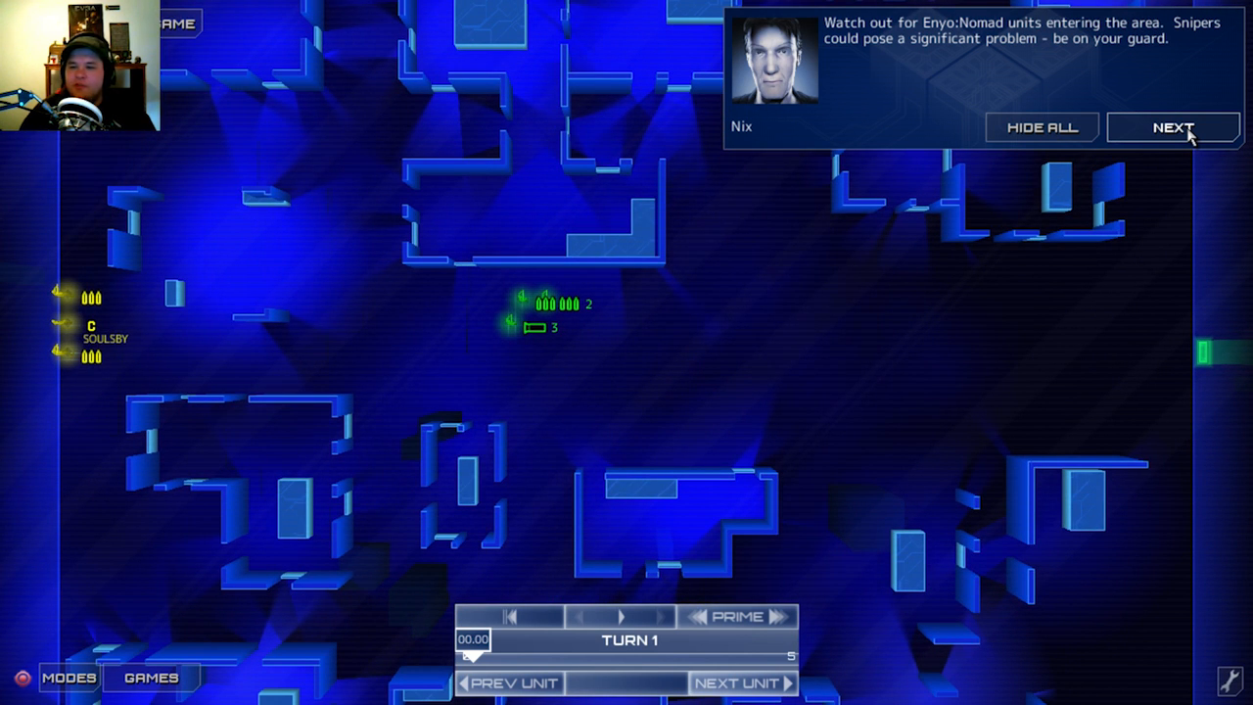
{"action": "left_click", "coordinate": [1171, 127]}
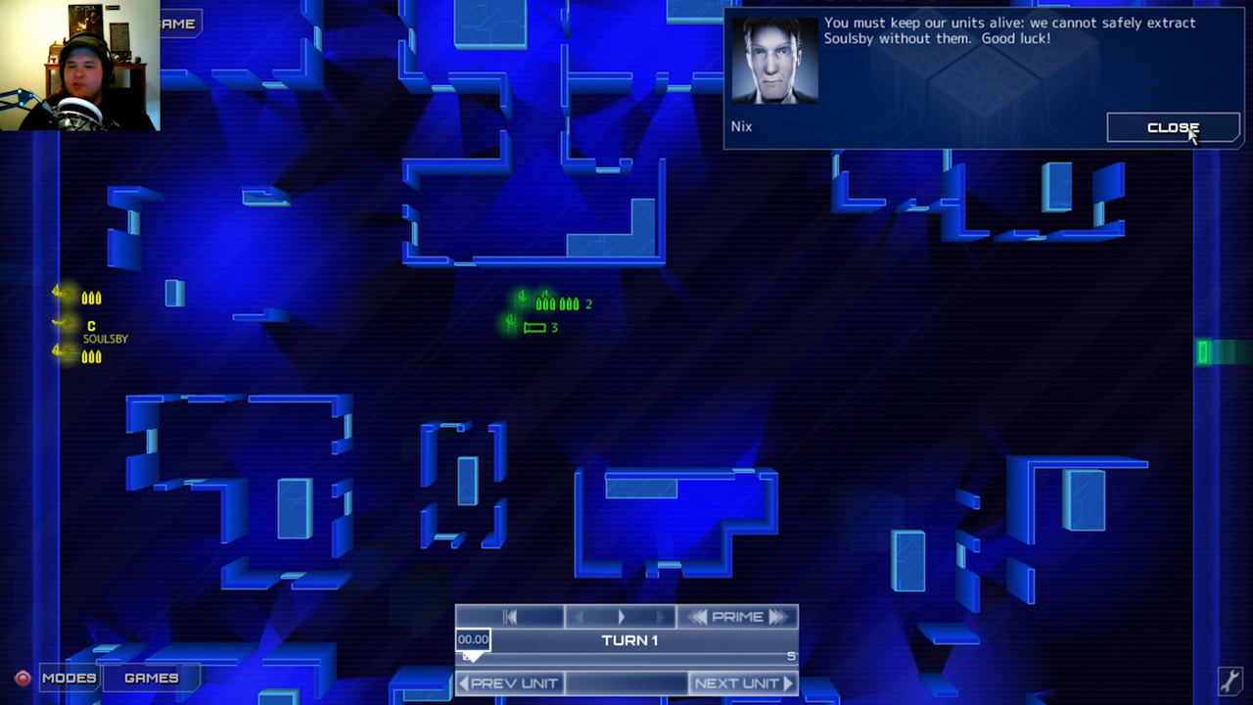
{"action": "left_click", "coordinate": [1173, 127]}
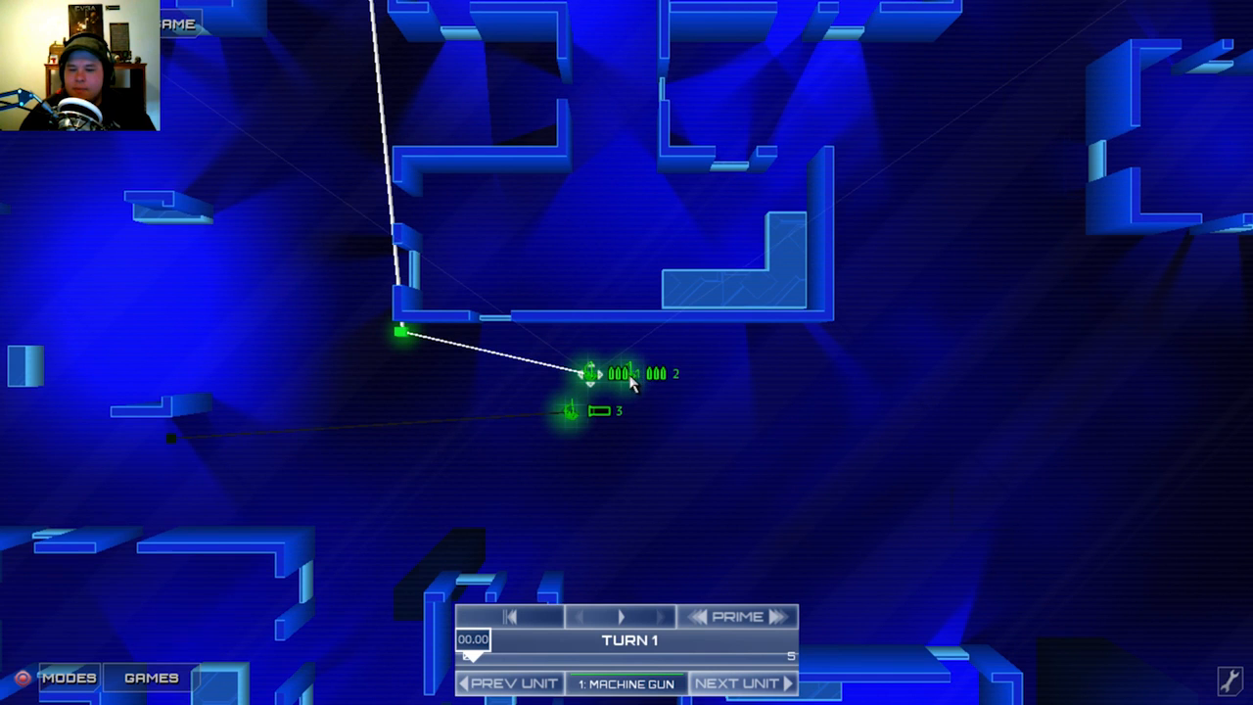
Add a waypoint for machine gunner 2 between the central rooms and open its orders.
{"action": "right_click", "coordinate": [612, 377]}
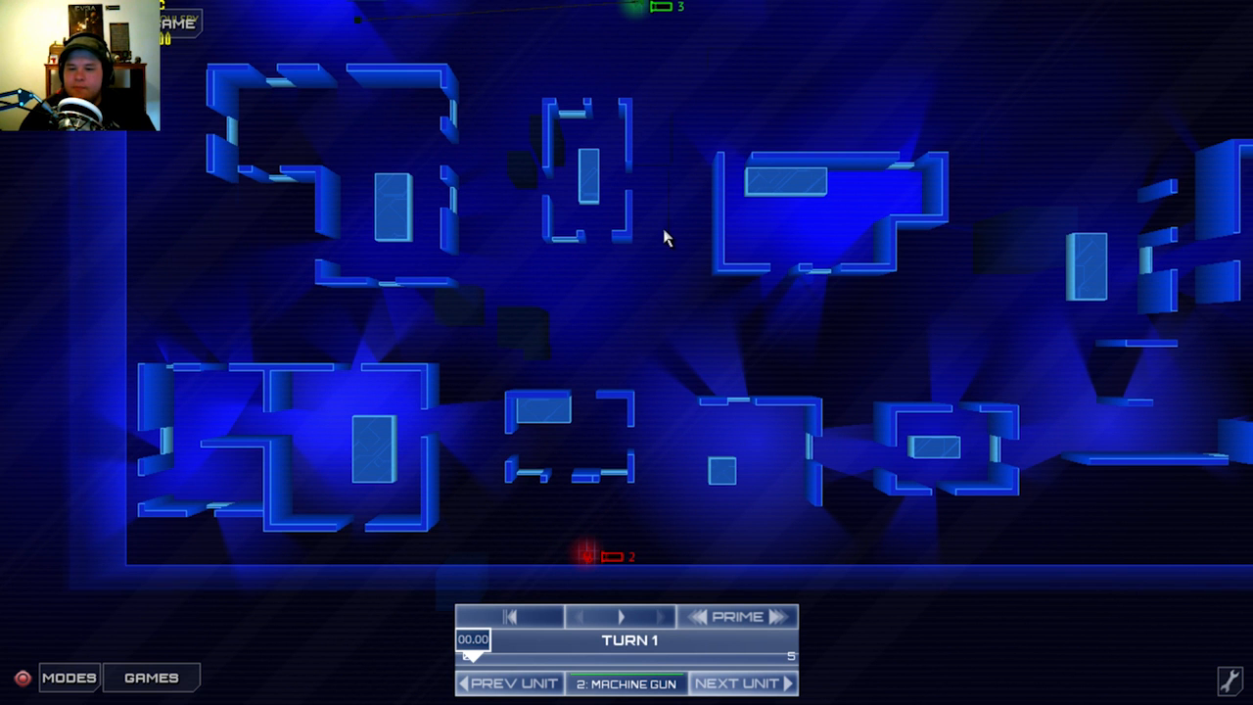
{"action": "left_click", "coordinate": [644, 242]}
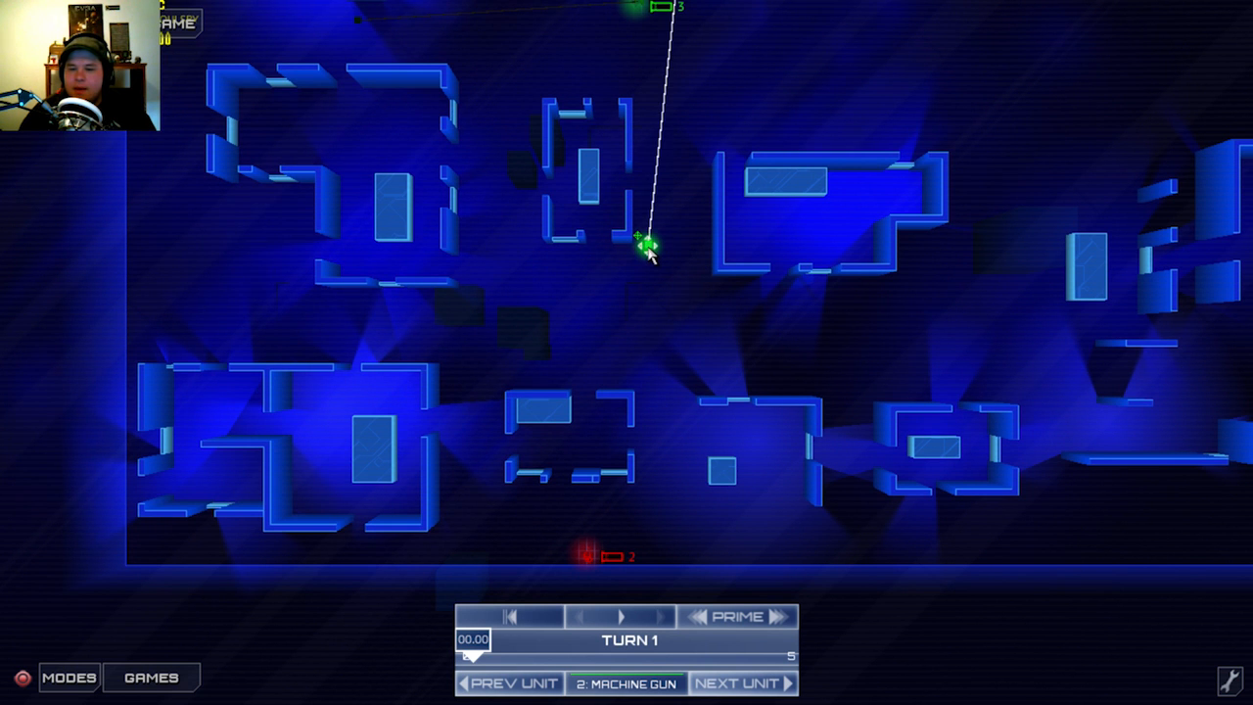
{"action": "right_click", "coordinate": [643, 243]}
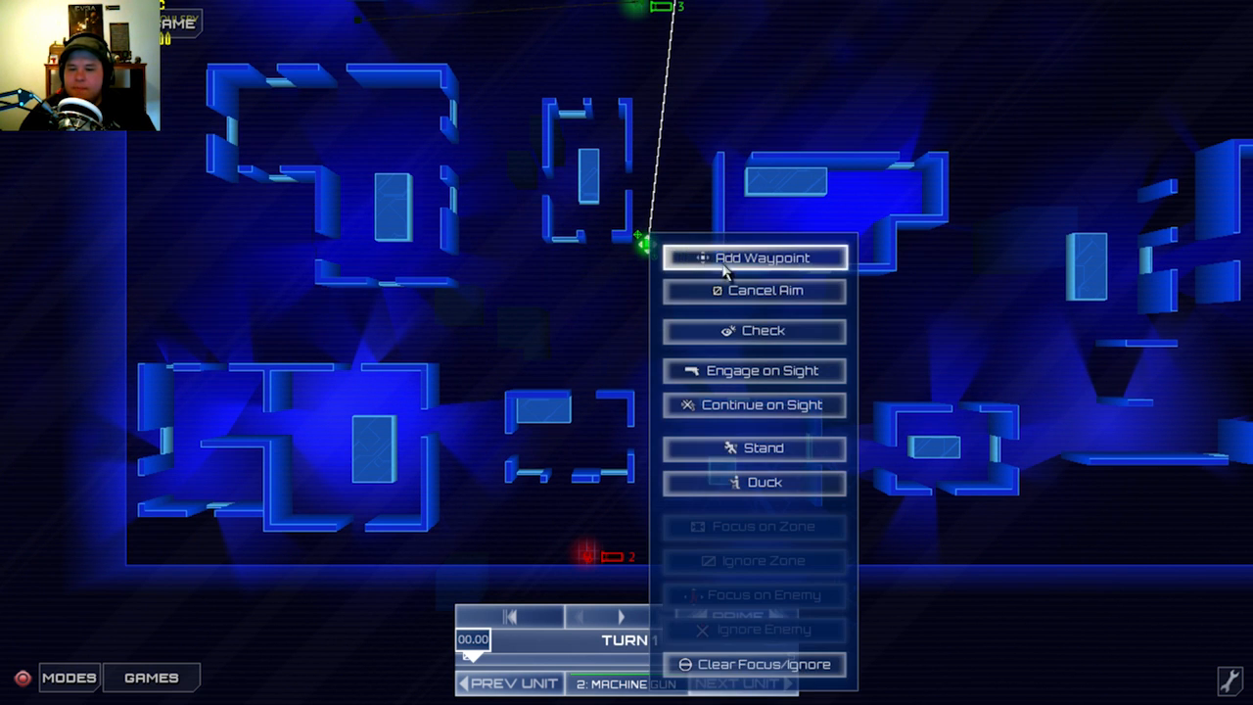
{"action": "mouse_move", "coordinate": [646, 249]}
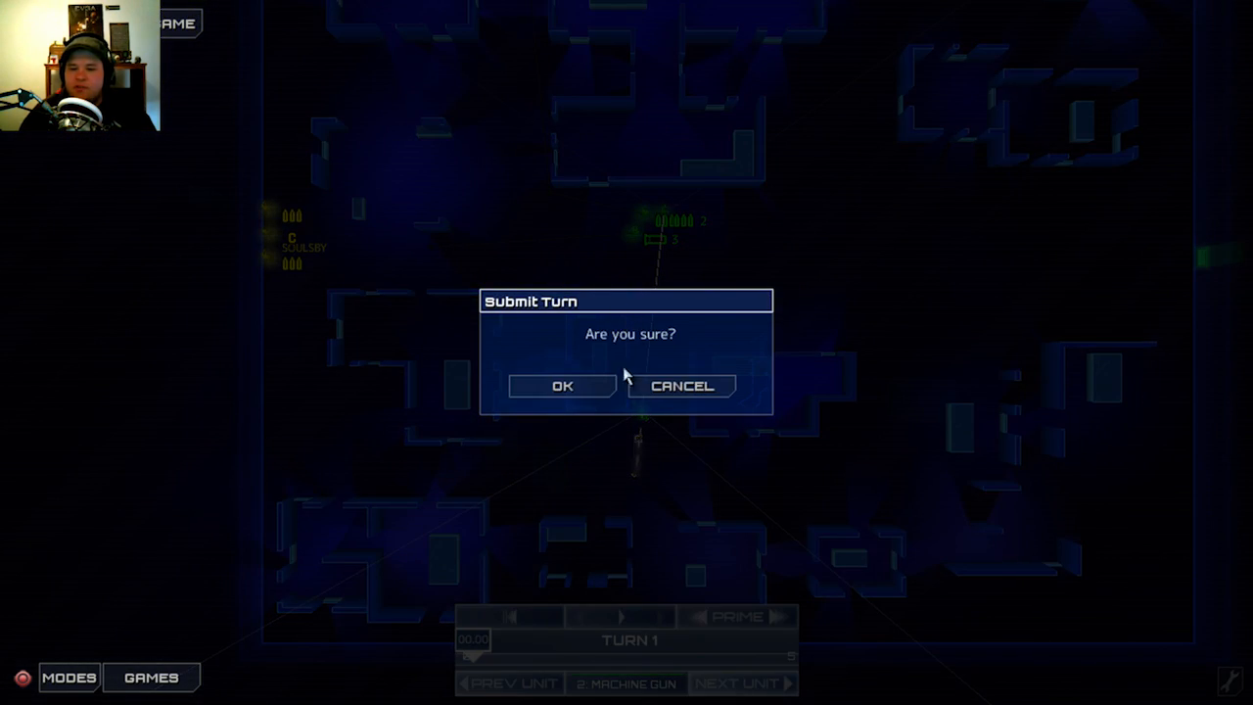
Submit turn 1 and dismiss Shand's incoming message once turn 2 begins.
{"action": "left_click", "coordinate": [562, 384]}
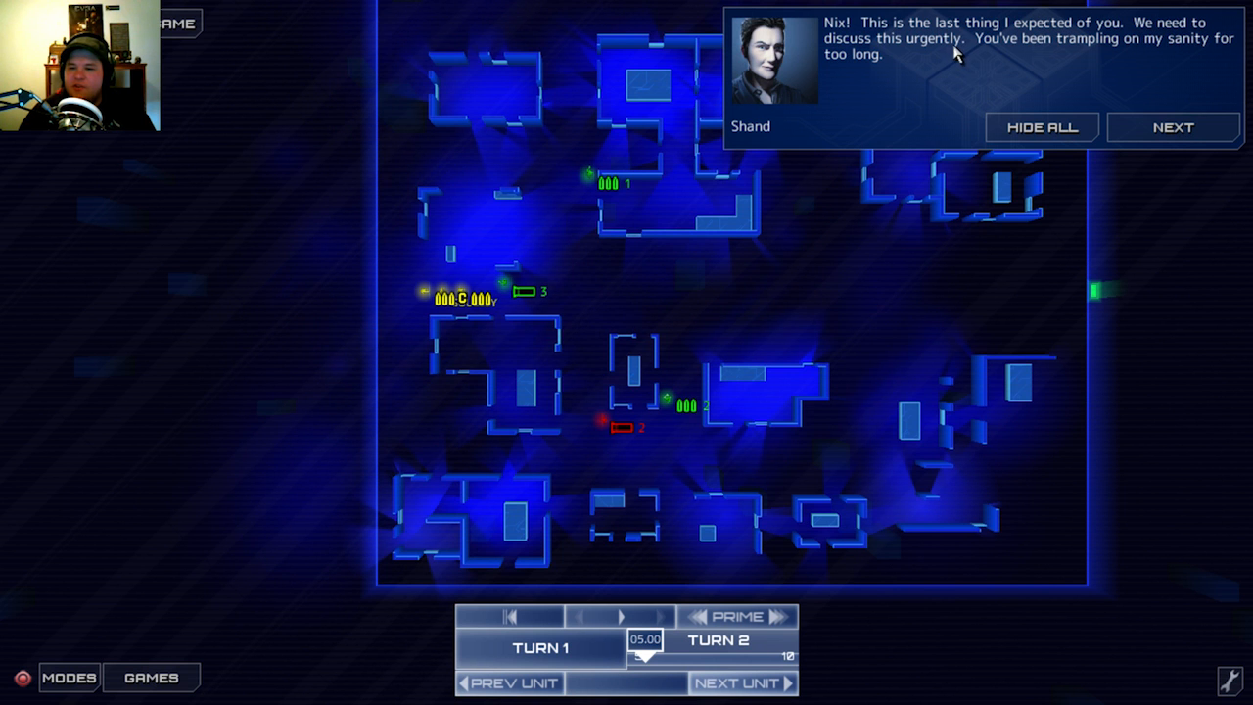
{"action": "mouse_move", "coordinate": [1191, 58]}
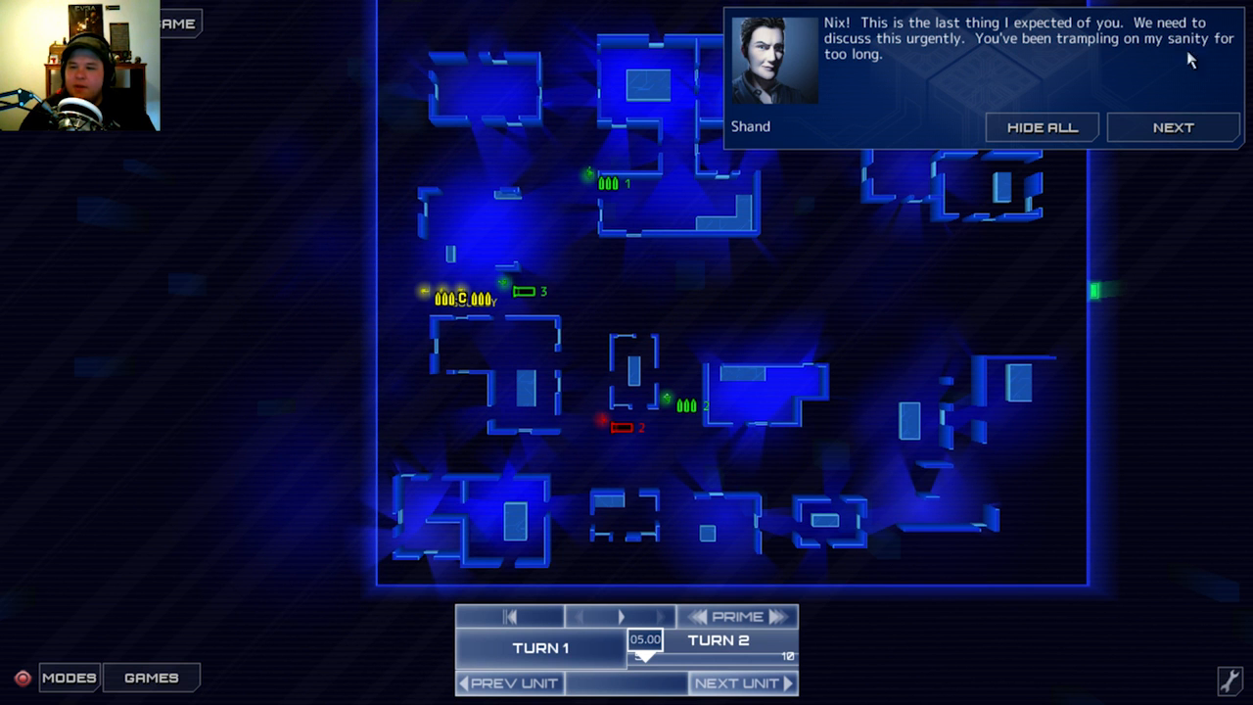
{"action": "left_click", "coordinate": [1172, 127]}
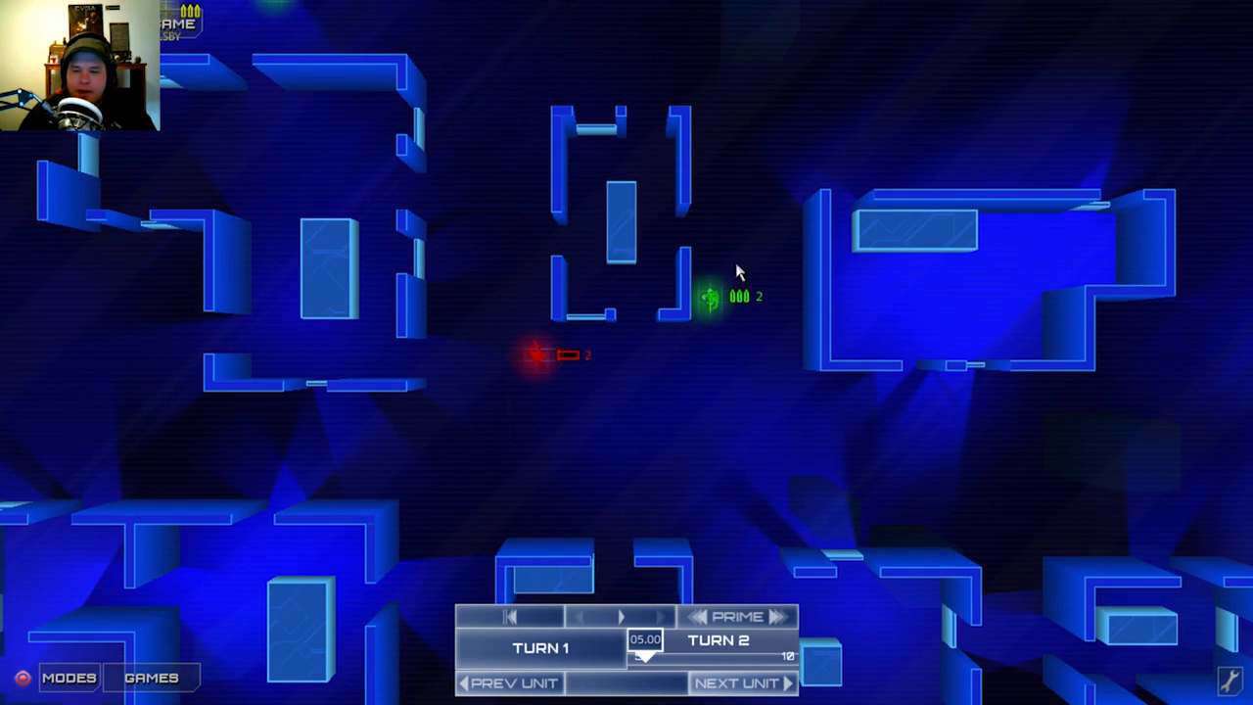
Order machine gunner 2 to focus on the northern red enemy, then request turn 2 submission.
{"action": "left_click", "coordinate": [706, 298]}
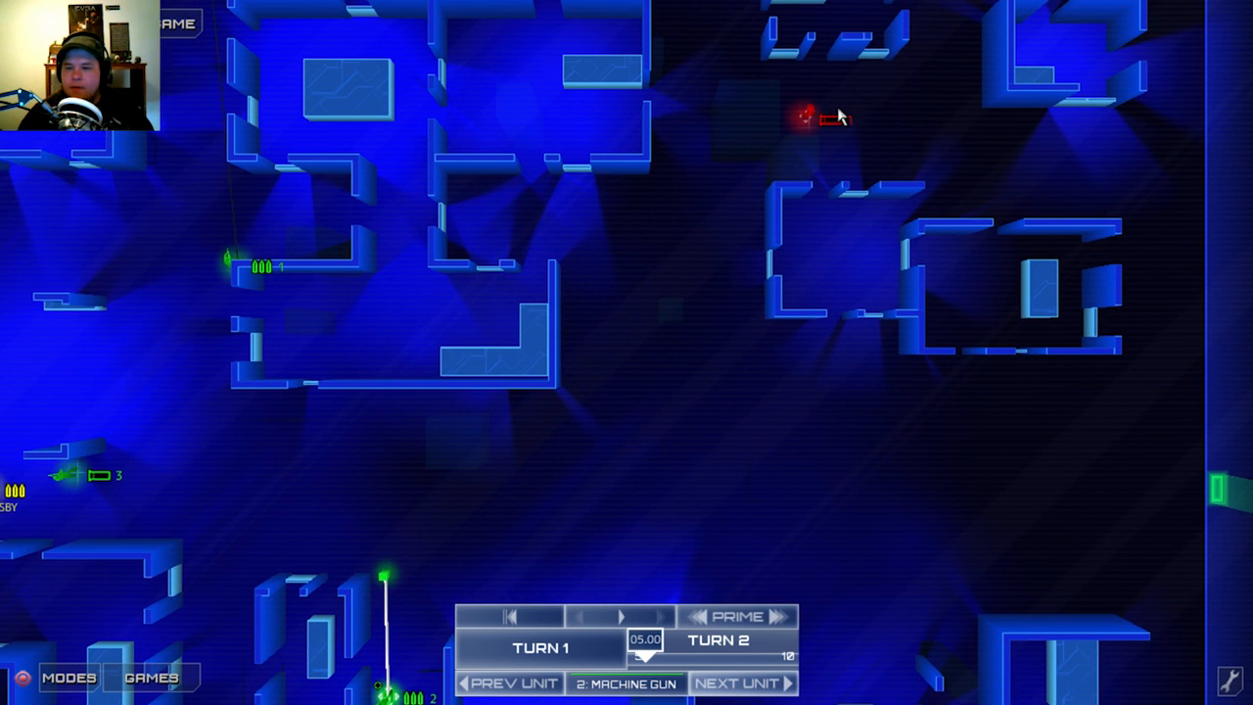
{"action": "right_click", "coordinate": [803, 117]}
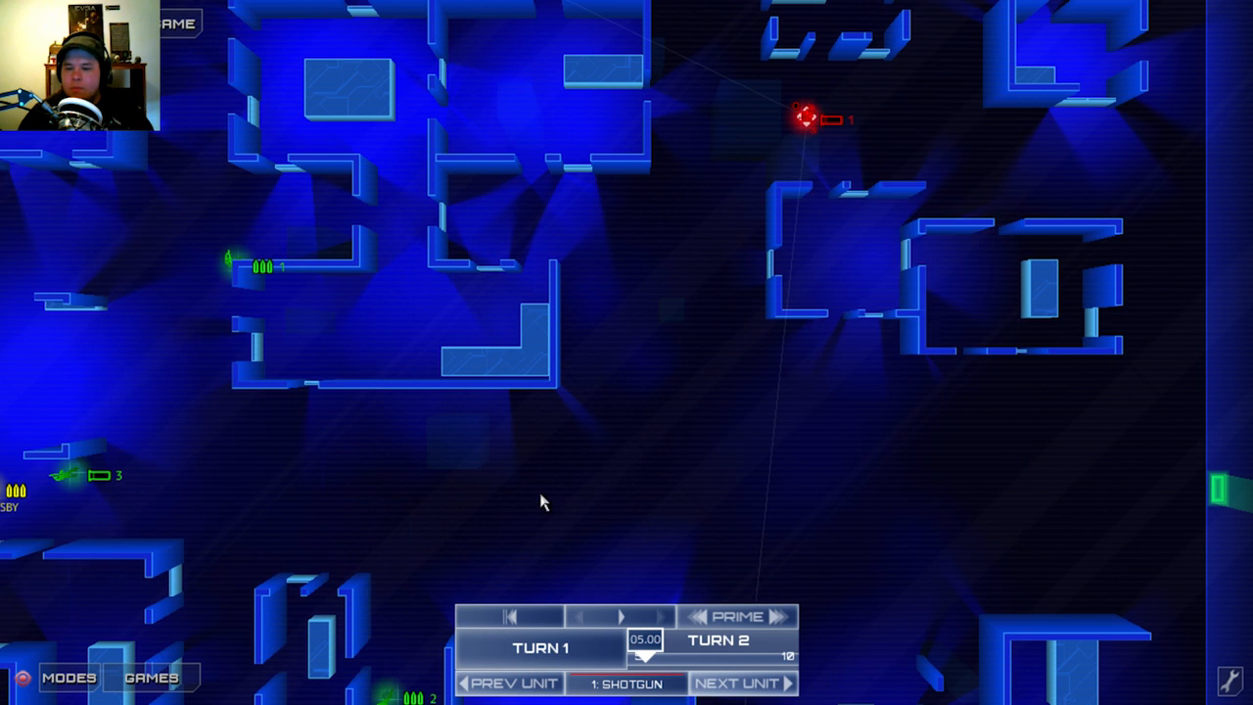
{"action": "left_click", "coordinate": [735, 683]}
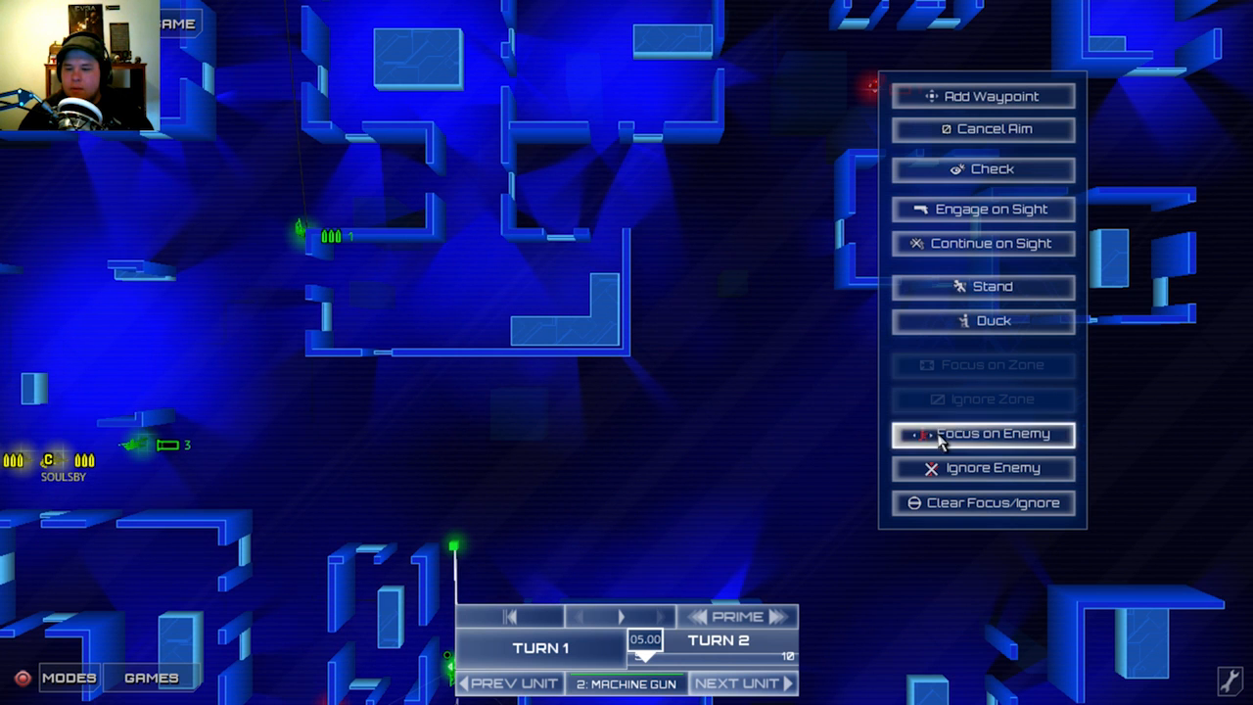
{"action": "left_click", "coordinate": [983, 433]}
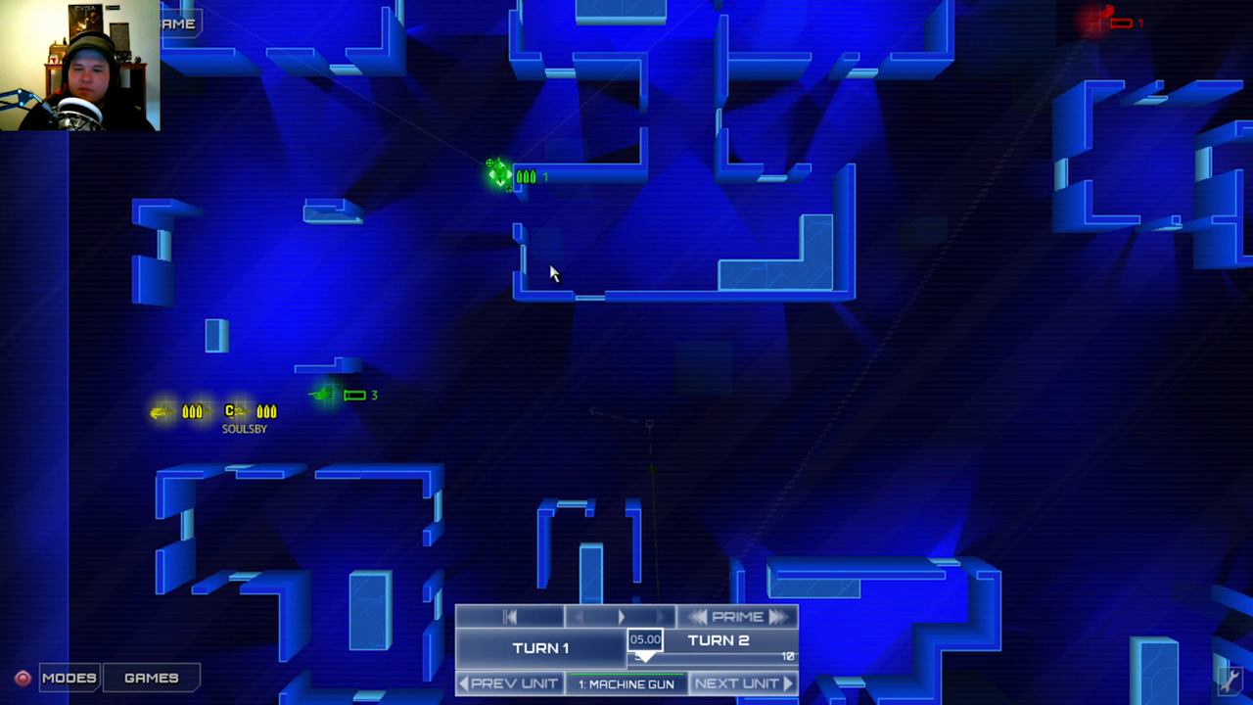
{"action": "mouse_move", "coordinate": [713, 331]}
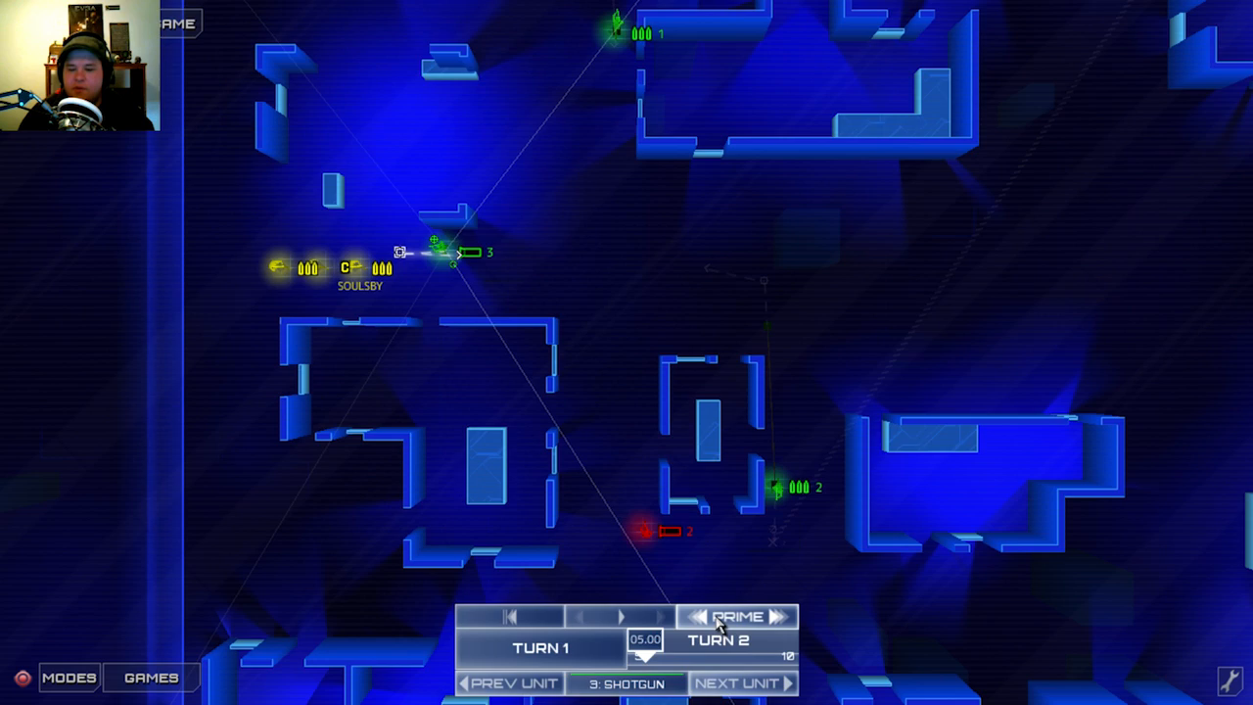
{"action": "left_click", "coordinate": [737, 617]}
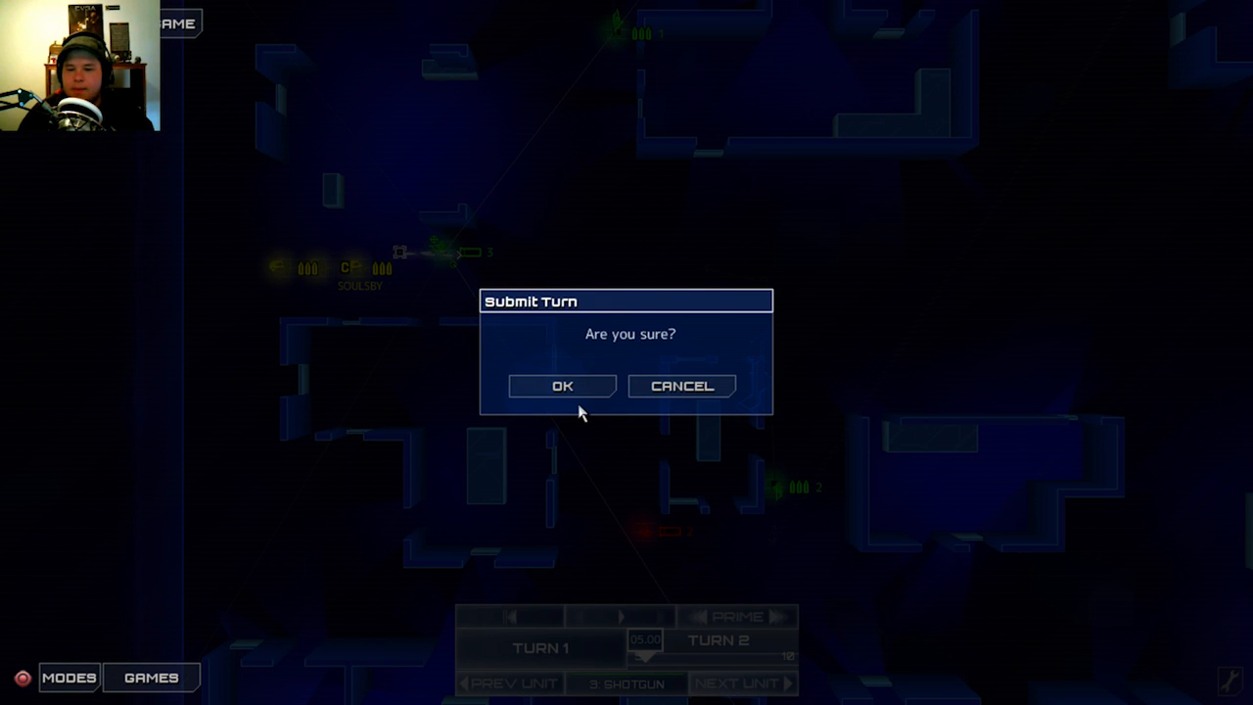
{"action": "mouse_move", "coordinate": [636, 386]}
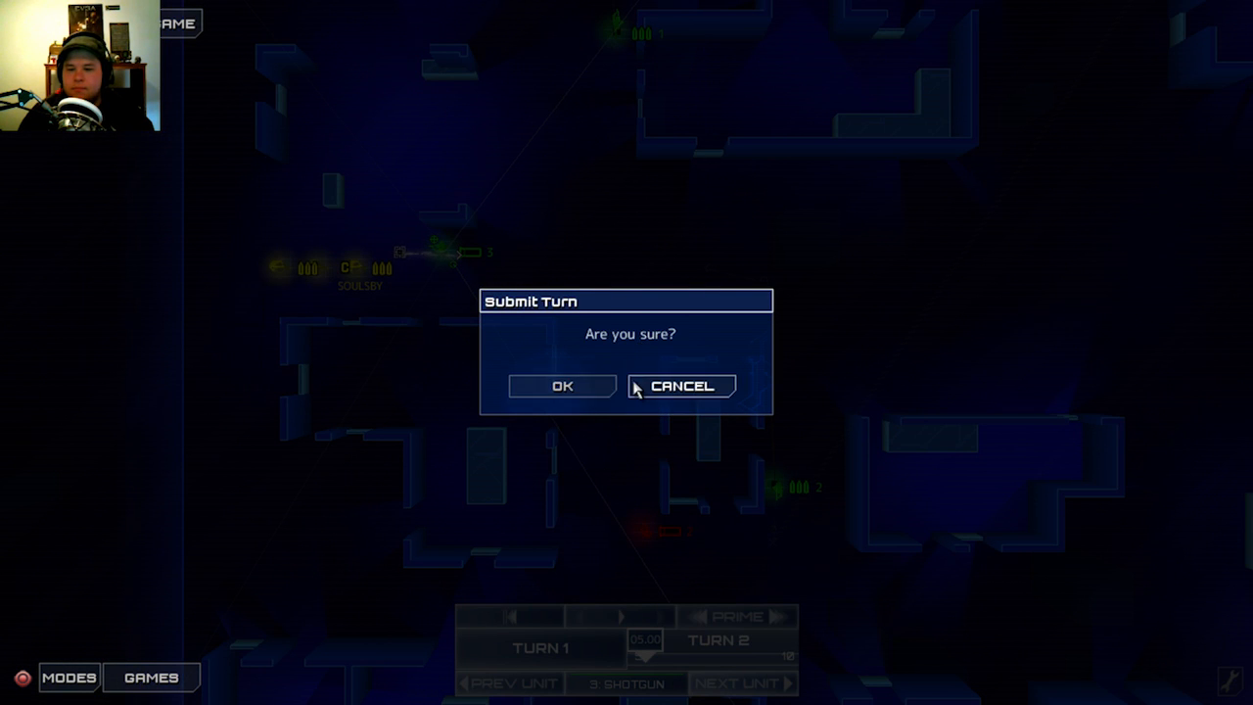
Cancel the turn 2 submission to keep plotting orders.
{"action": "left_click", "coordinate": [561, 386]}
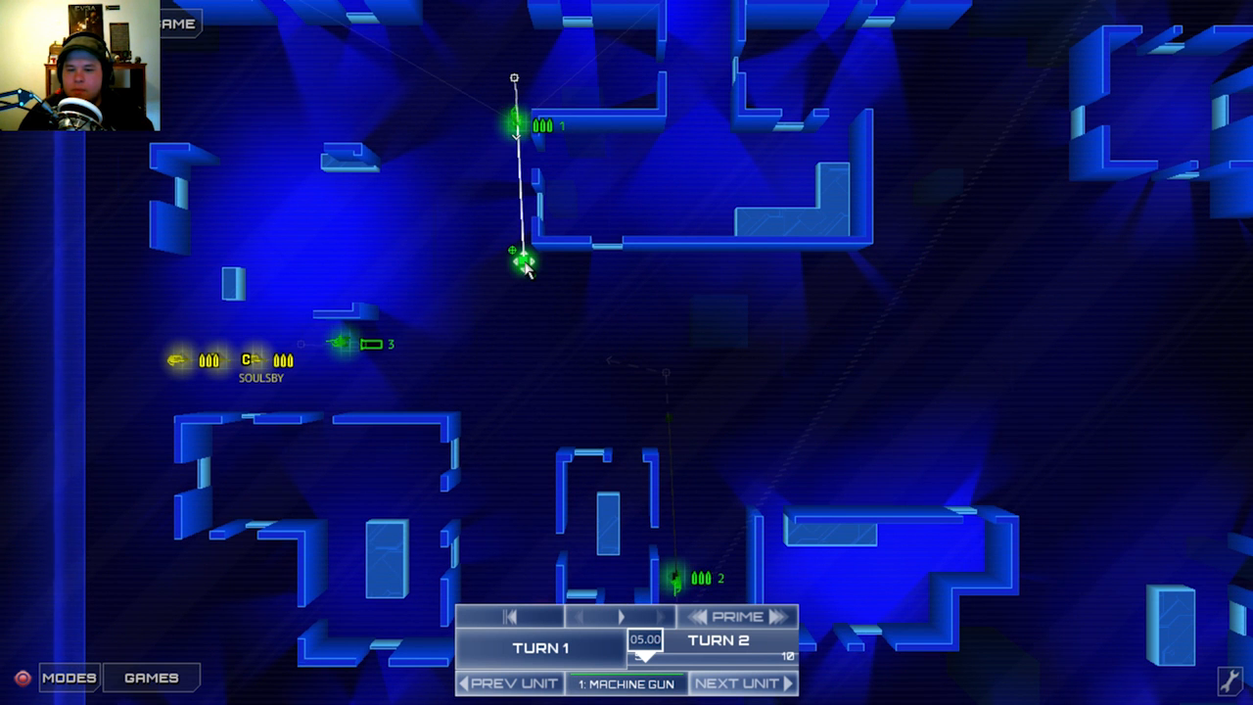
{"action": "mouse_move", "coordinate": [739, 294]}
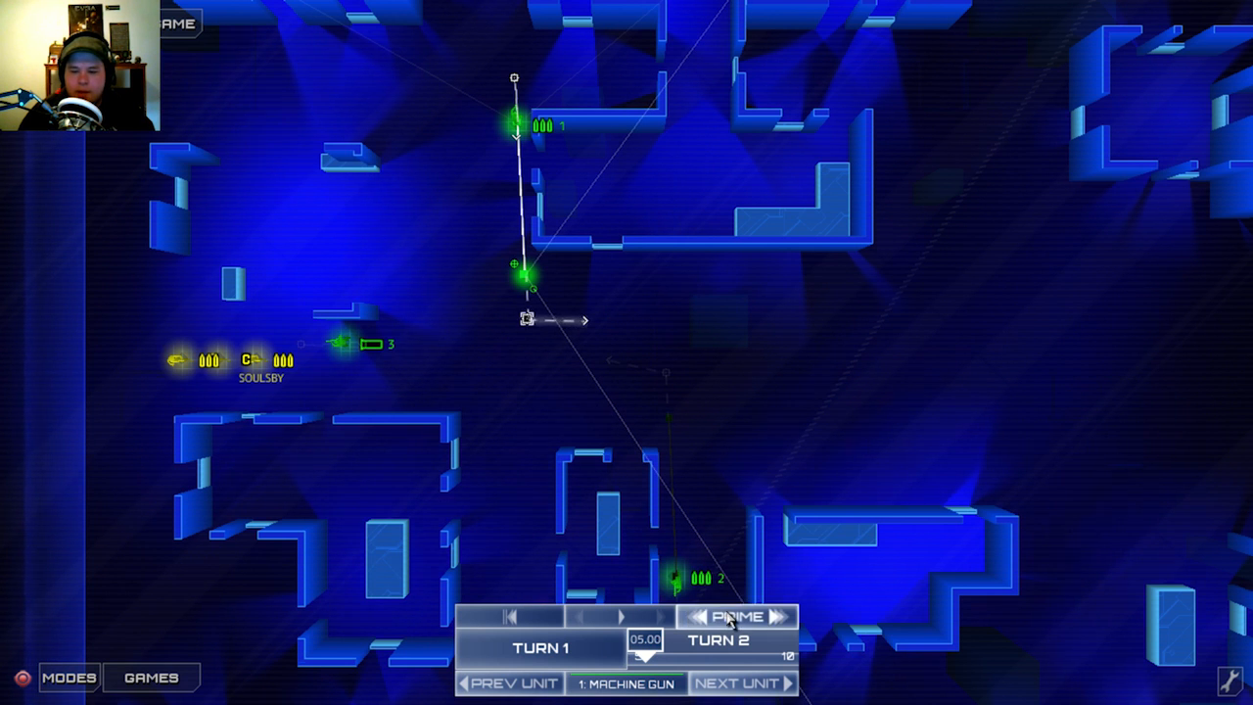
{"action": "mouse_move", "coordinate": [631, 401]}
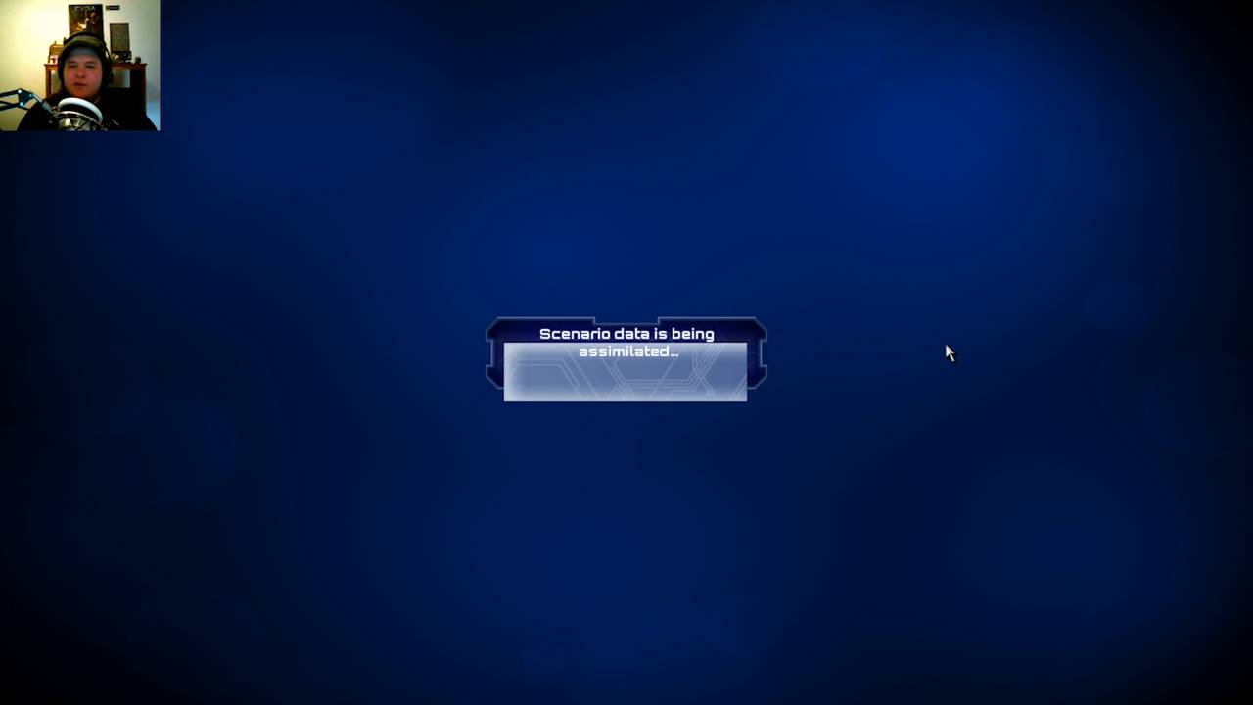
{"action": "mouse_move", "coordinate": [927, 362]}
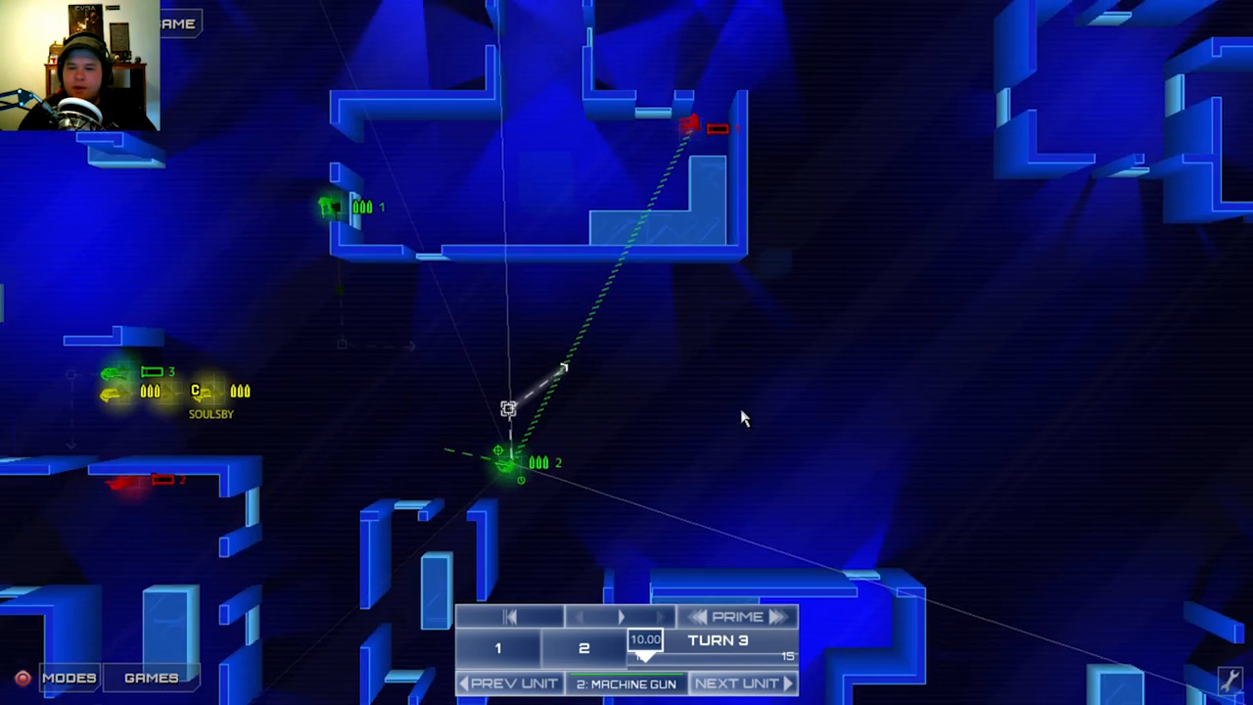
Continue planning turn 3 orders for the squad.
{"action": "left_click", "coordinate": [514, 682]}
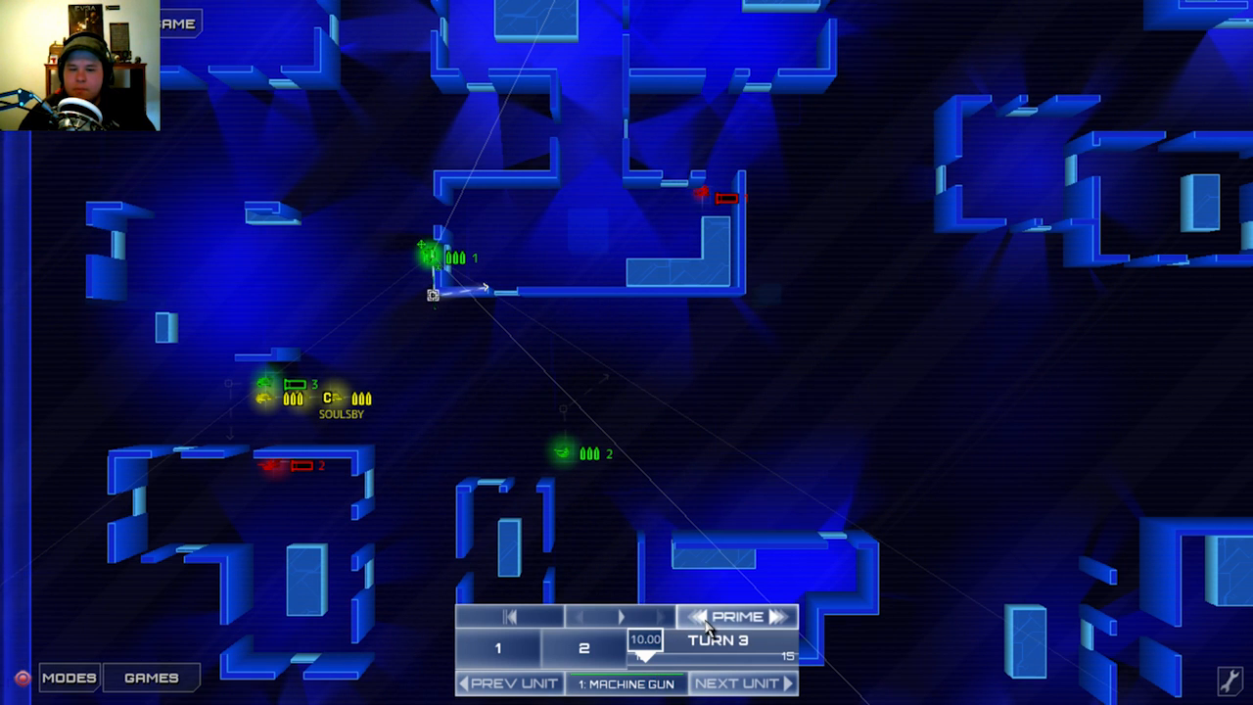
{"action": "mouse_move", "coordinate": [1003, 409]}
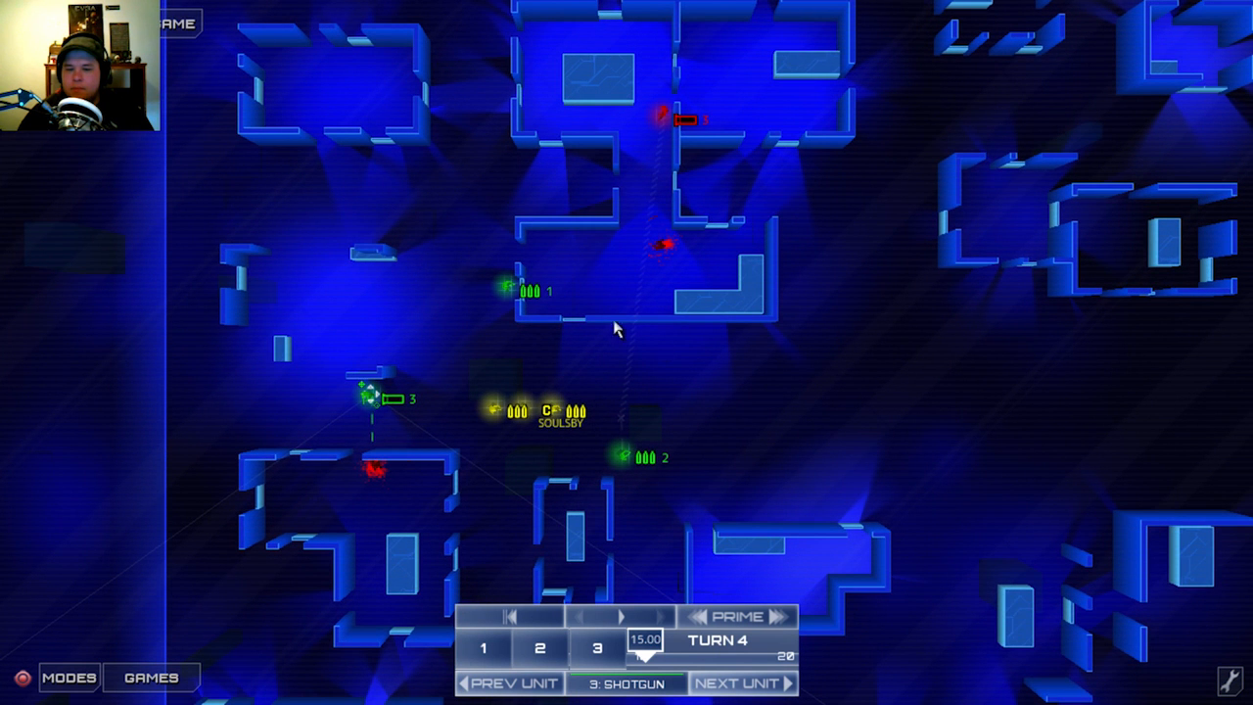
{"action": "mouse_move", "coordinate": [579, 341]}
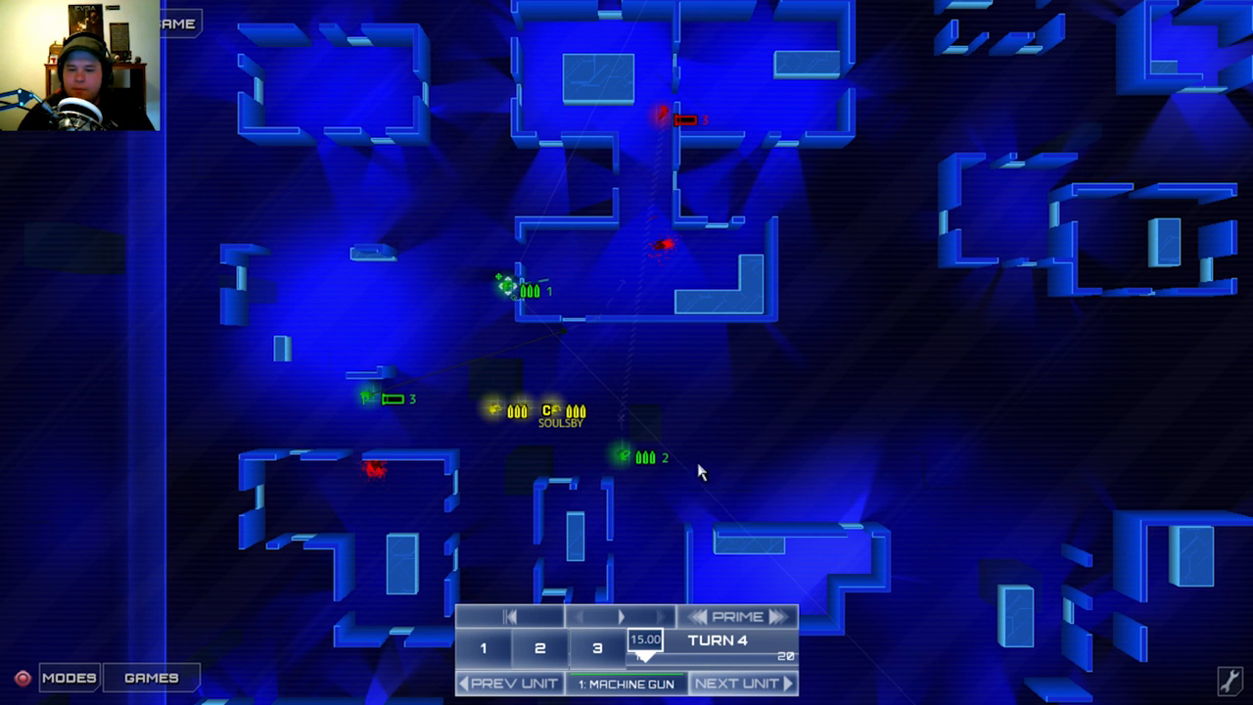
Finish machine gunner 2's route toward the upper room and request turn 4 submission.
{"action": "left_click", "coordinate": [736, 682]}
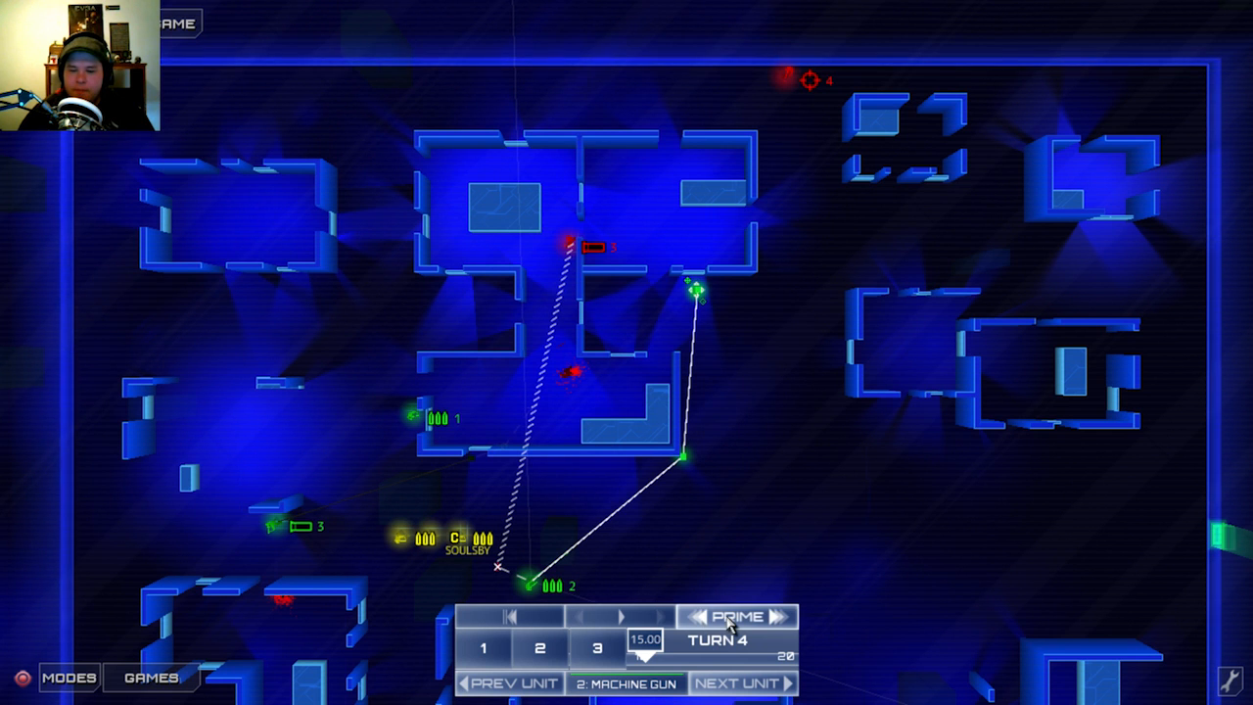
{"action": "left_click", "coordinate": [736, 616]}
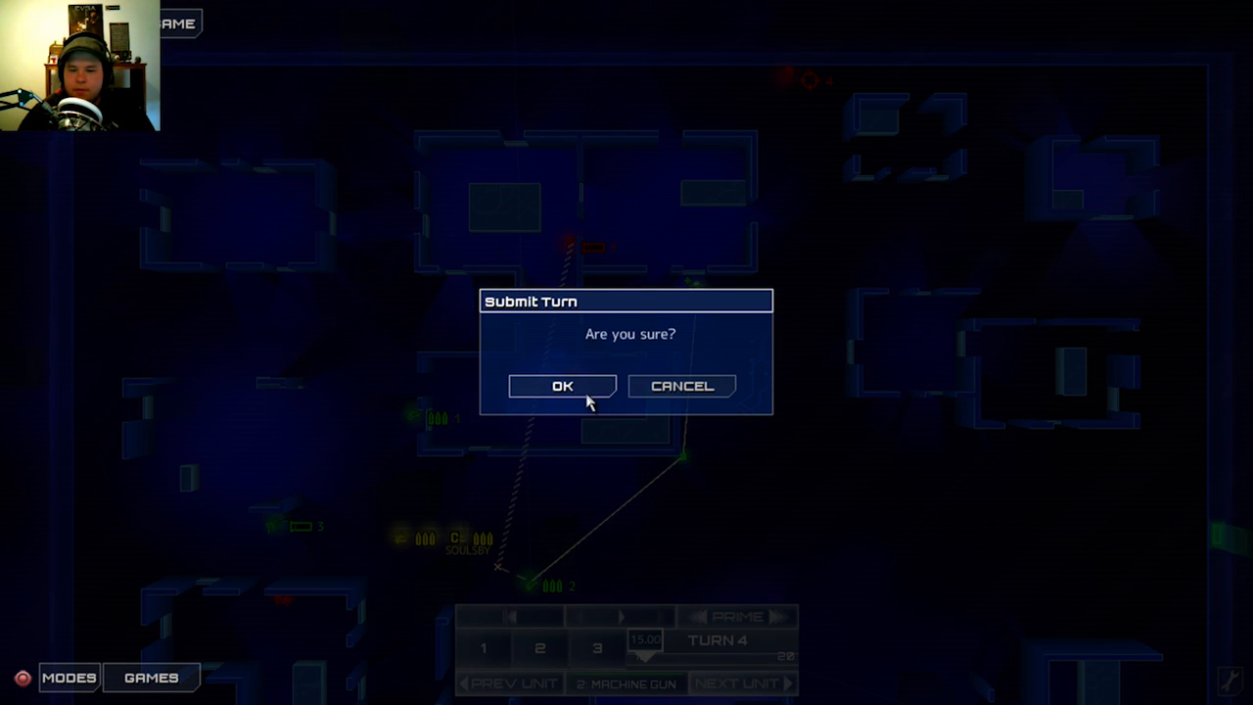
Confirm submitting turn 4 orders.
{"action": "left_click", "coordinate": [562, 385]}
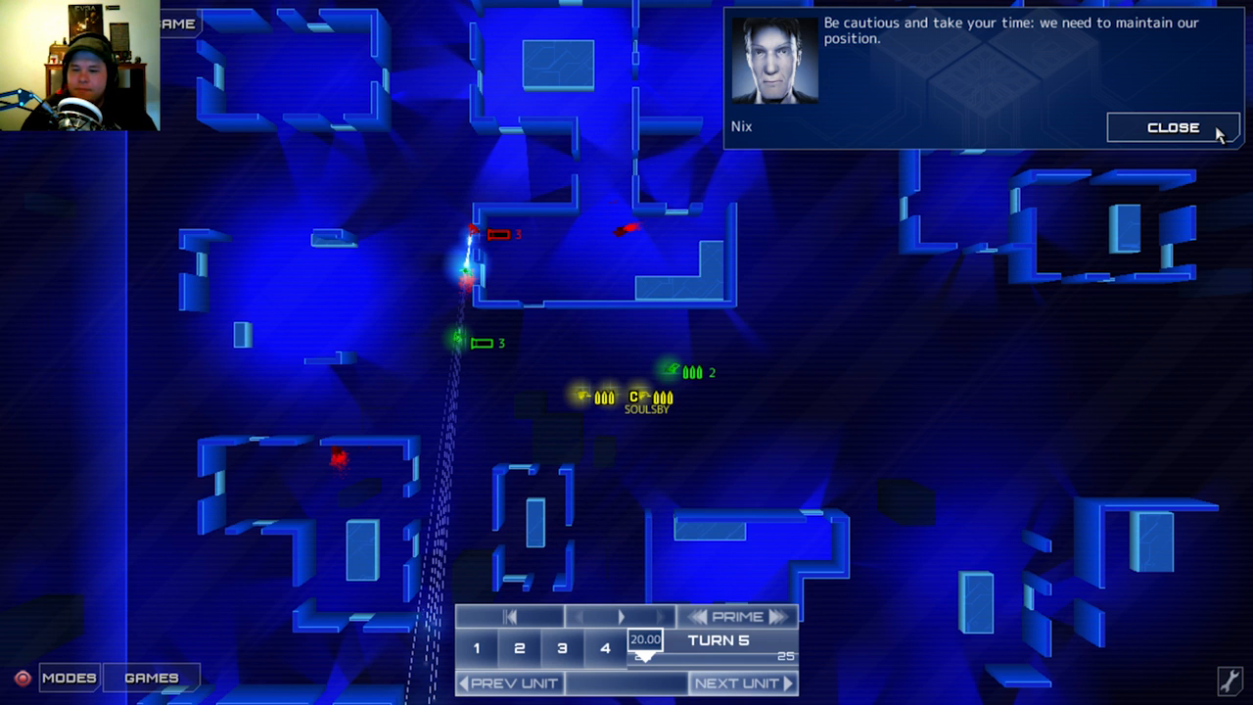
Dismiss the commander's message and set unit 3's waypoint to Ignore Enemy.
{"action": "left_click", "coordinate": [1173, 127]}
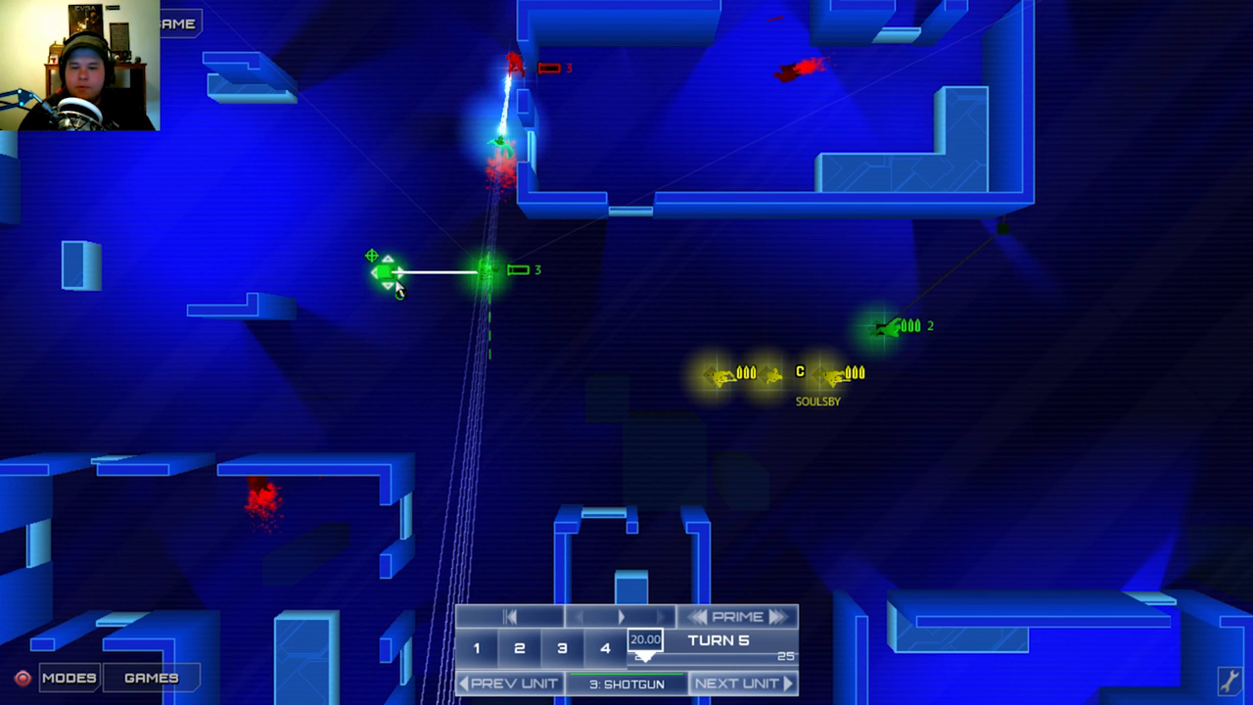
{"action": "right_click", "coordinate": [484, 269]}
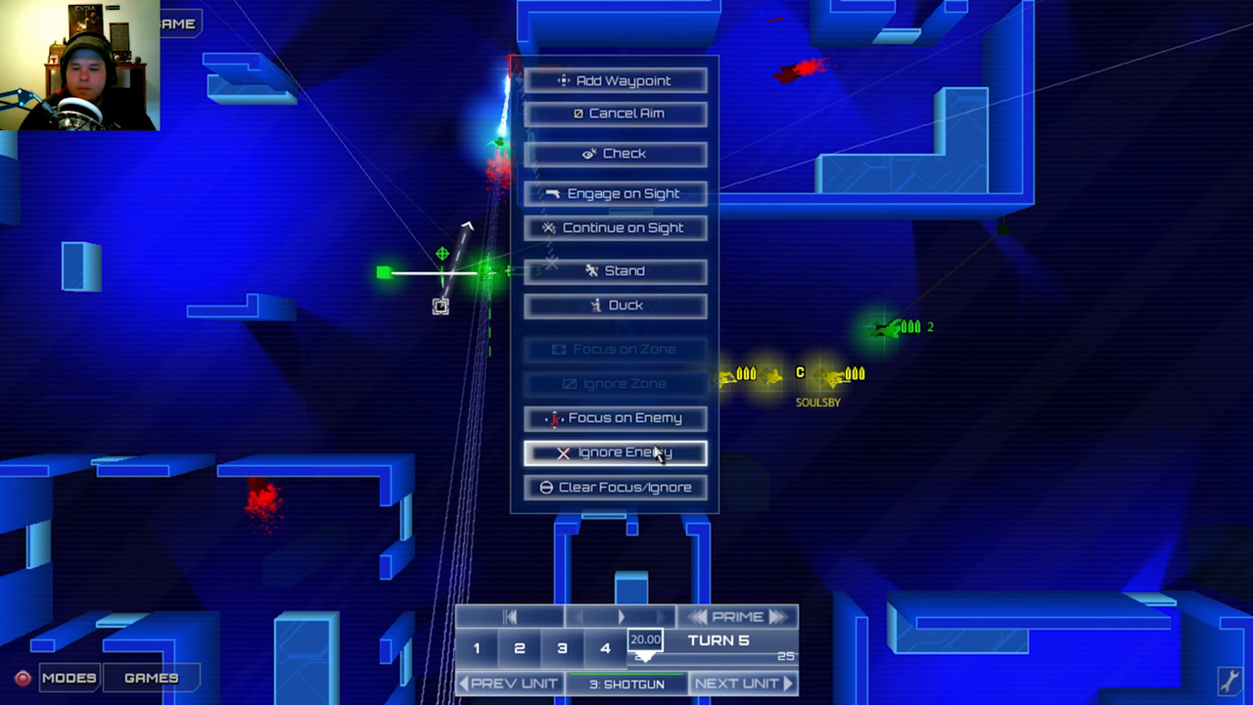
{"action": "left_click", "coordinate": [615, 452]}
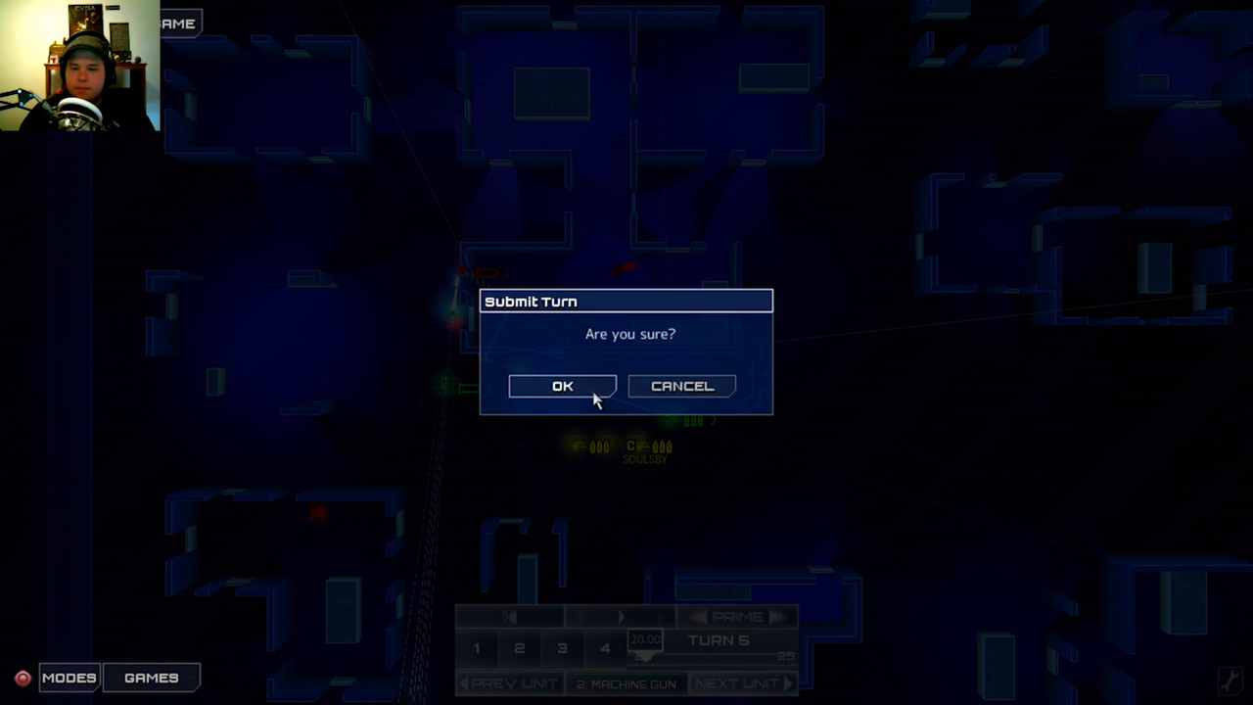
Confirm the Submit Turn dialog so turn 5 plays out.
{"action": "left_click", "coordinate": [562, 385]}
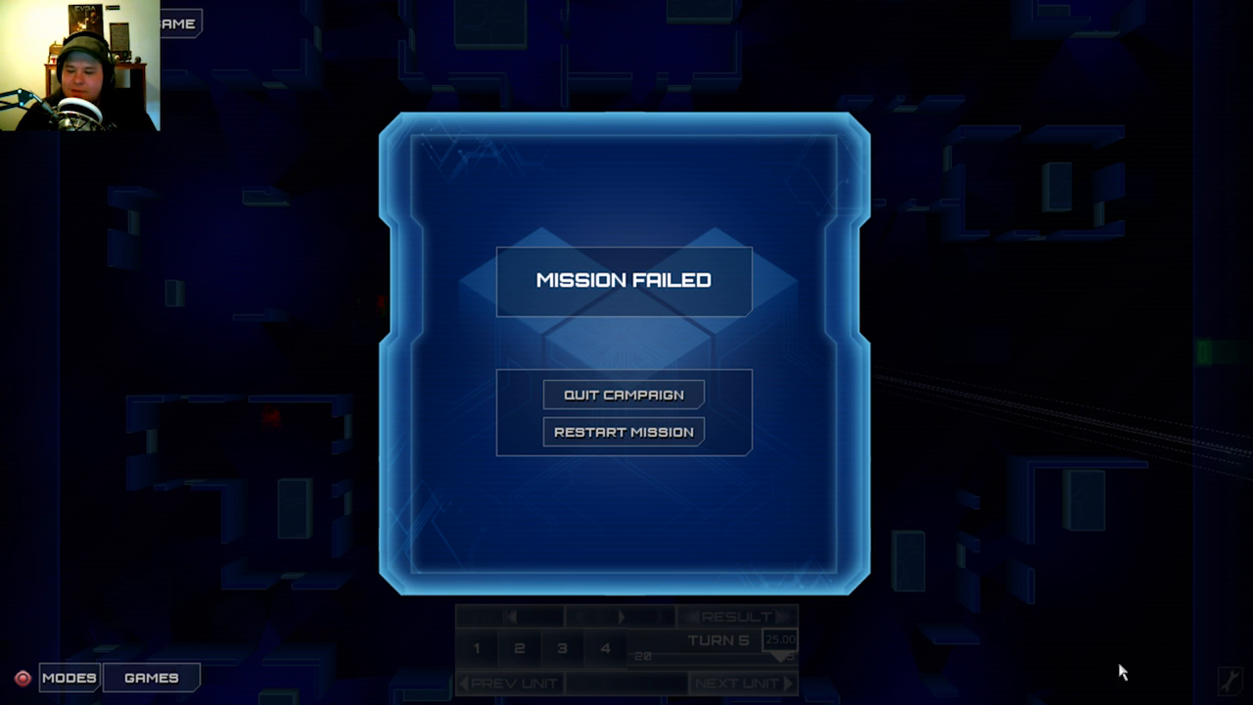
{"action": "mouse_move", "coordinate": [622, 432]}
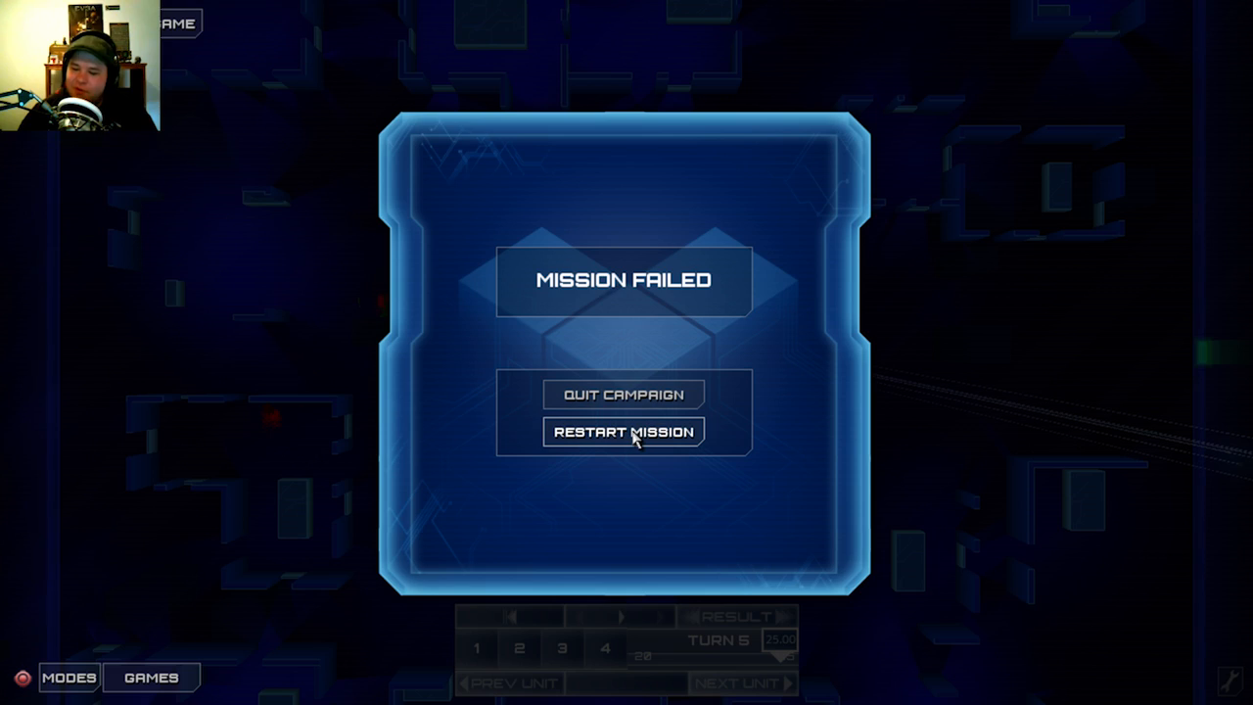
Restart the failed Soulsby escort mission from the Mission Failed screen.
{"action": "left_click", "coordinate": [623, 432]}
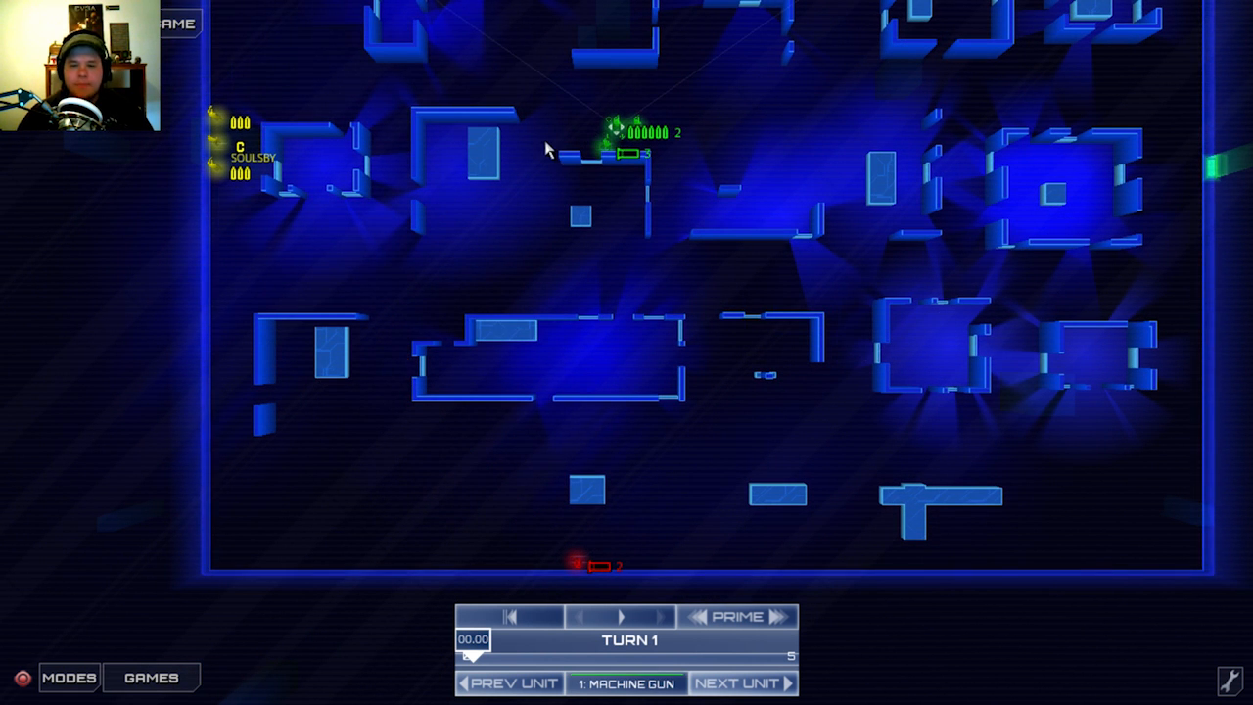
Start plotting machine gunner 1's turn 1 route on the map.
{"action": "left_click", "coordinate": [474, 264]}
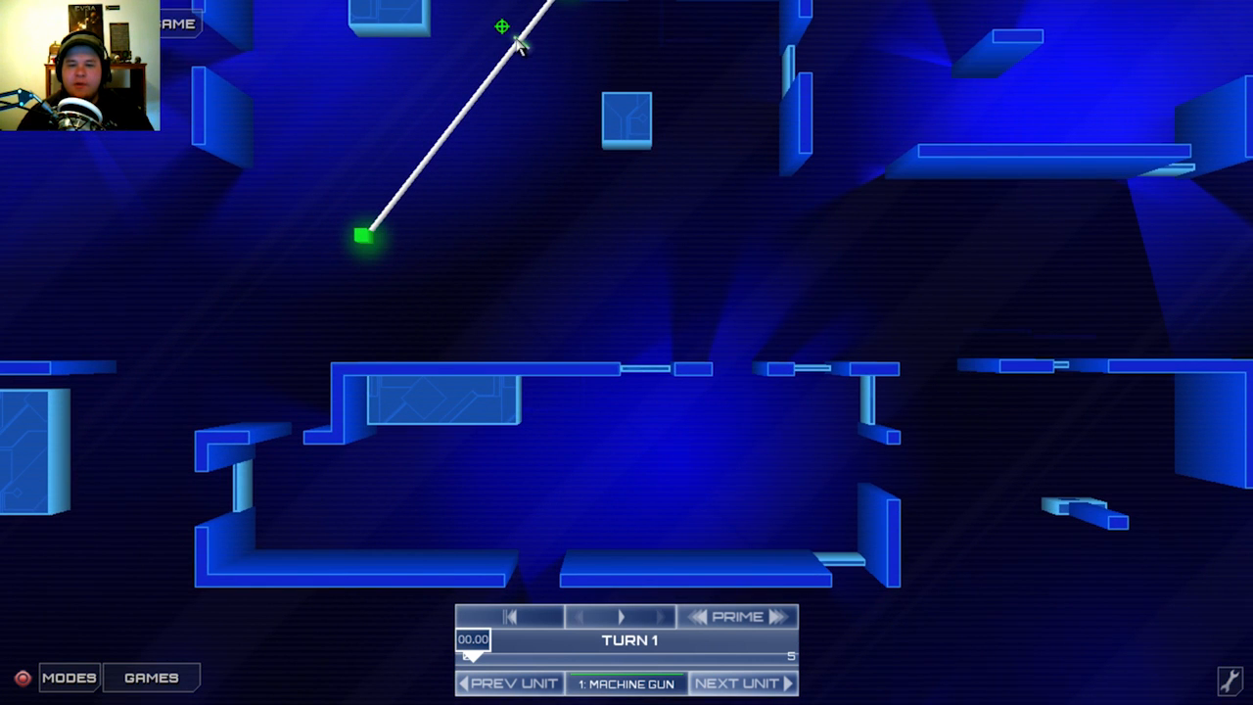
{"action": "mouse_move", "coordinate": [468, 377]}
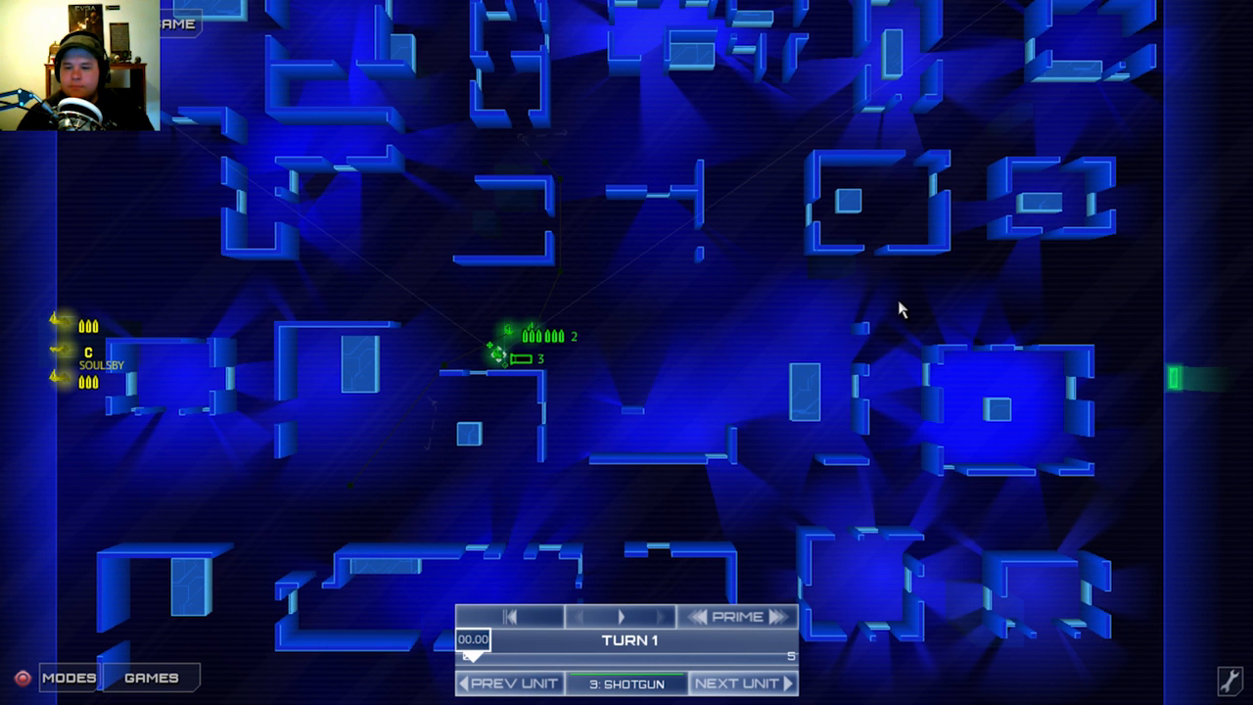
{"action": "mouse_move", "coordinate": [1071, 274]}
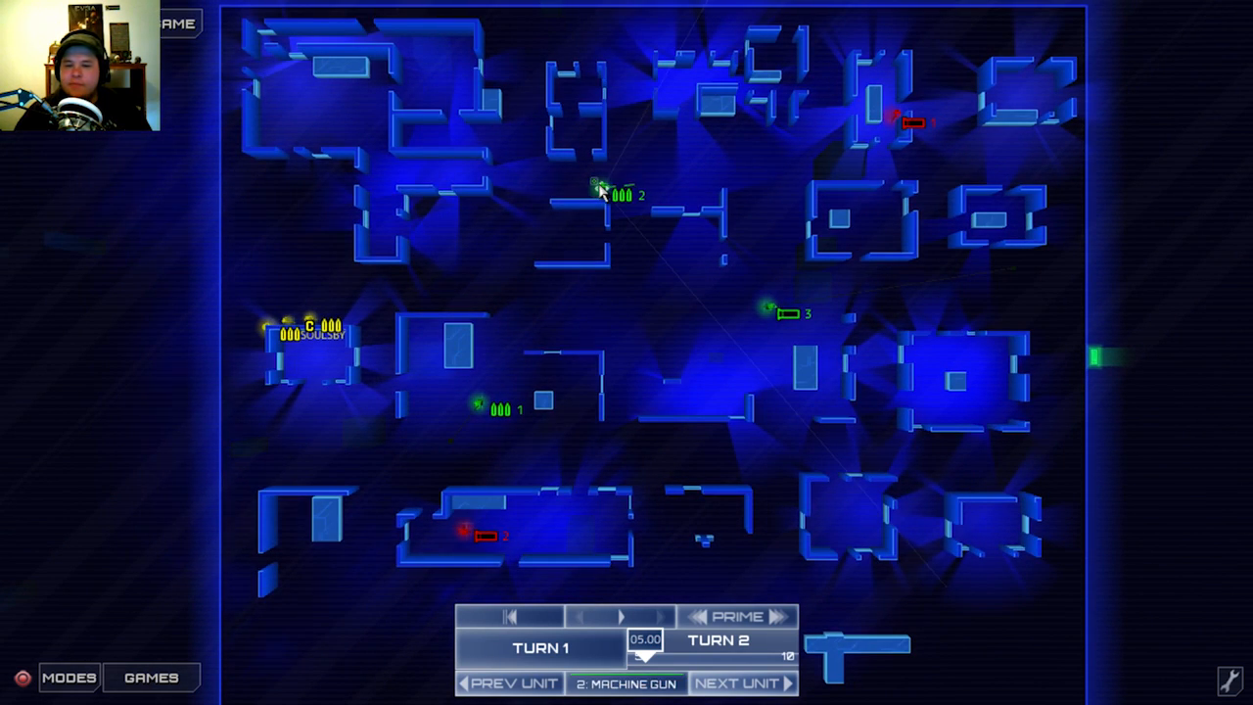
{"action": "mouse_move", "coordinate": [783, 344]}
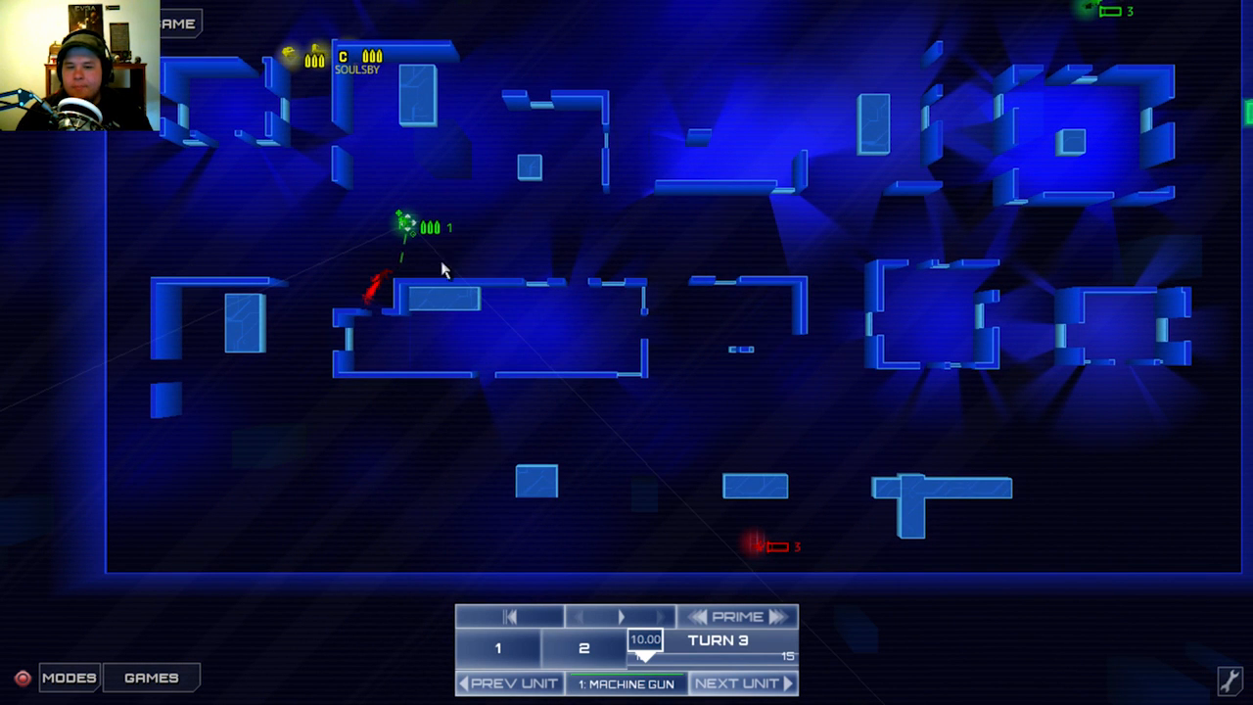
Clear machine gunner 1's aim order and bring up orders for machine gunner 2.
{"action": "right_click", "coordinate": [441, 272]}
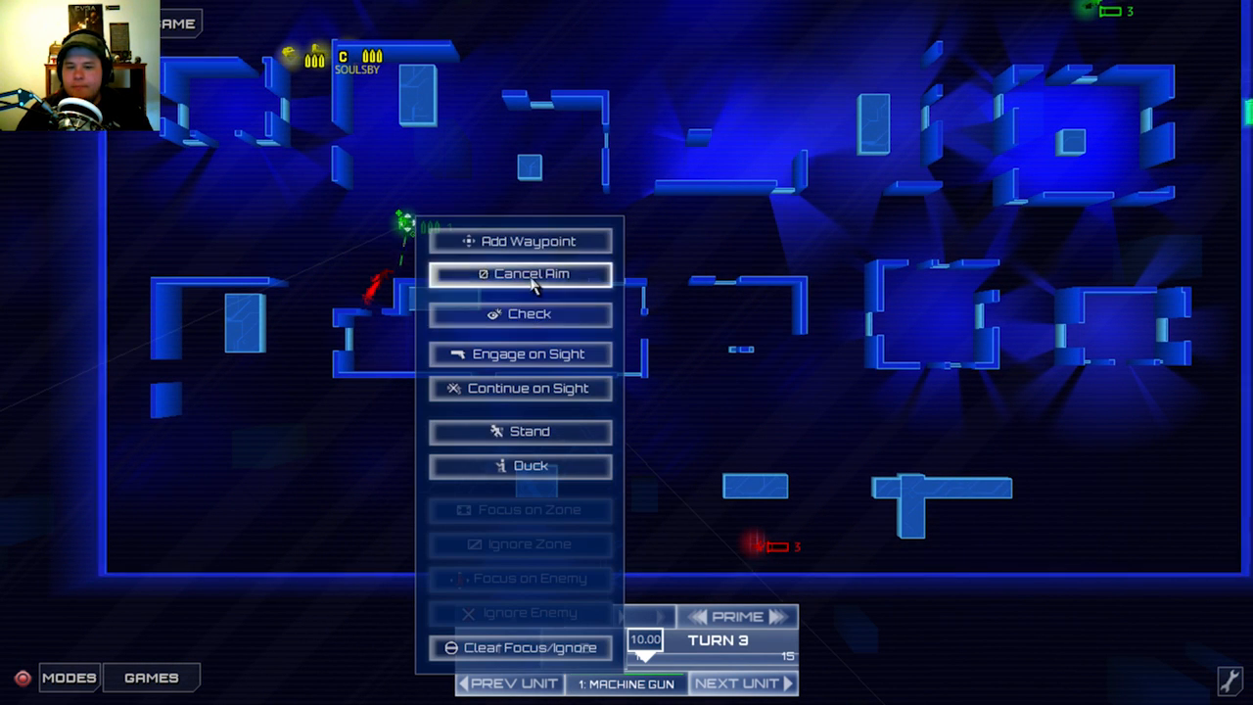
{"action": "left_click", "coordinate": [520, 274]}
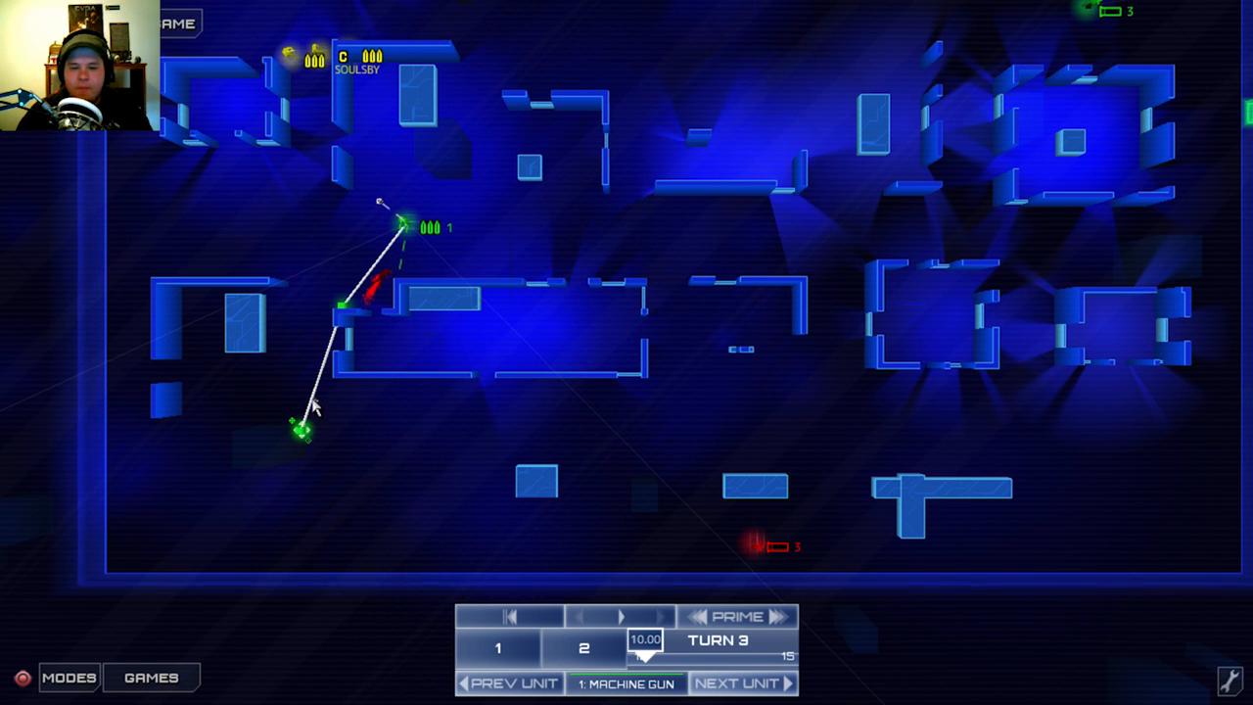
{"action": "mouse_move", "coordinate": [729, 455]}
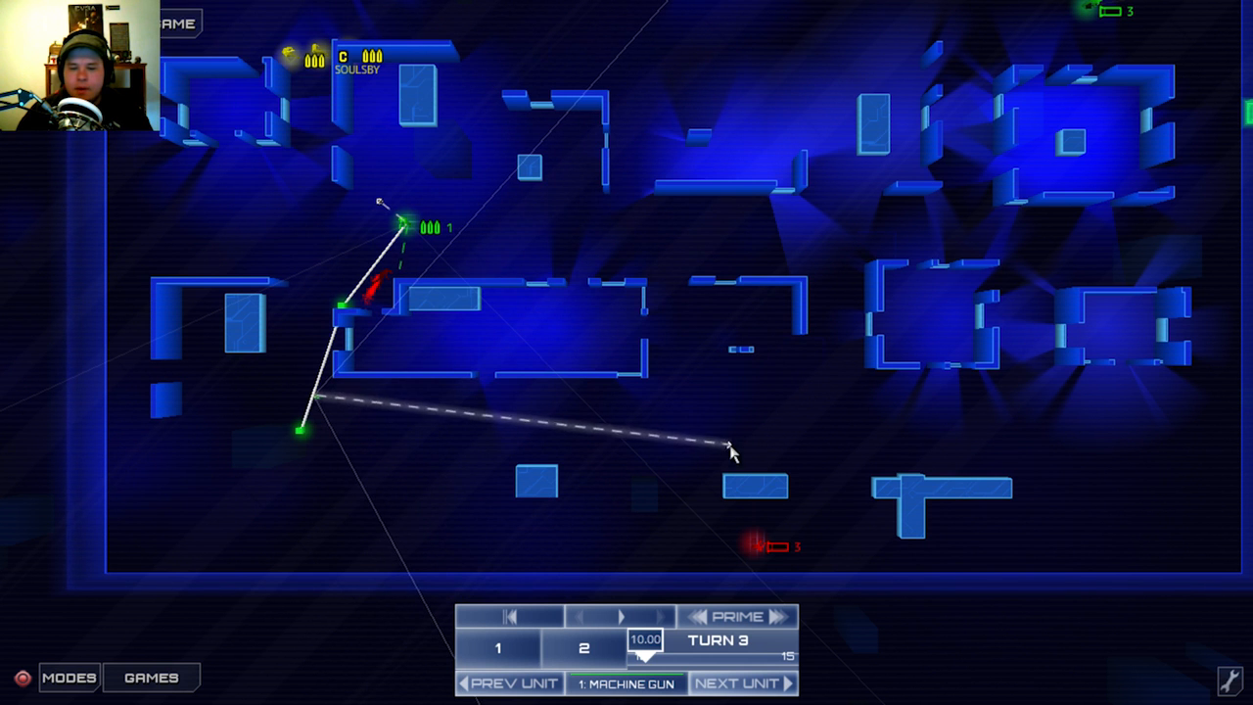
{"action": "mouse_move", "coordinate": [359, 213]}
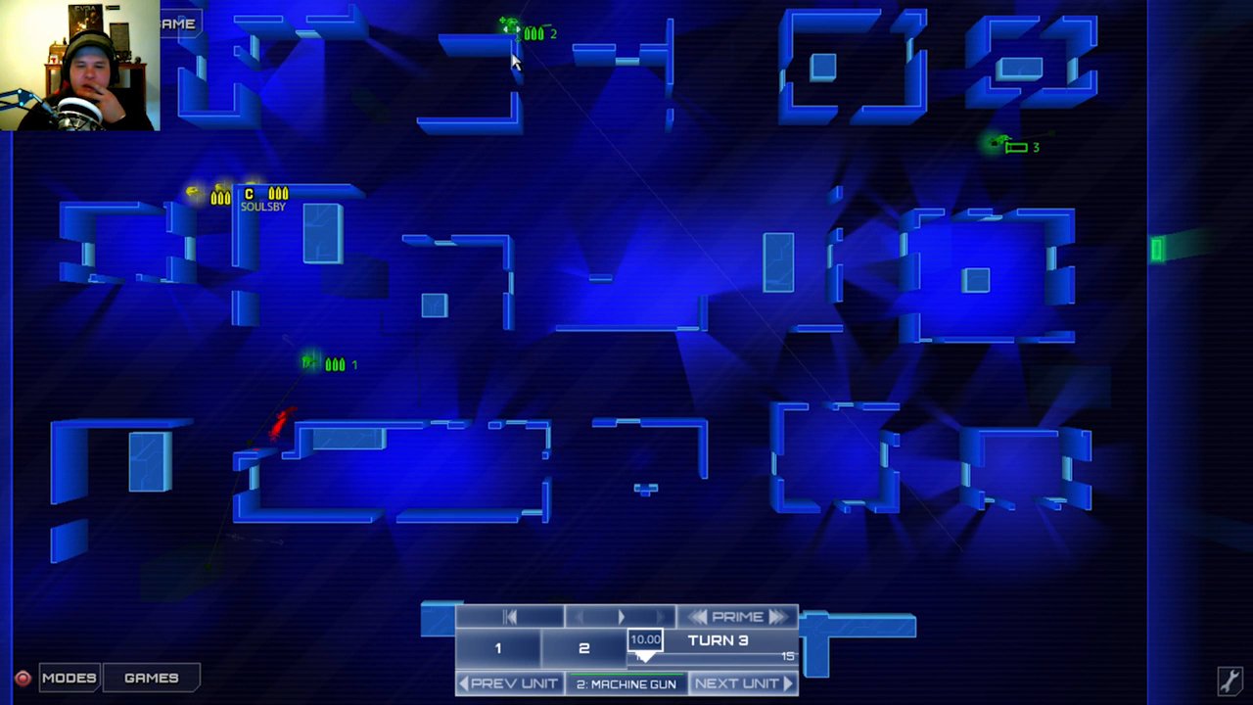
{"action": "right_click", "coordinate": [509, 29]}
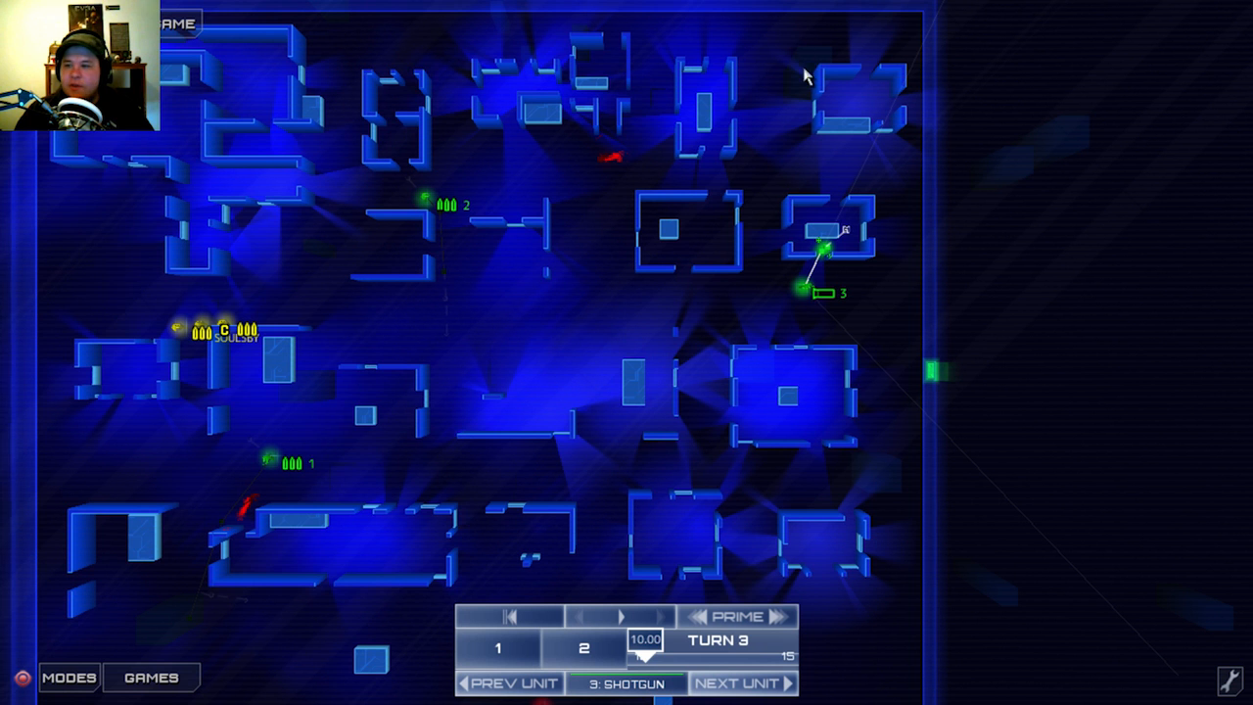
{"action": "mouse_move", "coordinate": [809, 302]}
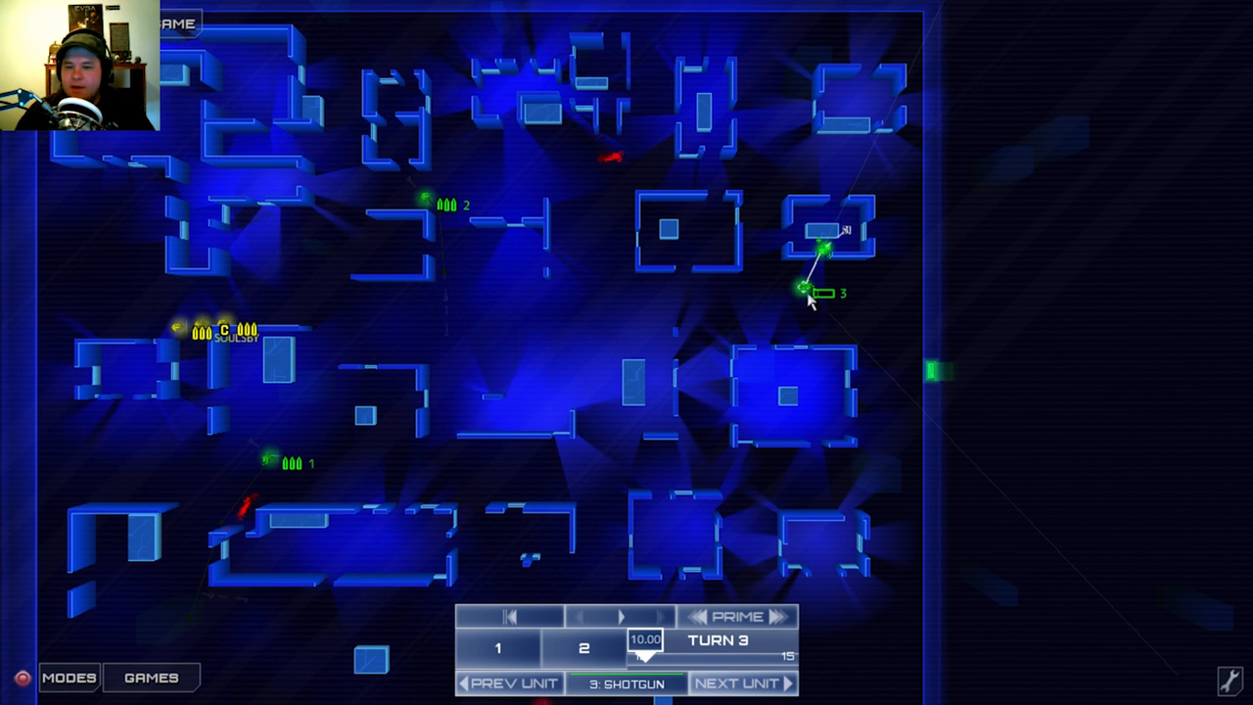
{"action": "mouse_move", "coordinate": [644, 38]}
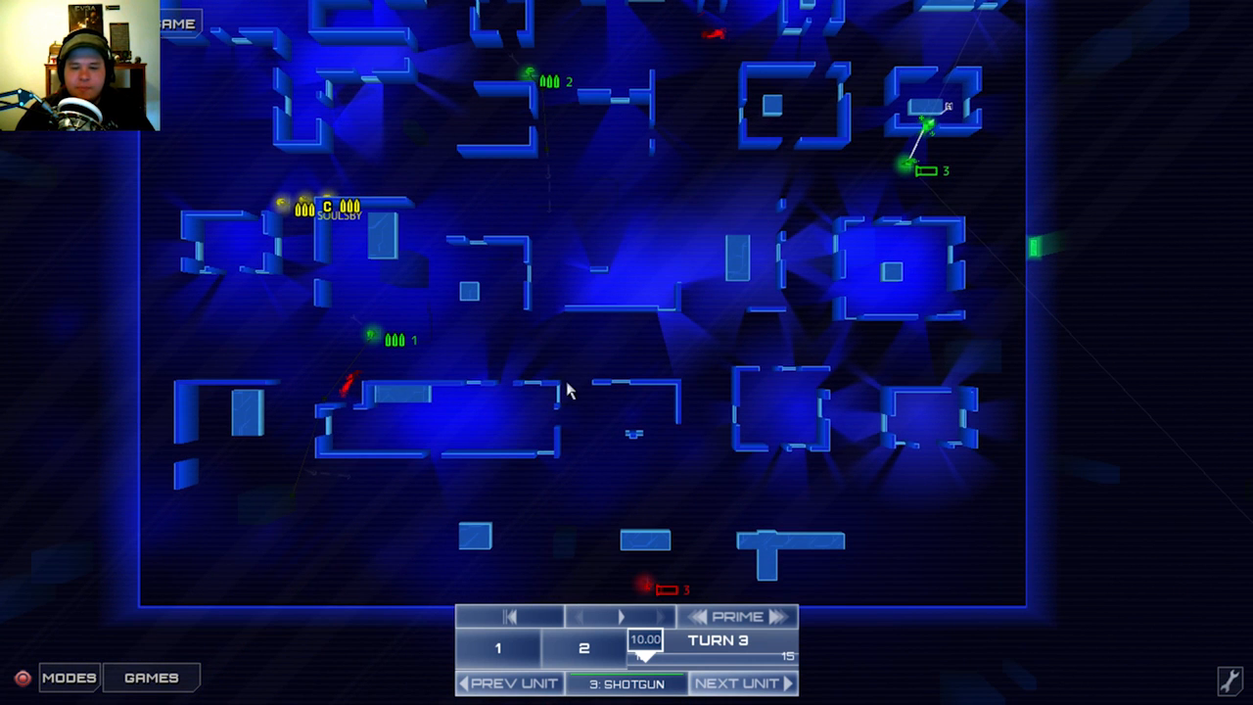
{"action": "mouse_move", "coordinate": [548, 137]}
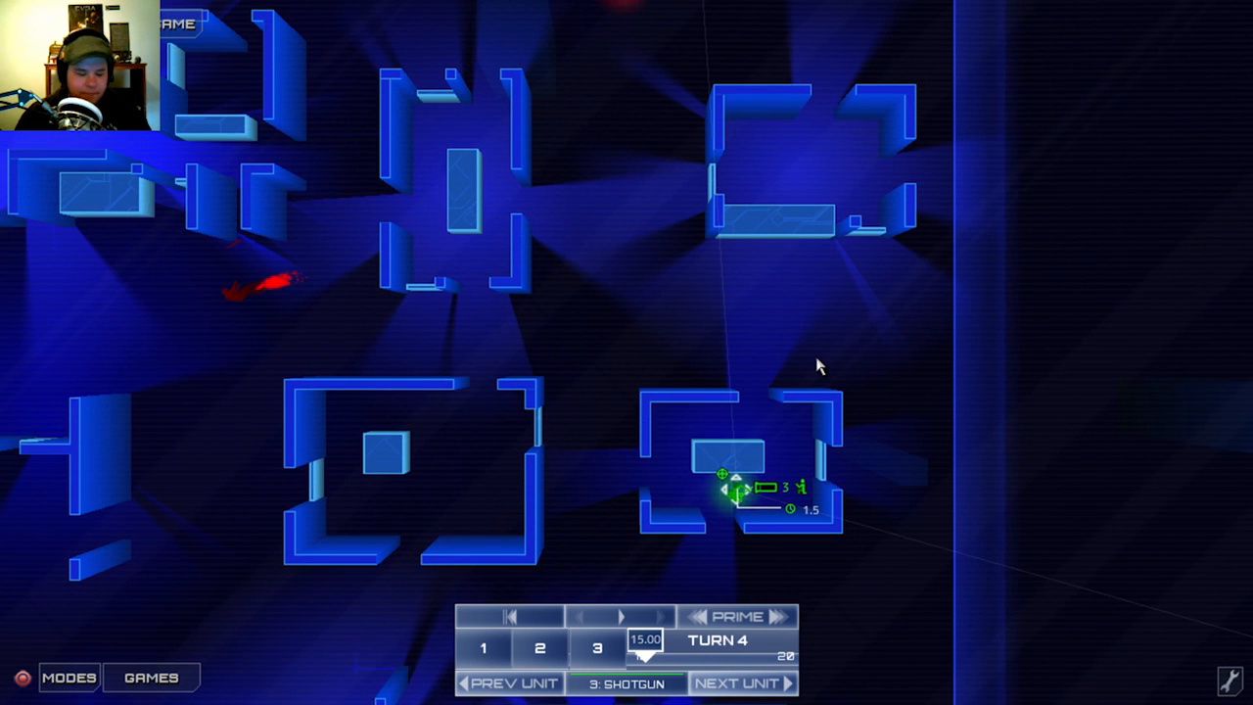
Open the turn 4 order options at the shotgunner's waypoint.
{"action": "right_click", "coordinate": [729, 490]}
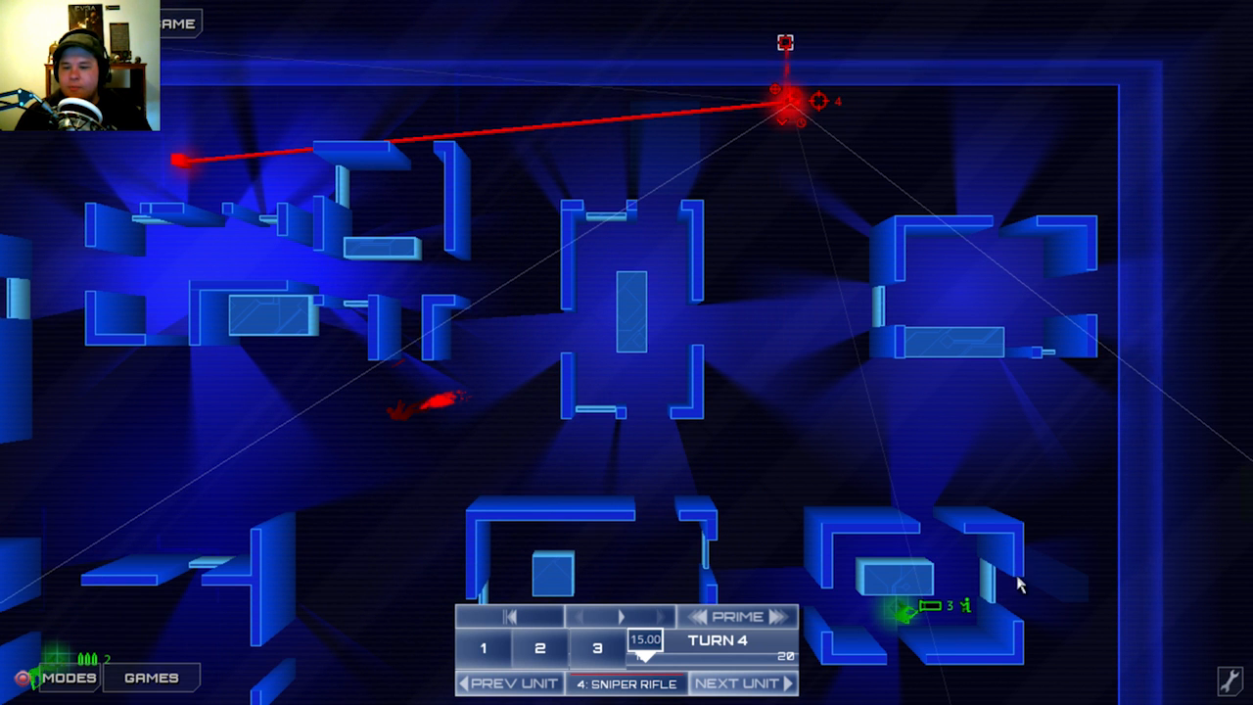
{"action": "mouse_move", "coordinate": [763, 153]}
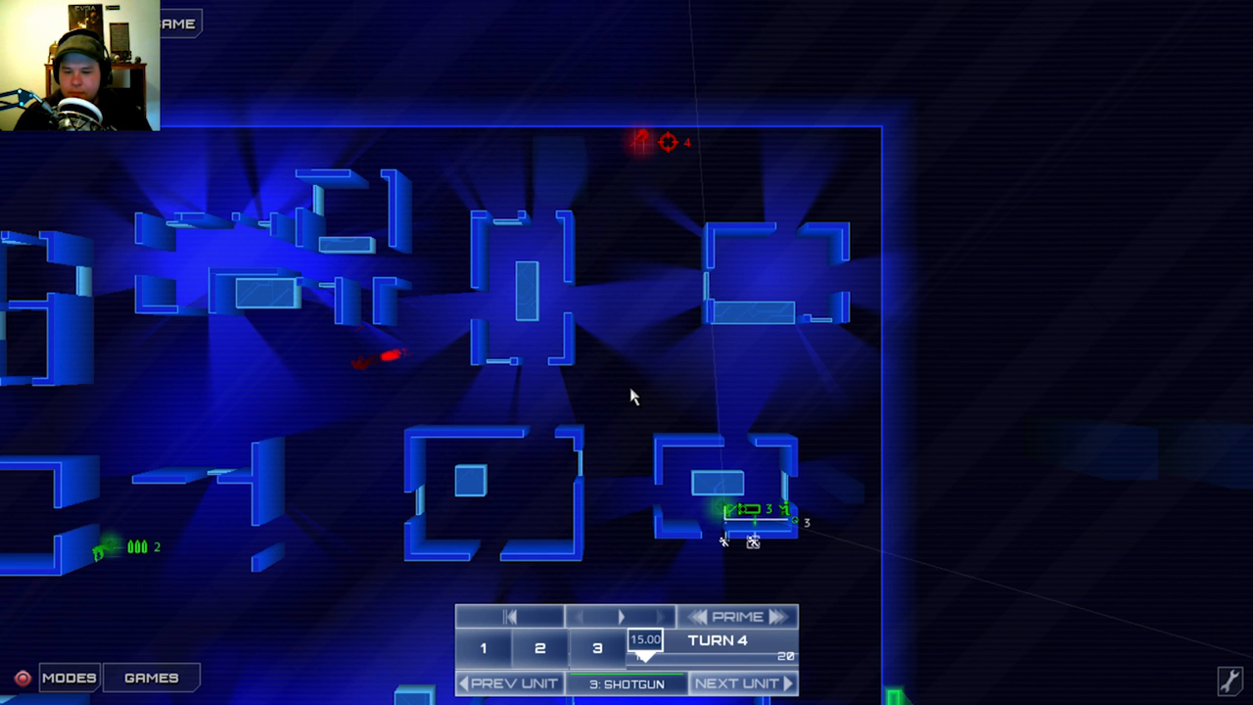
{"action": "mouse_move", "coordinate": [757, 551]}
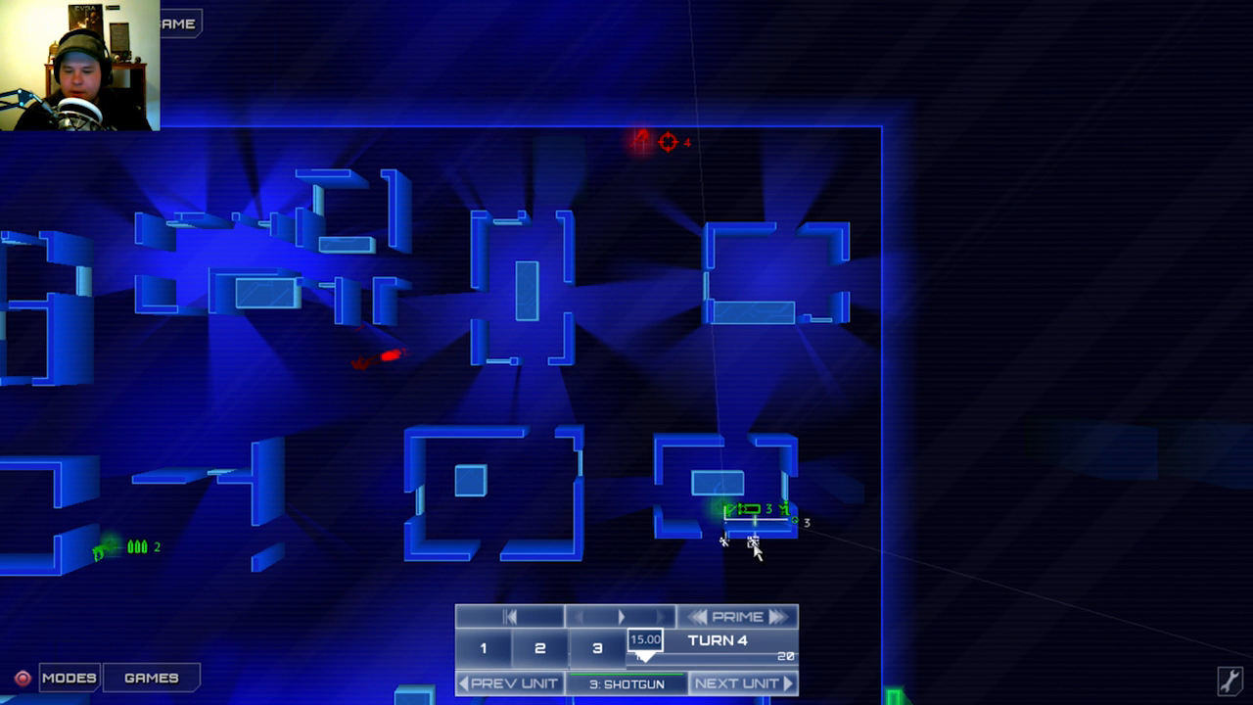
{"action": "mouse_move", "coordinate": [734, 244]}
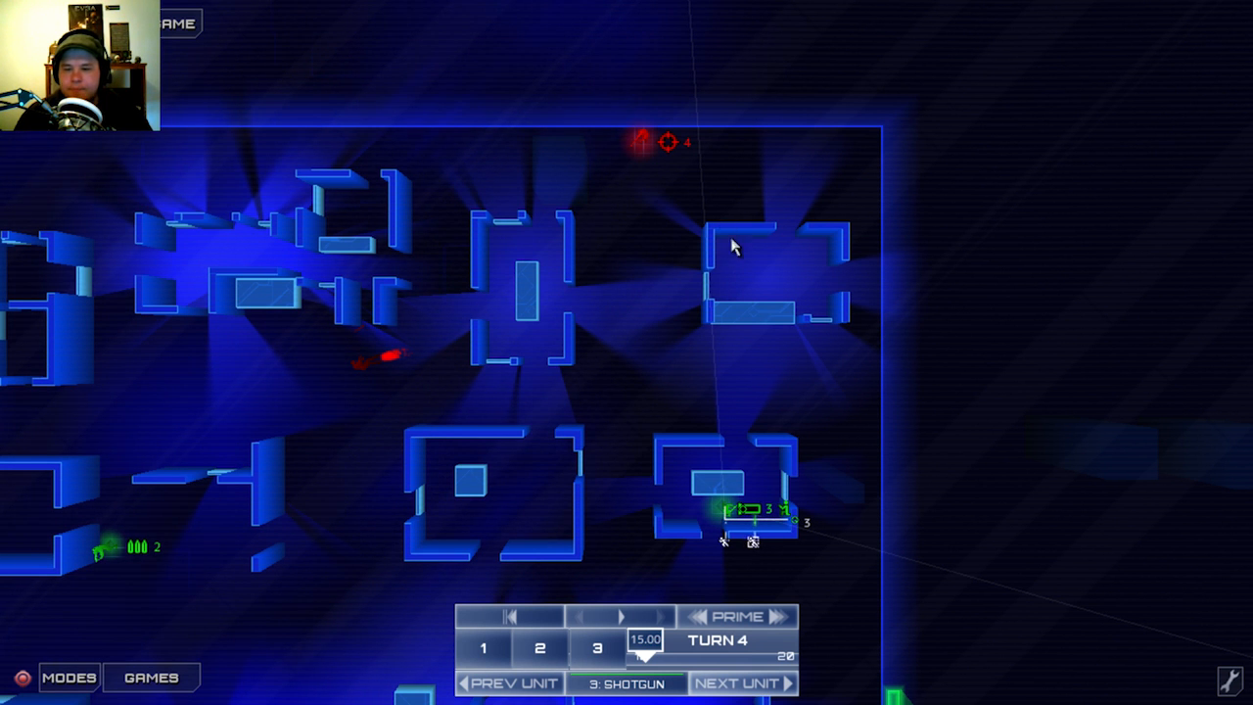
{"action": "mouse_move", "coordinate": [713, 232]}
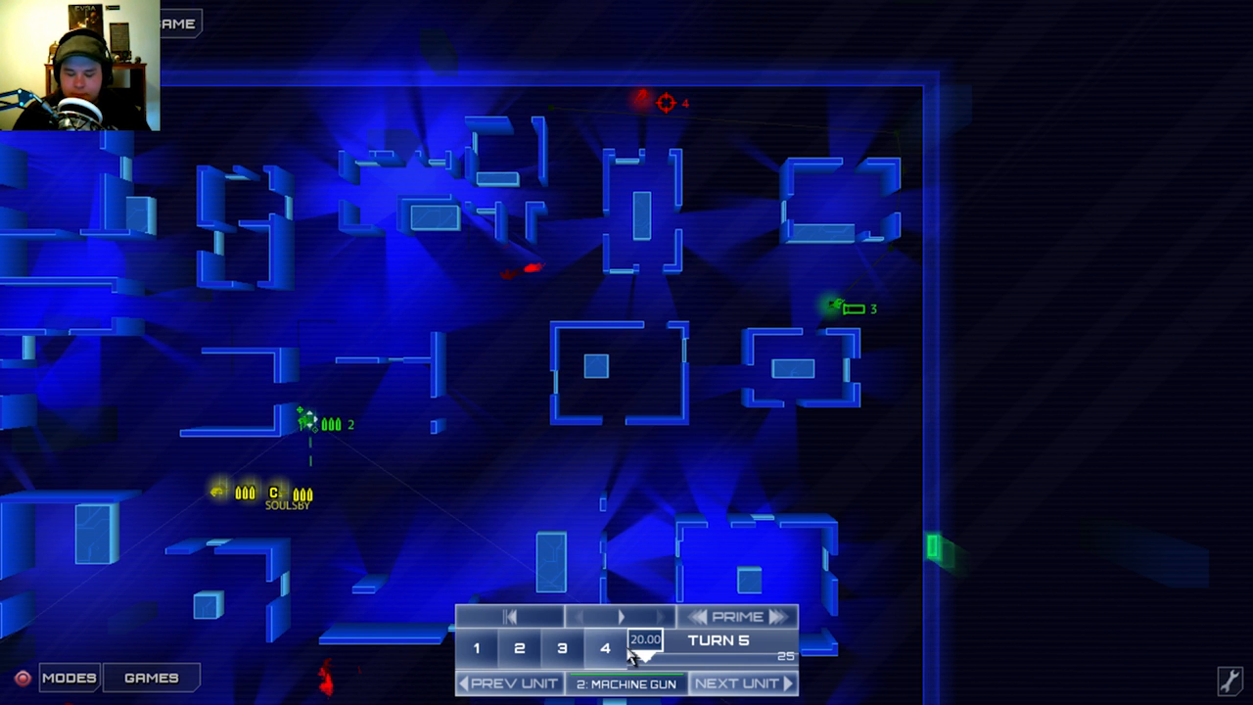
Route machine gunner 2 north aiming at the enemy sniper, then submit turns 5 and 6.
{"action": "right_click", "coordinate": [308, 421]}
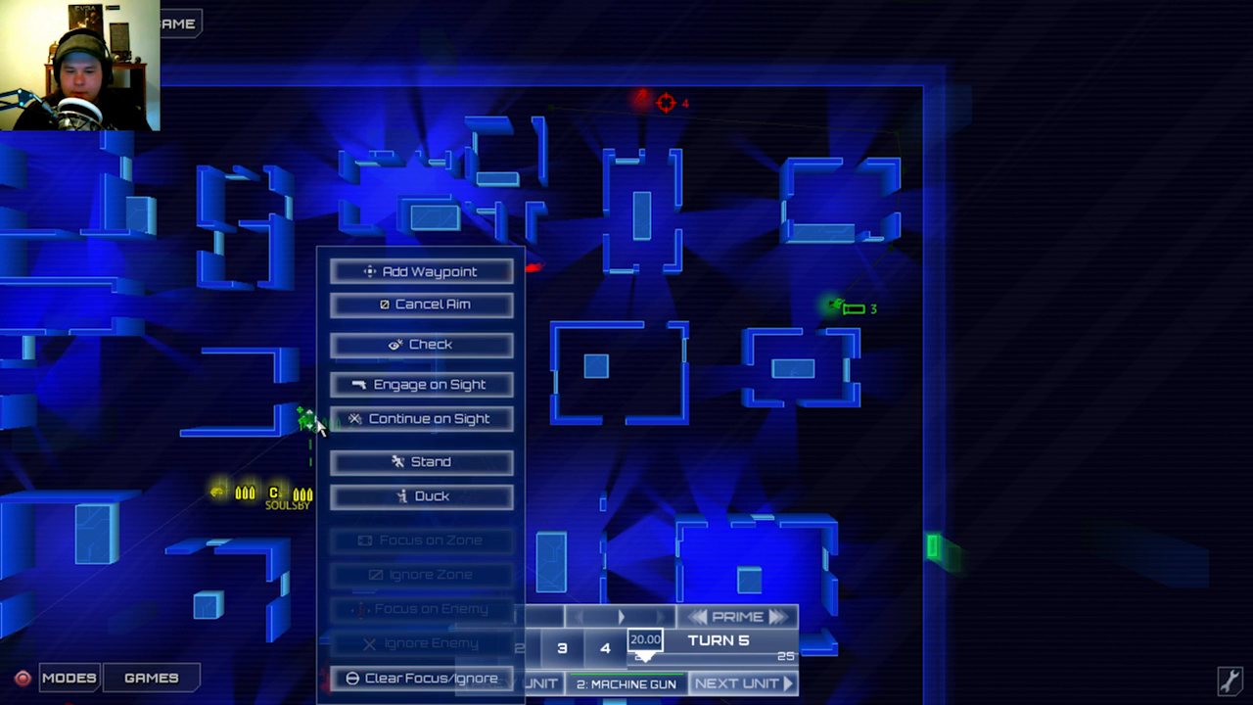
{"action": "mouse_move", "coordinate": [421, 344]}
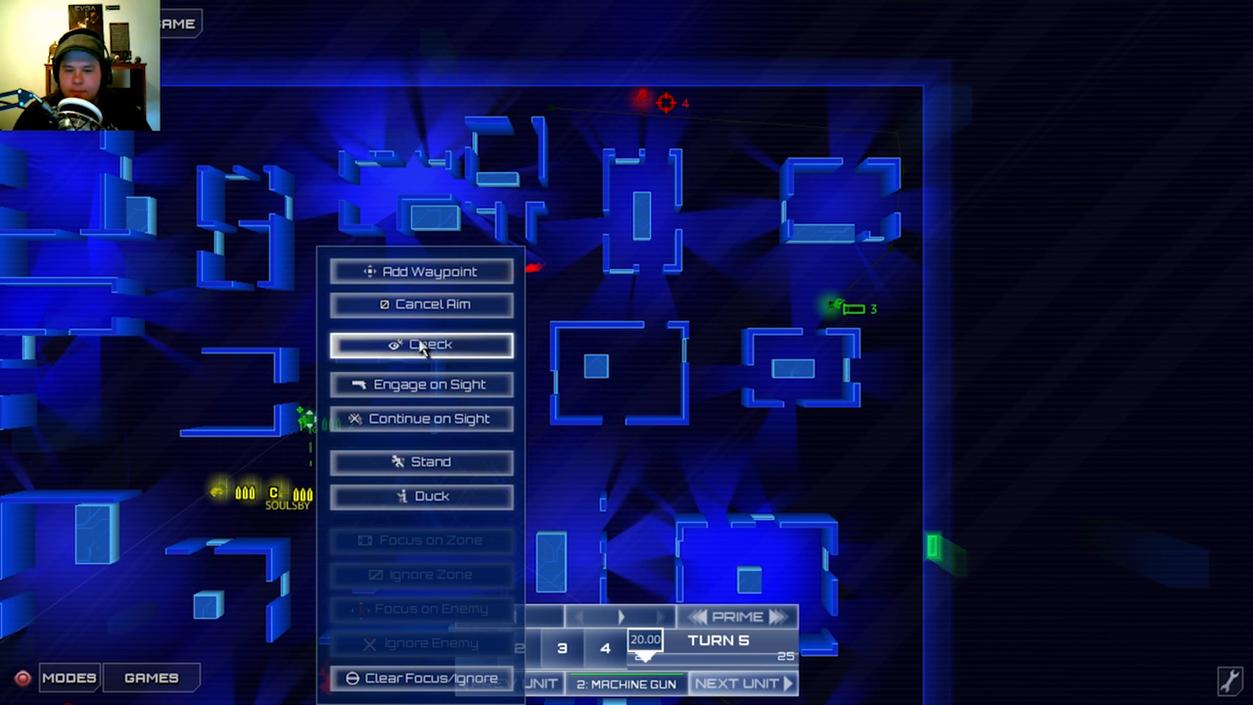
{"action": "left_click", "coordinate": [422, 344]}
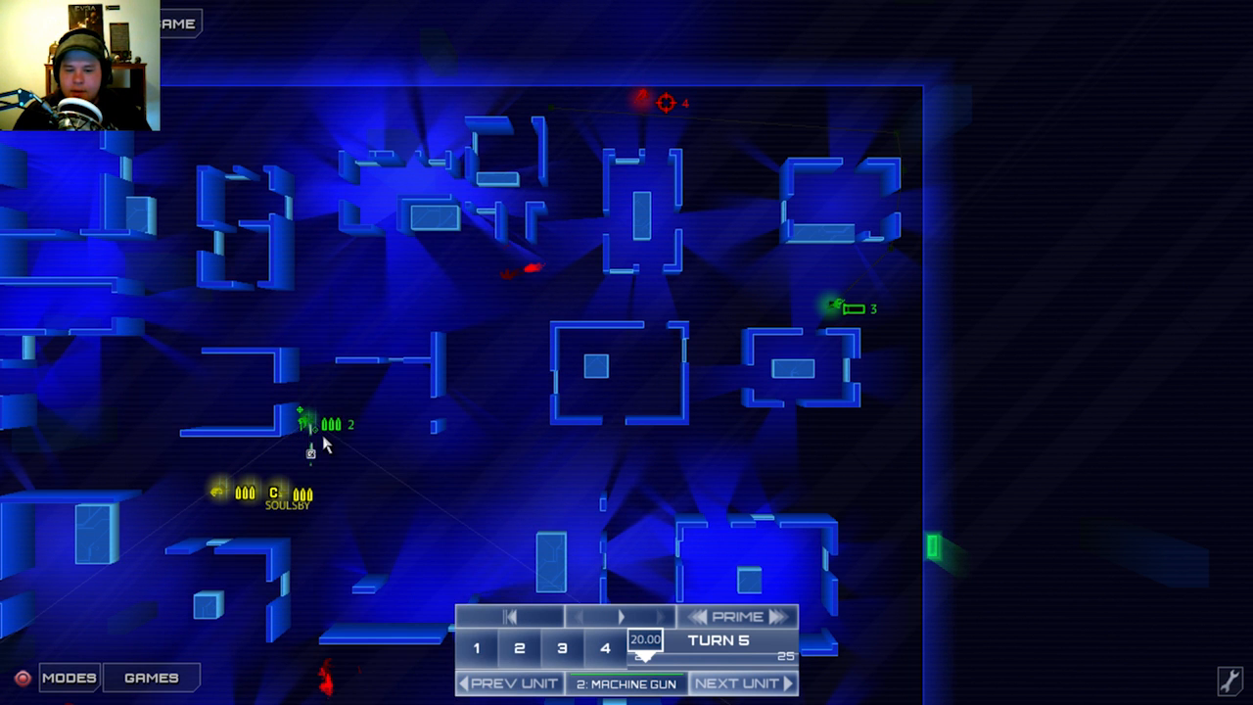
{"action": "mouse_move", "coordinate": [328, 230]}
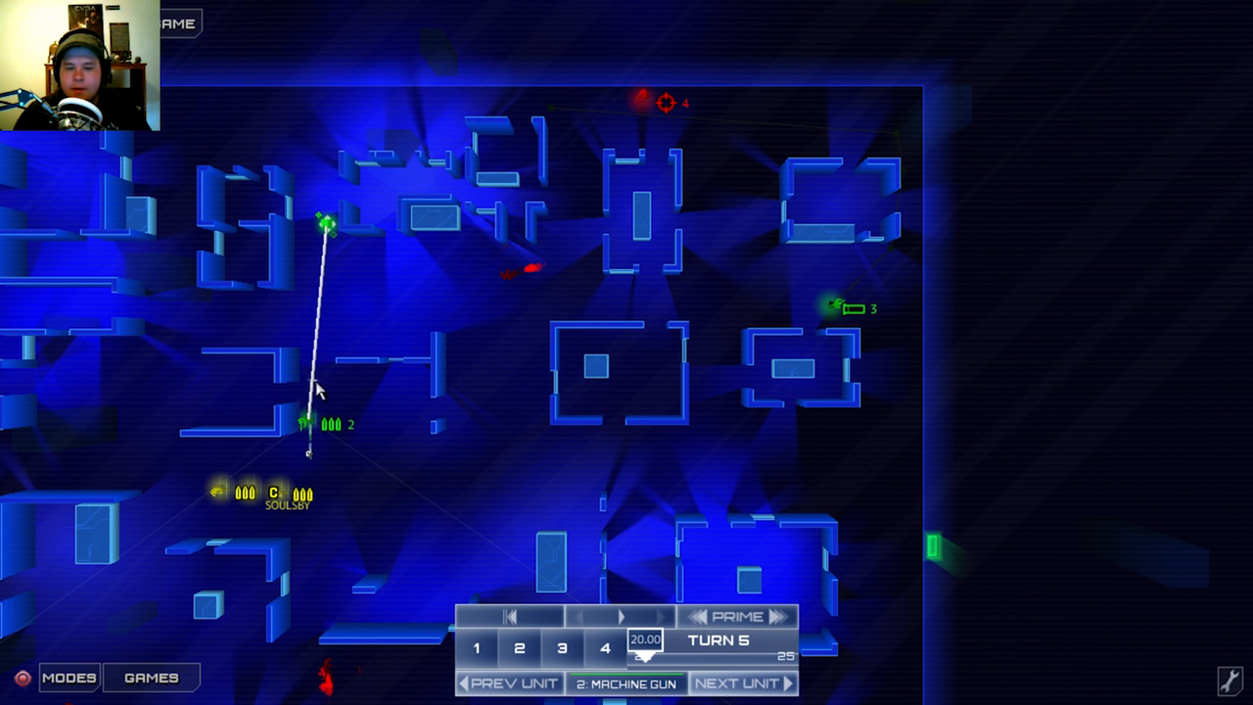
{"action": "right_click", "coordinate": [323, 389]}
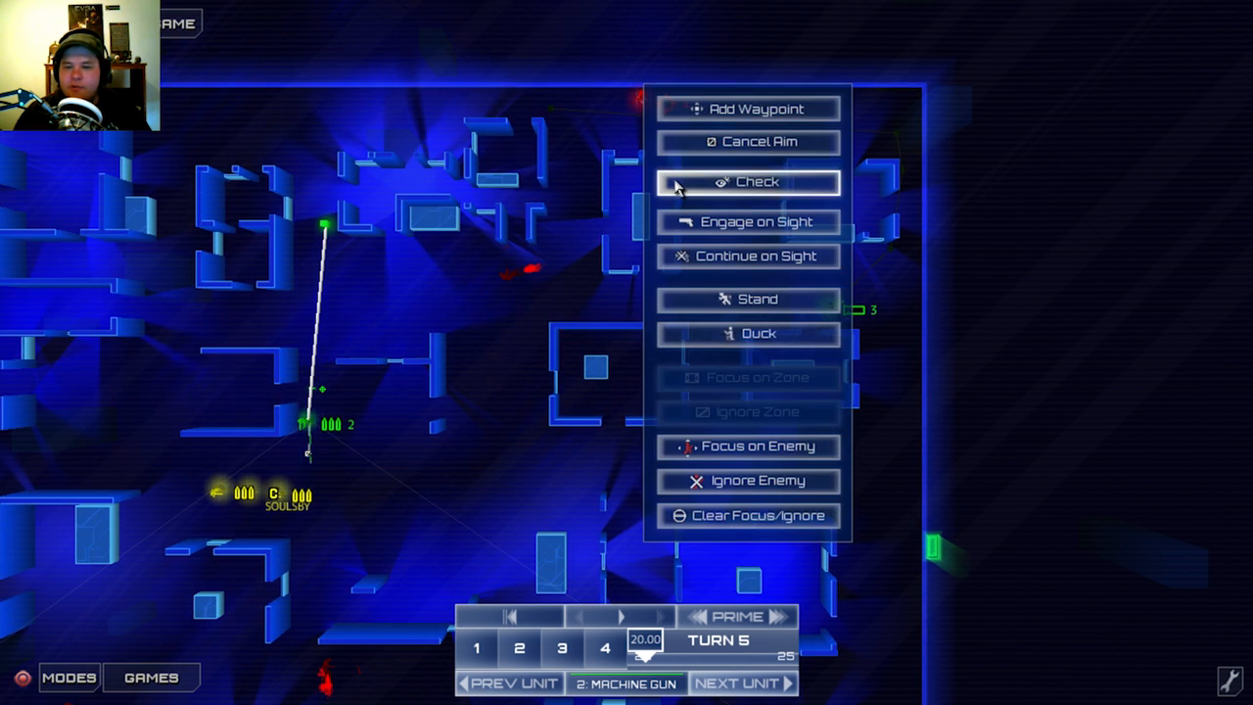
{"action": "left_click", "coordinate": [748, 181]}
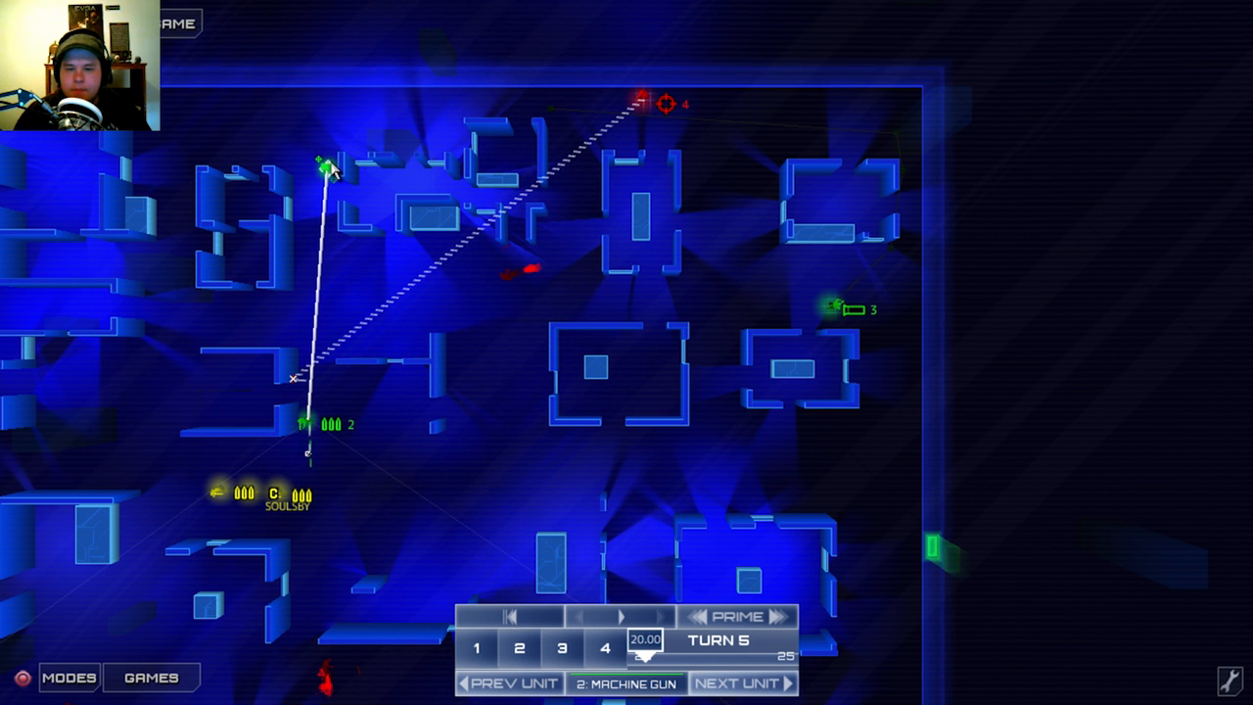
{"action": "right_click", "coordinate": [322, 164]}
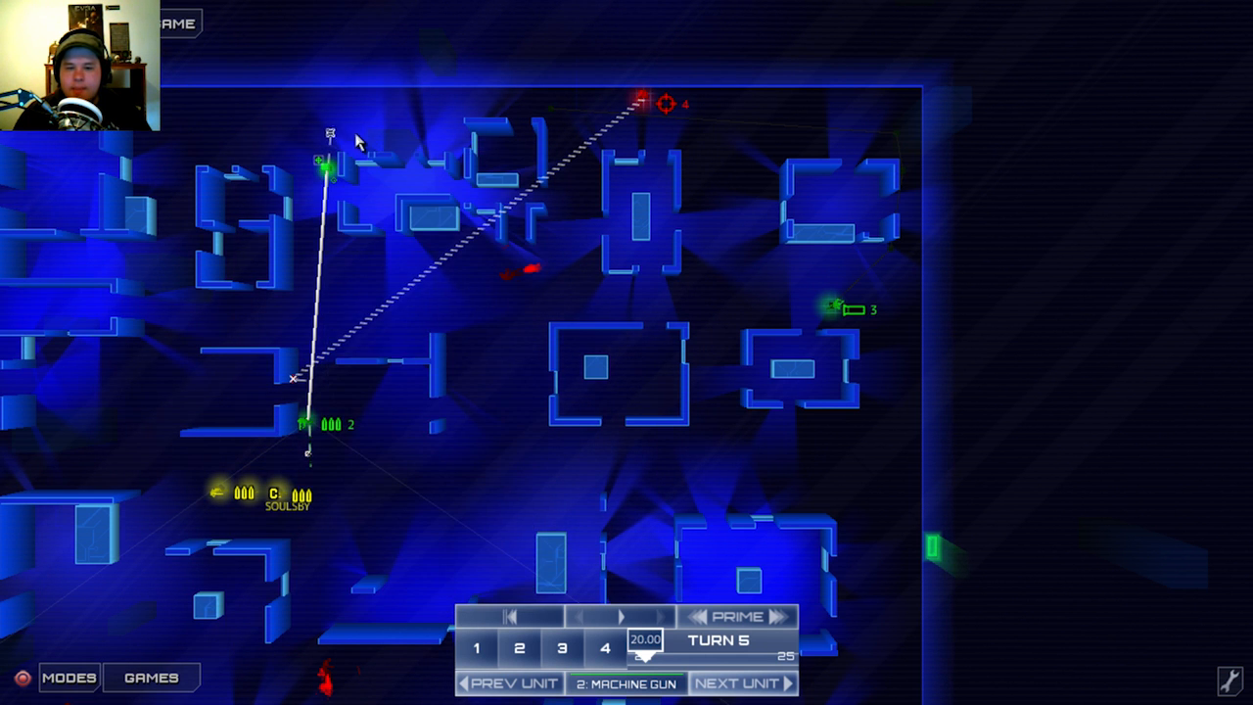
{"action": "mouse_move", "coordinate": [714, 137]}
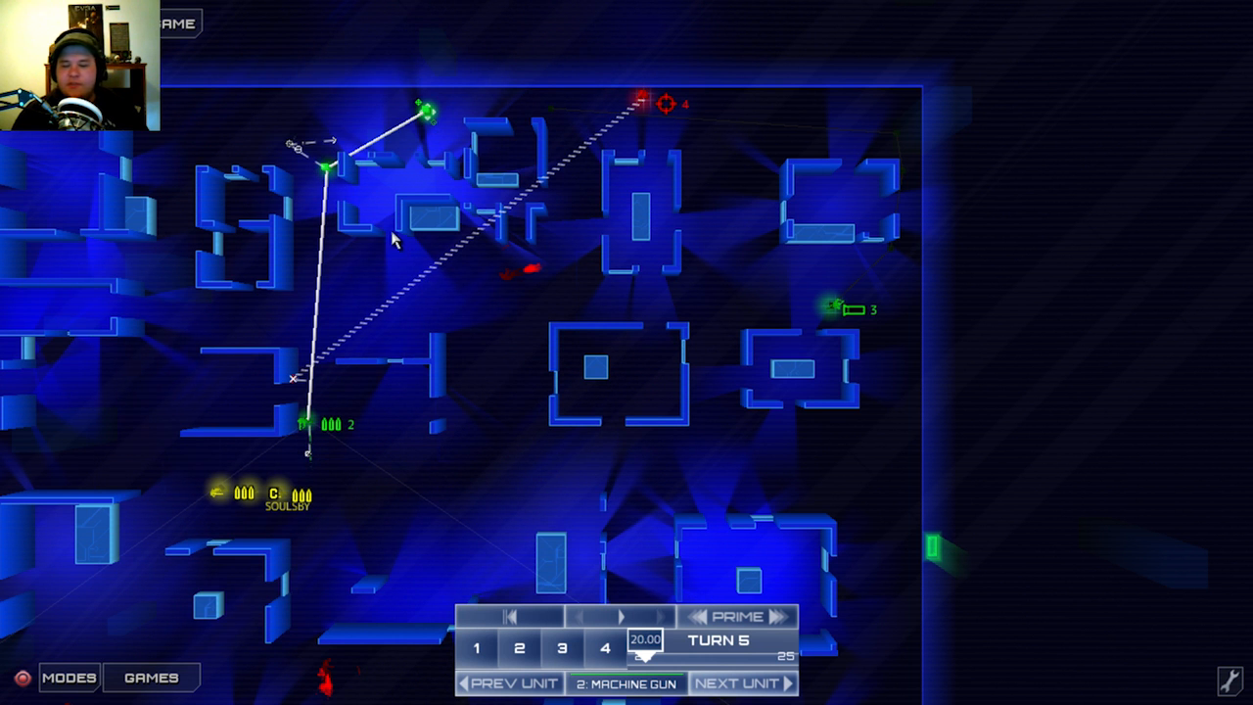
{"action": "mouse_move", "coordinate": [318, 225]}
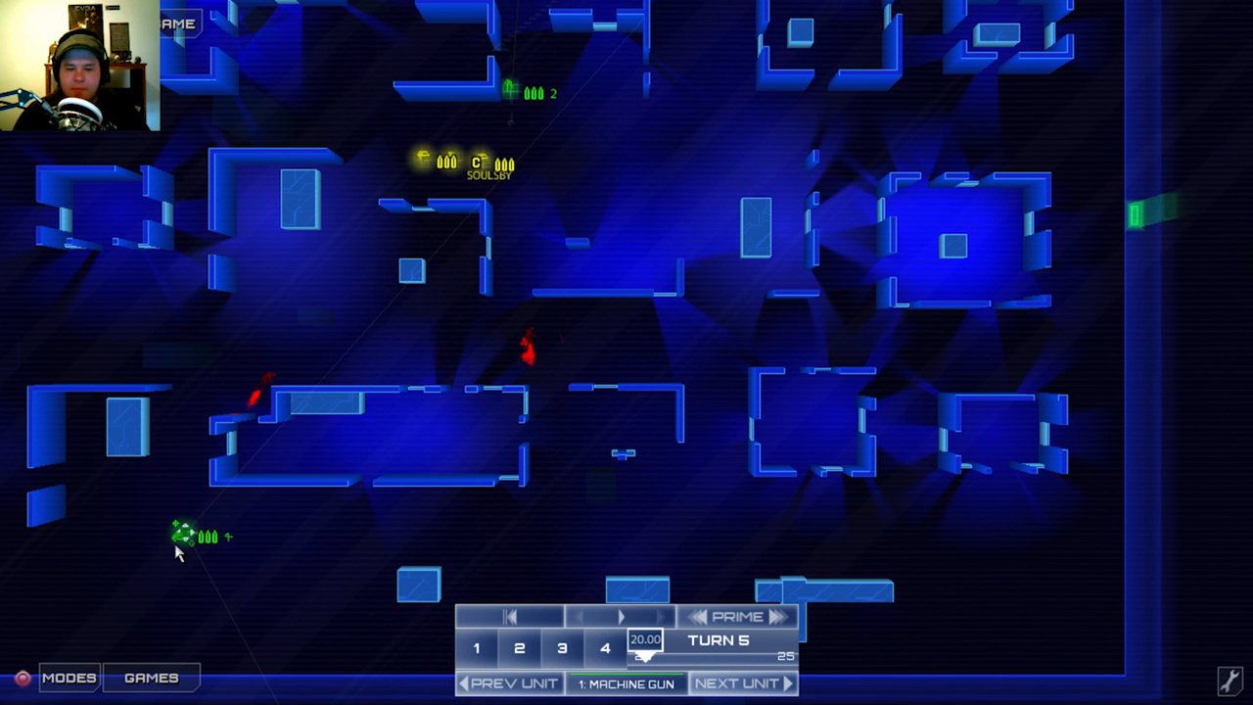
{"action": "mouse_move", "coordinate": [738, 441]}
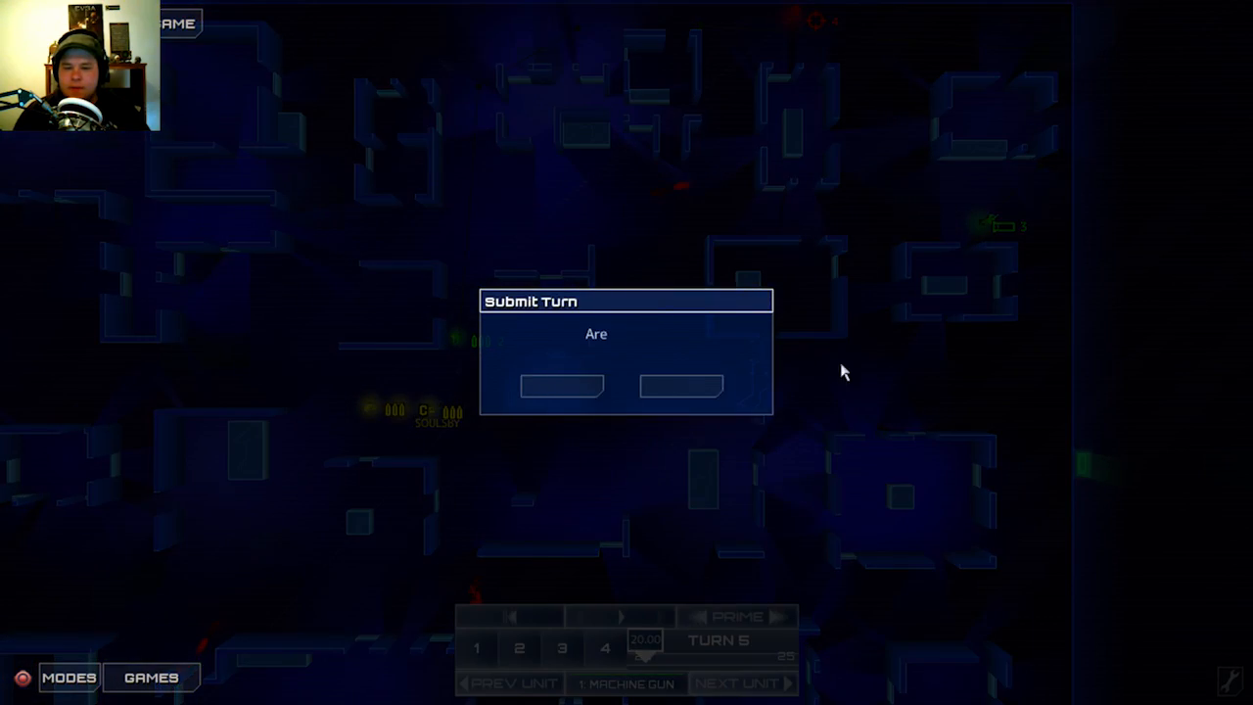
{"action": "left_click", "coordinate": [561, 385]}
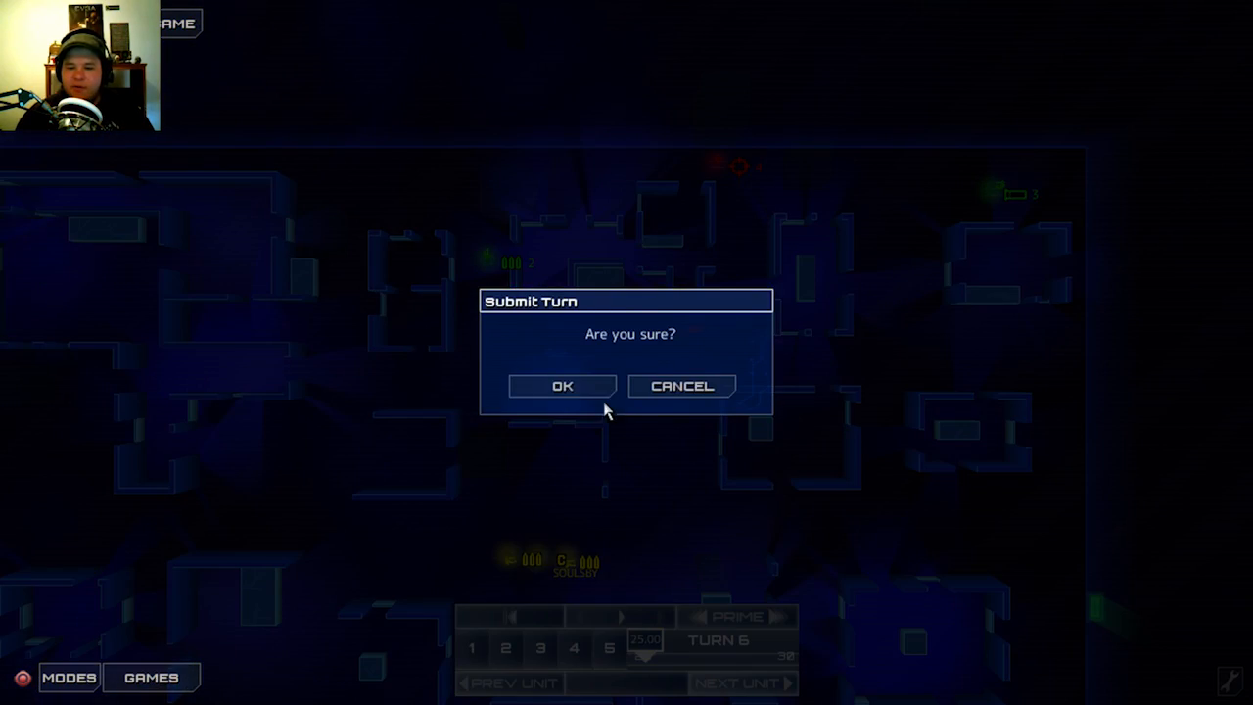
{"action": "left_click", "coordinate": [562, 384]}
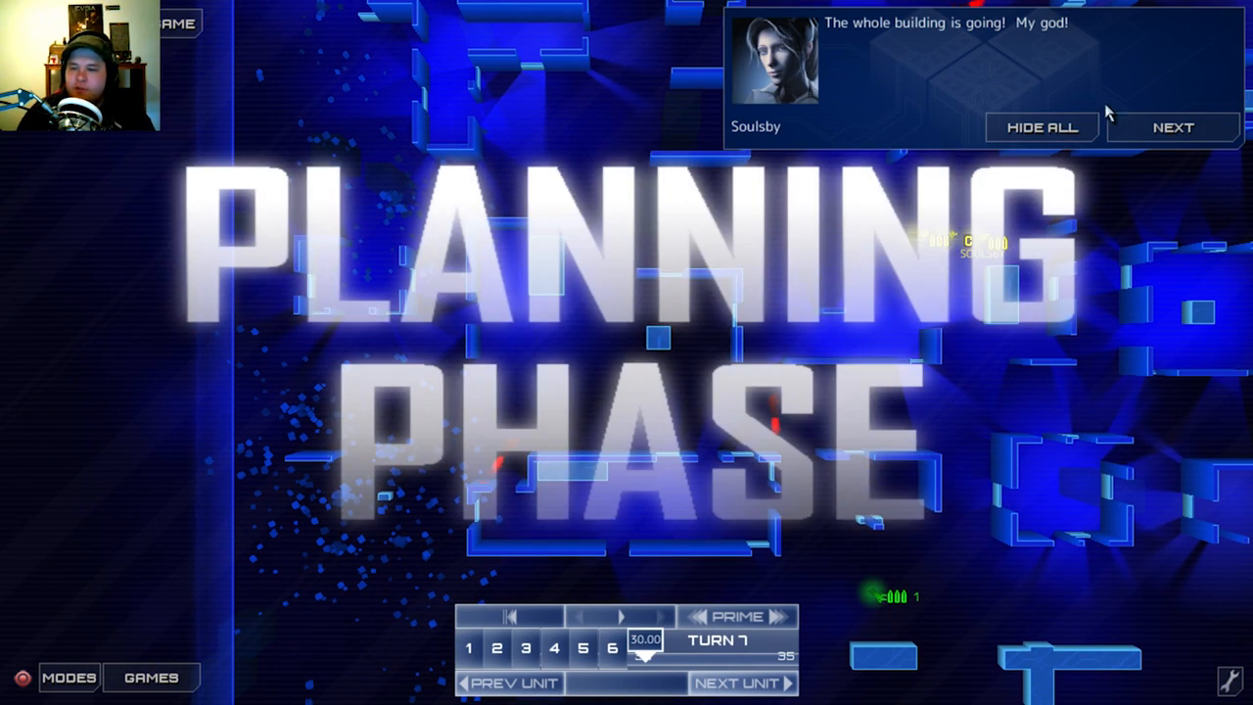
Page through and dismiss the radio messages, including Nix's reinforcement warning.
{"action": "left_click", "coordinate": [1172, 127]}
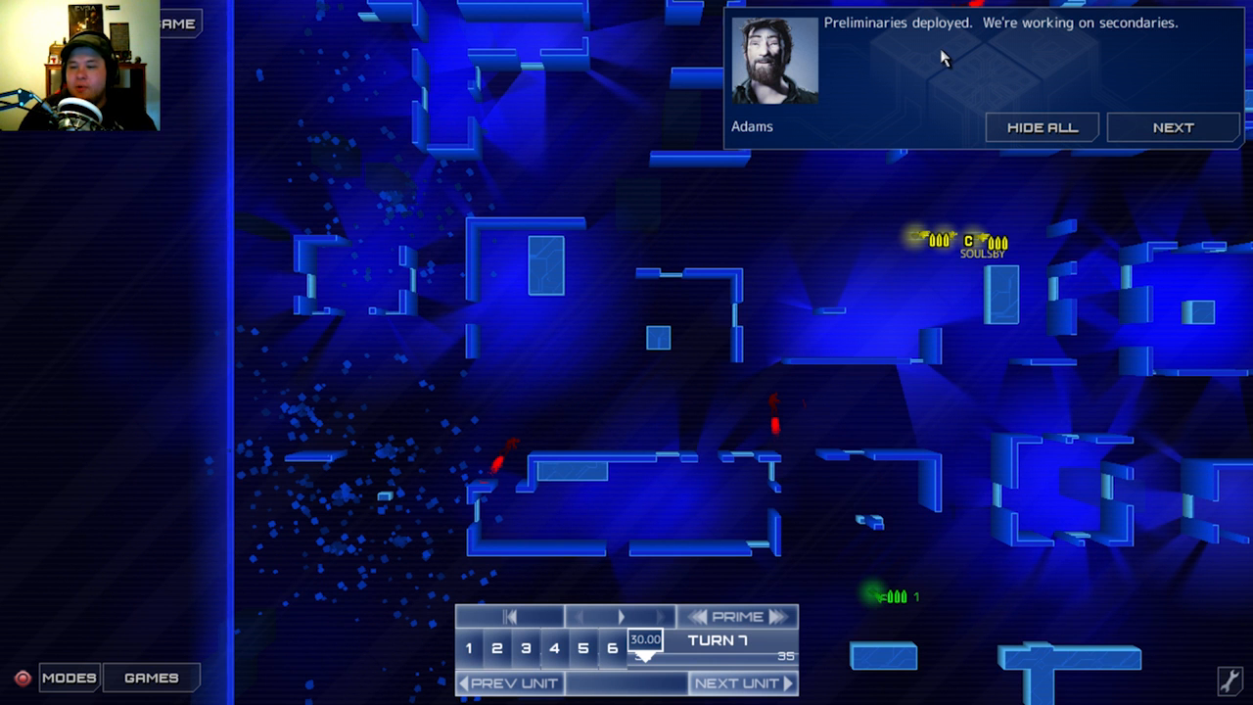
{"action": "left_click", "coordinate": [1171, 127]}
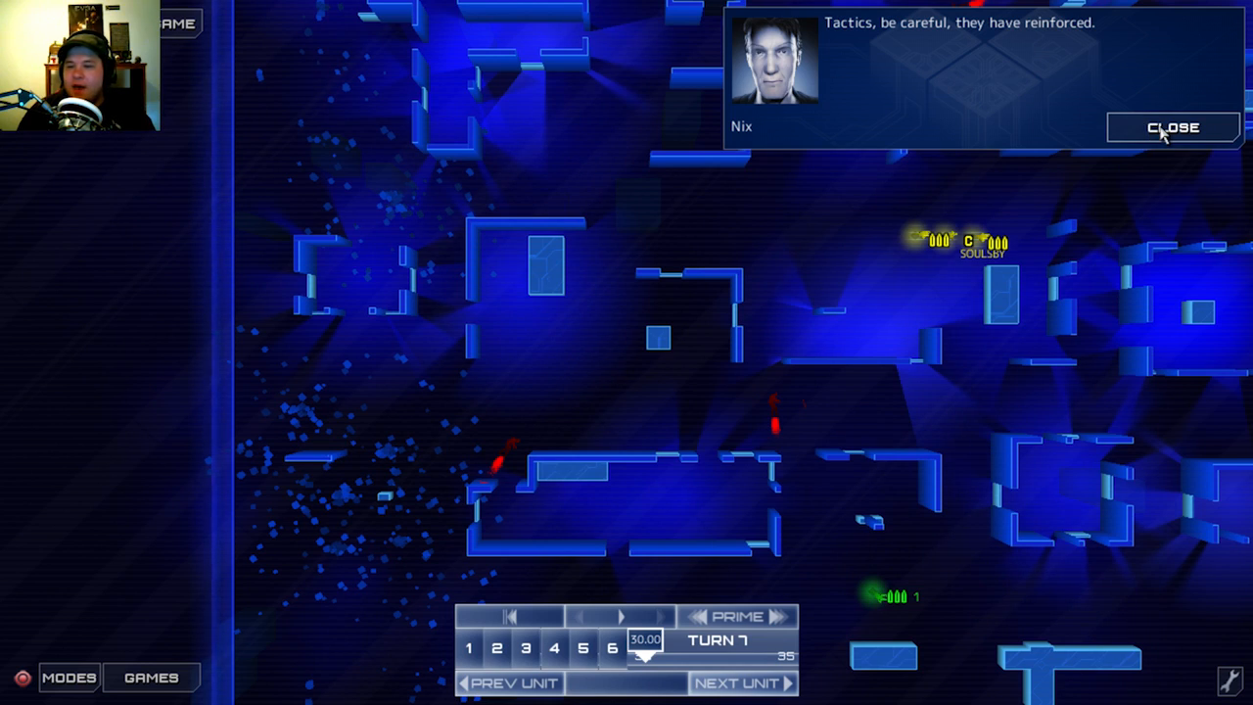
{"action": "left_click", "coordinate": [1171, 127]}
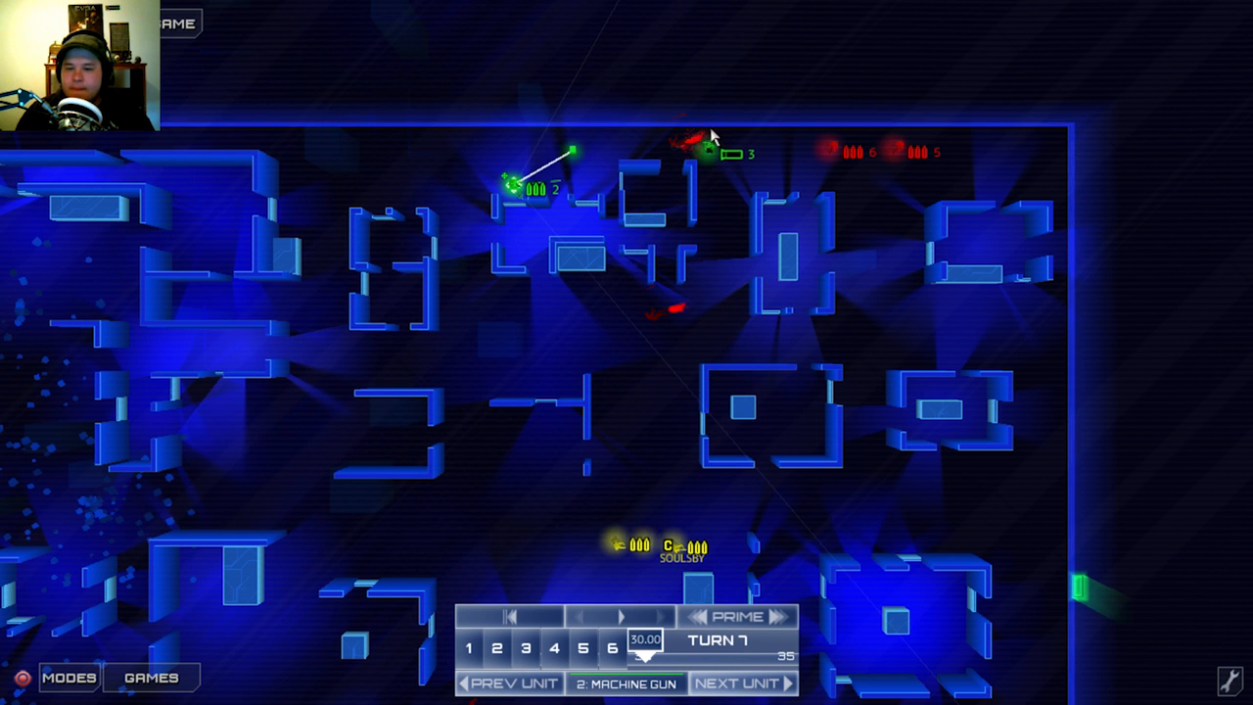
Plan machine gunner 1's route past Soulsby and submit turn 7.
{"action": "left_click", "coordinate": [736, 682]}
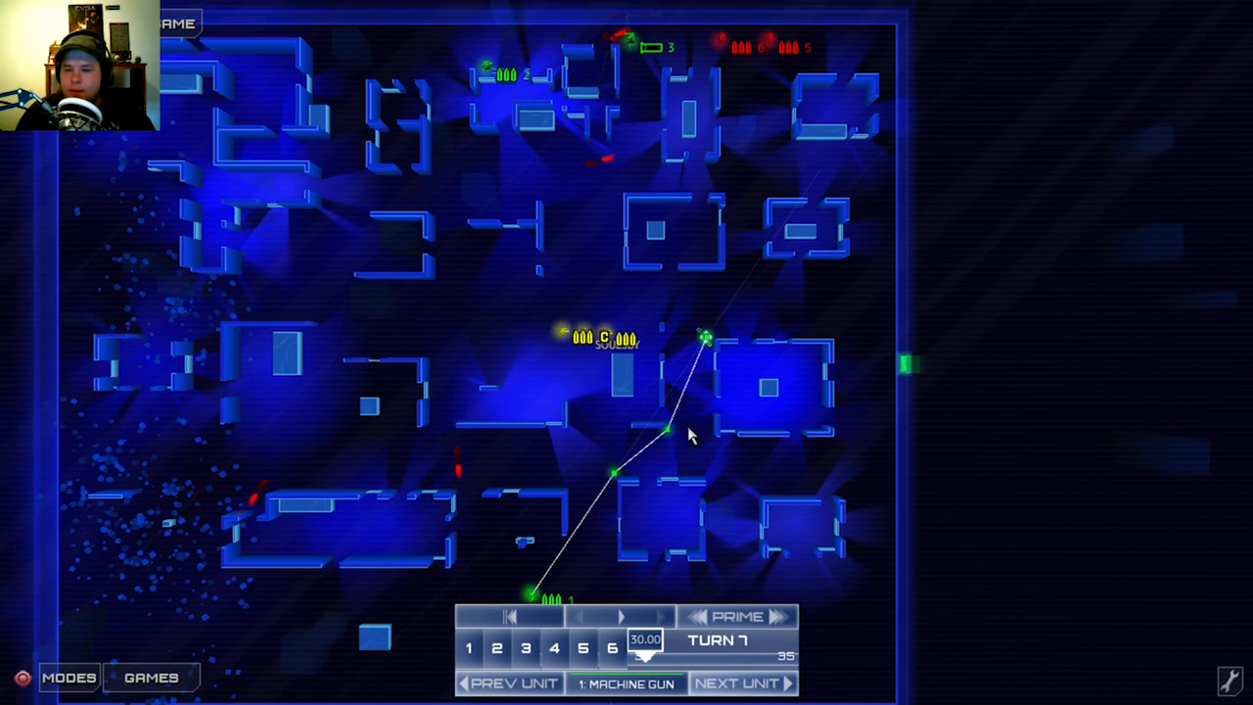
{"action": "mouse_move", "coordinate": [756, 216]}
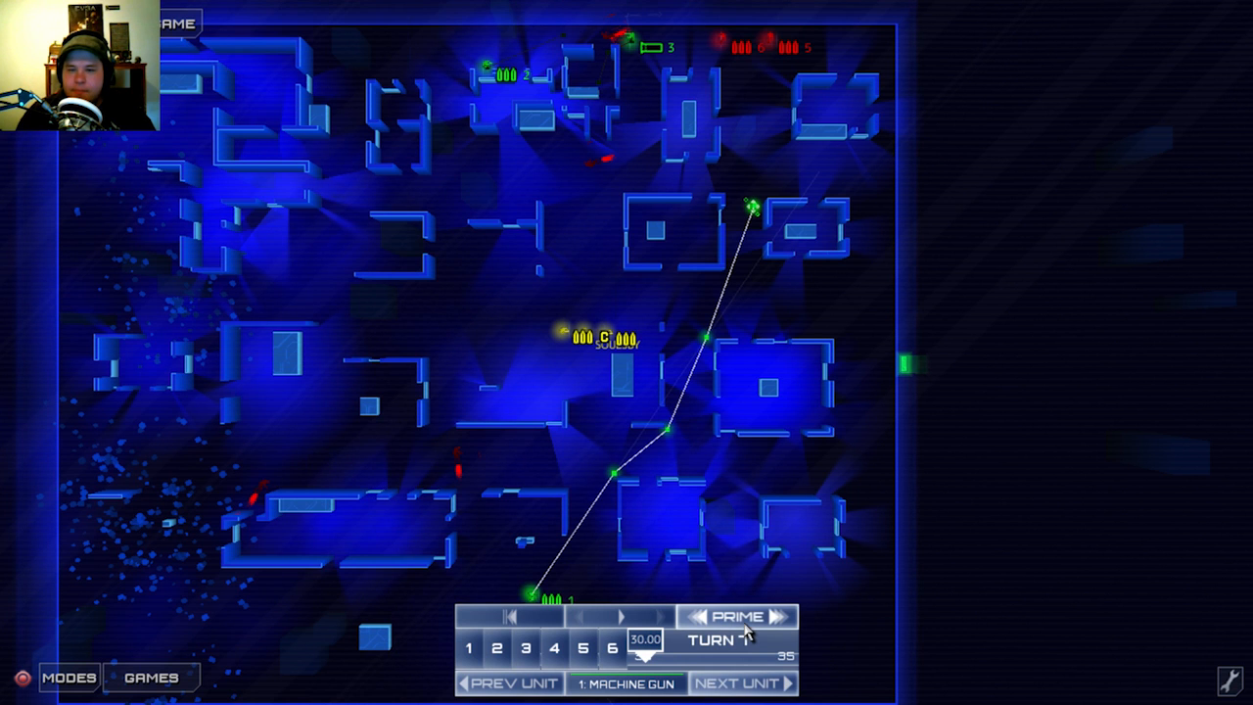
{"action": "left_click", "coordinate": [713, 639]}
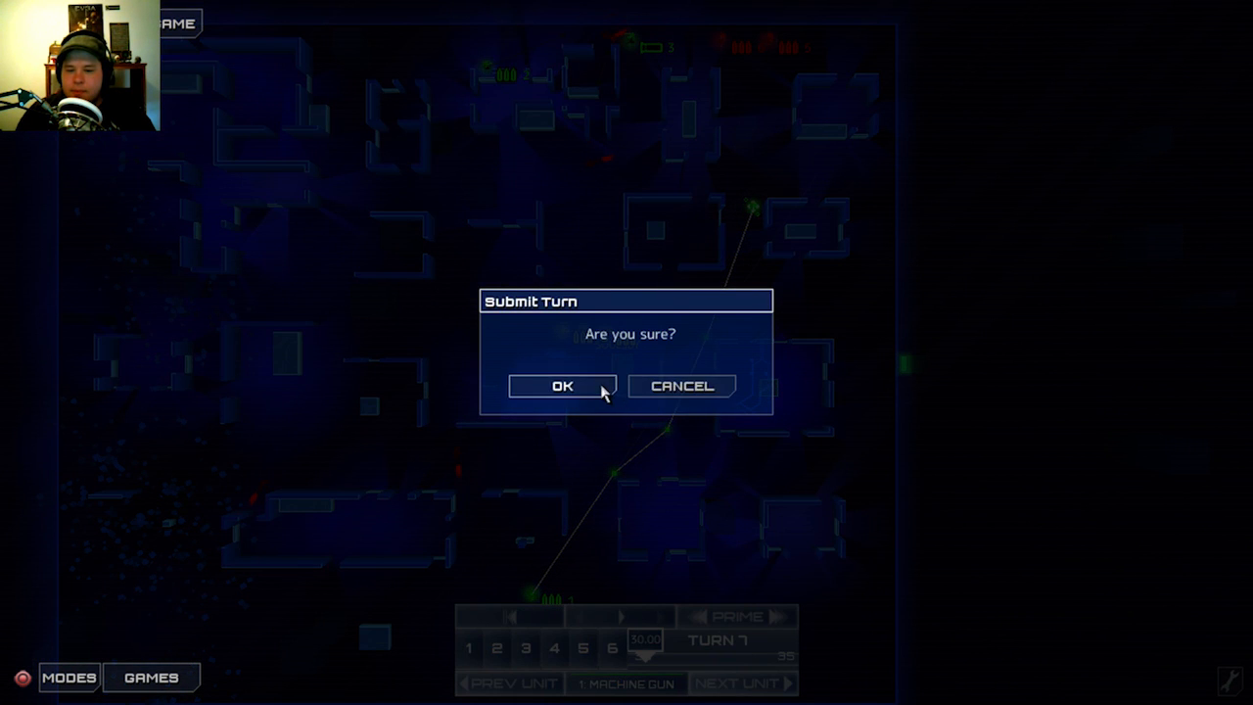
{"action": "left_click", "coordinate": [561, 384]}
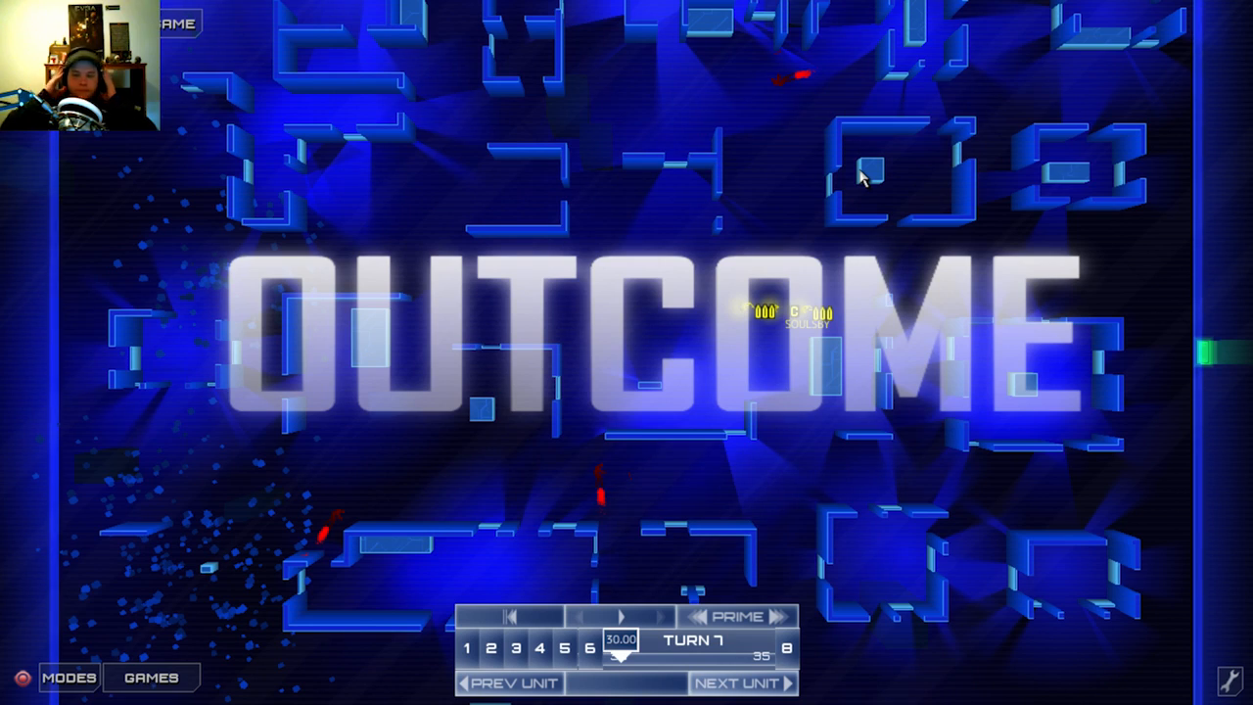
{"action": "mouse_move", "coordinate": [695, 355]}
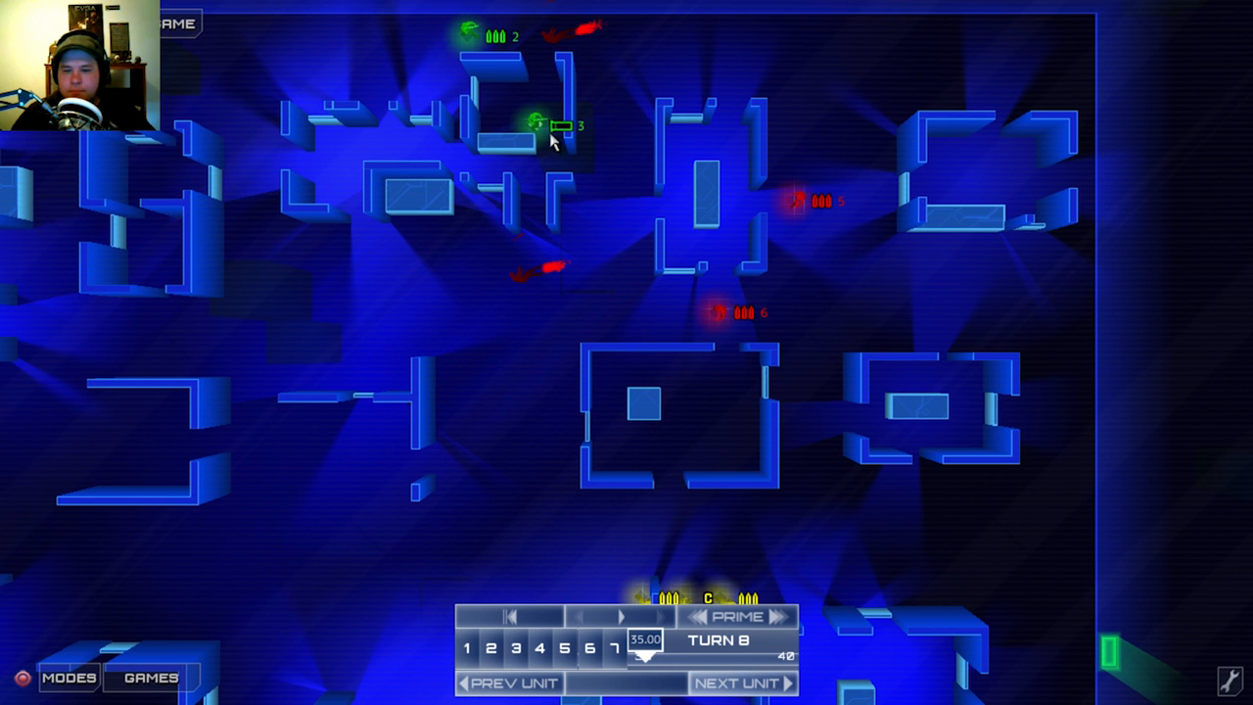
Add a waypoint to a squad unit's route and submit turn 8.
{"action": "right_click", "coordinate": [534, 125]}
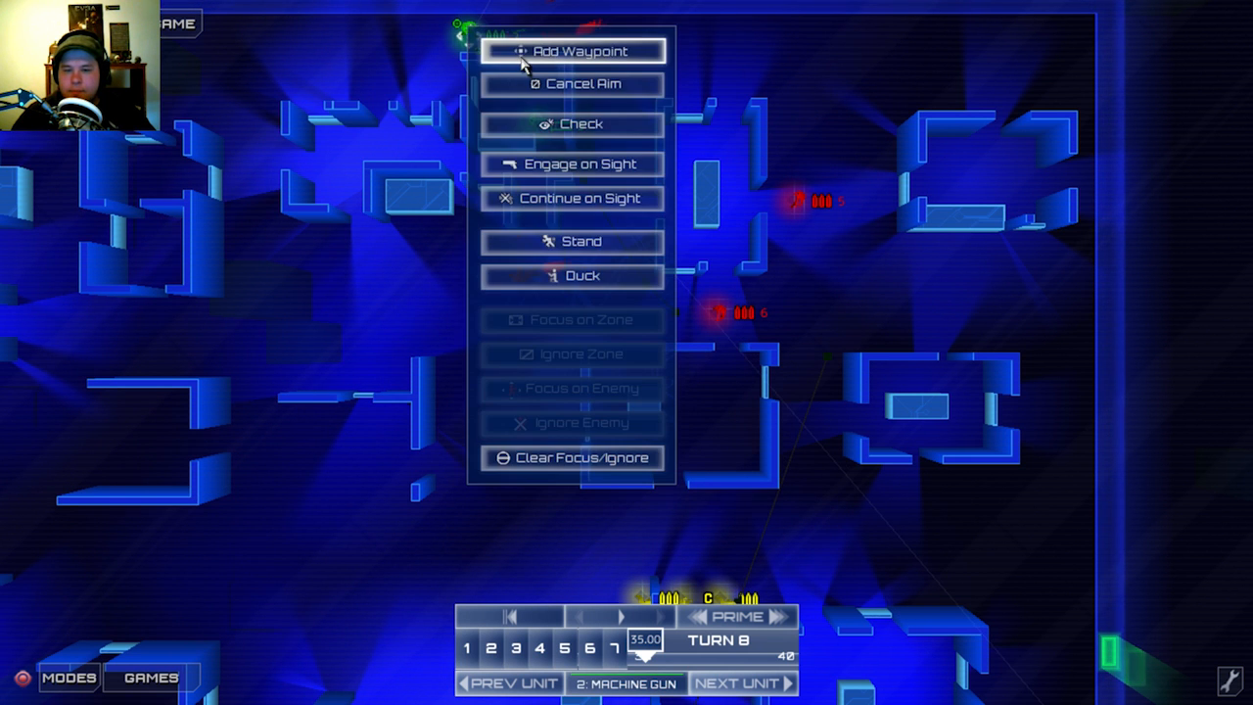
{"action": "left_click", "coordinate": [573, 50]}
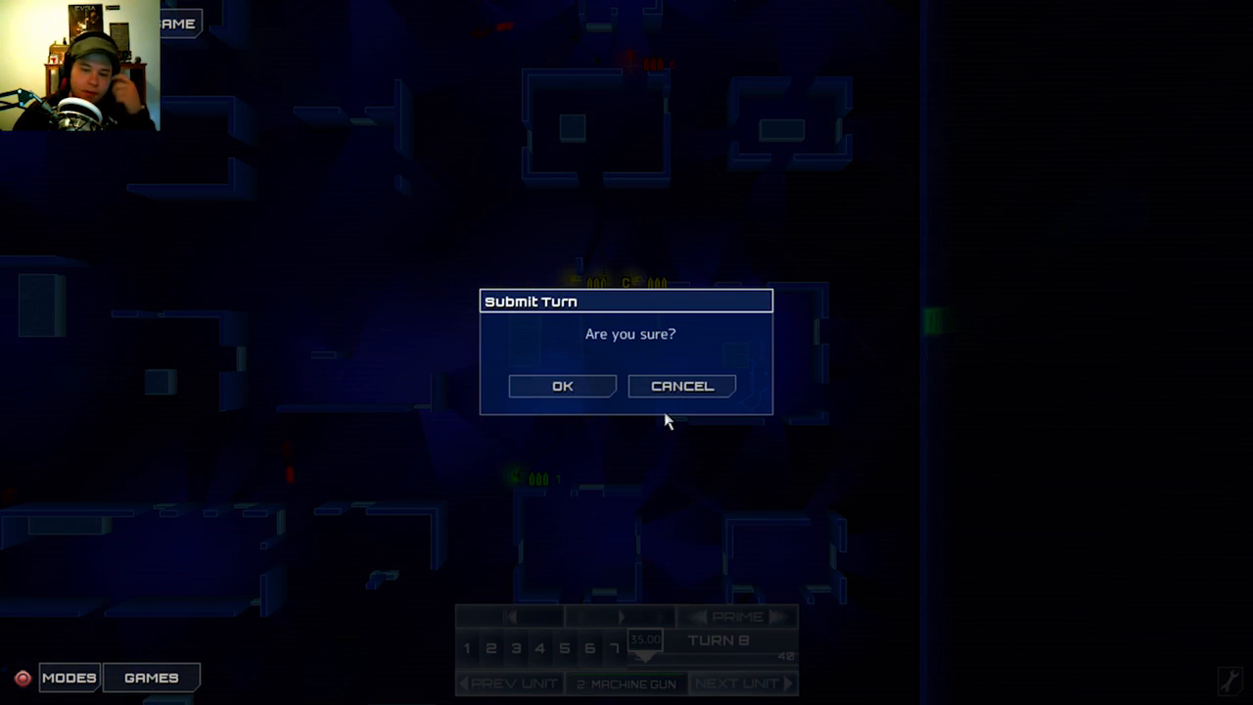
{"action": "left_click", "coordinate": [562, 385]}
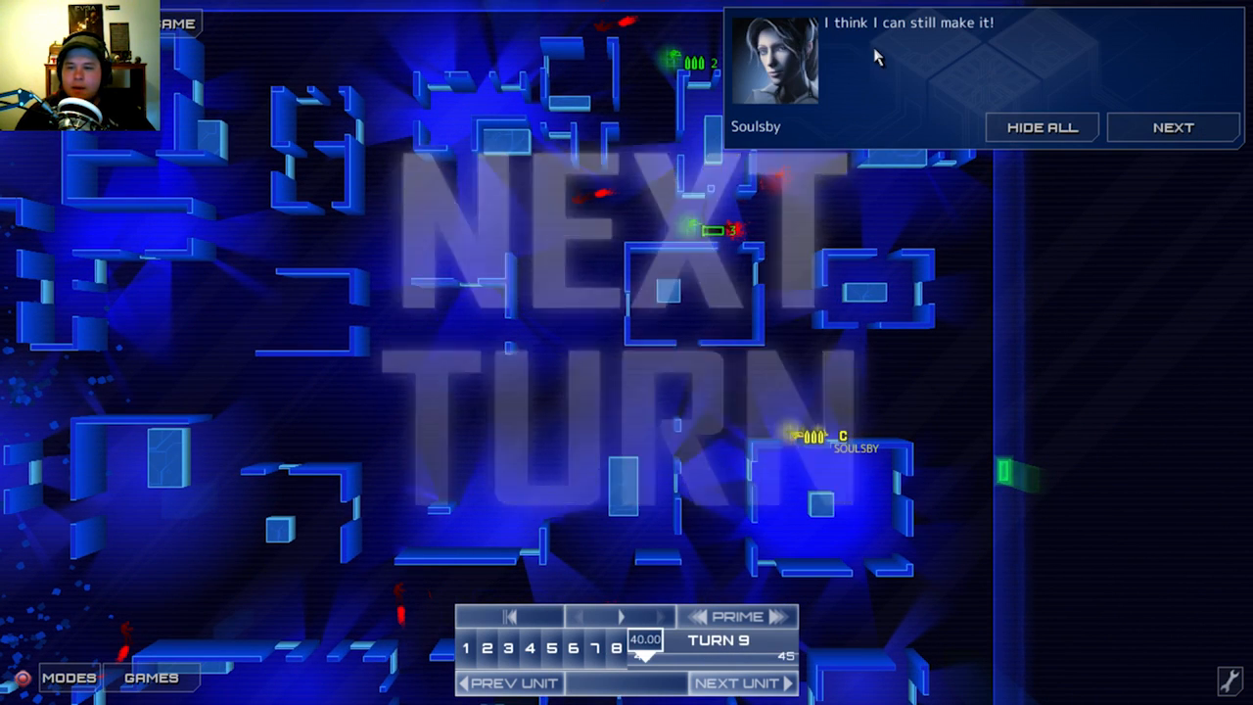
Dismiss Soulsby's and Nix's messages, plot the shotgun unit's final orders, and submit the turn.
{"action": "left_click", "coordinate": [1171, 126]}
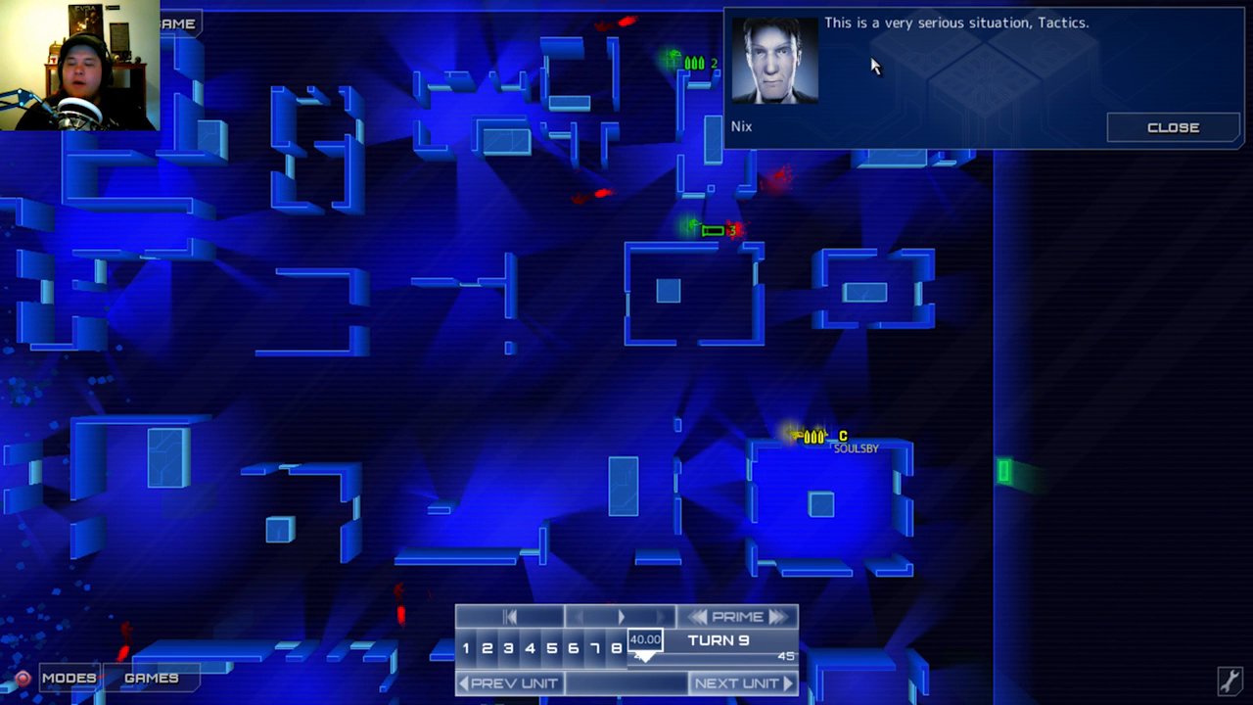
{"action": "left_click", "coordinate": [1171, 127]}
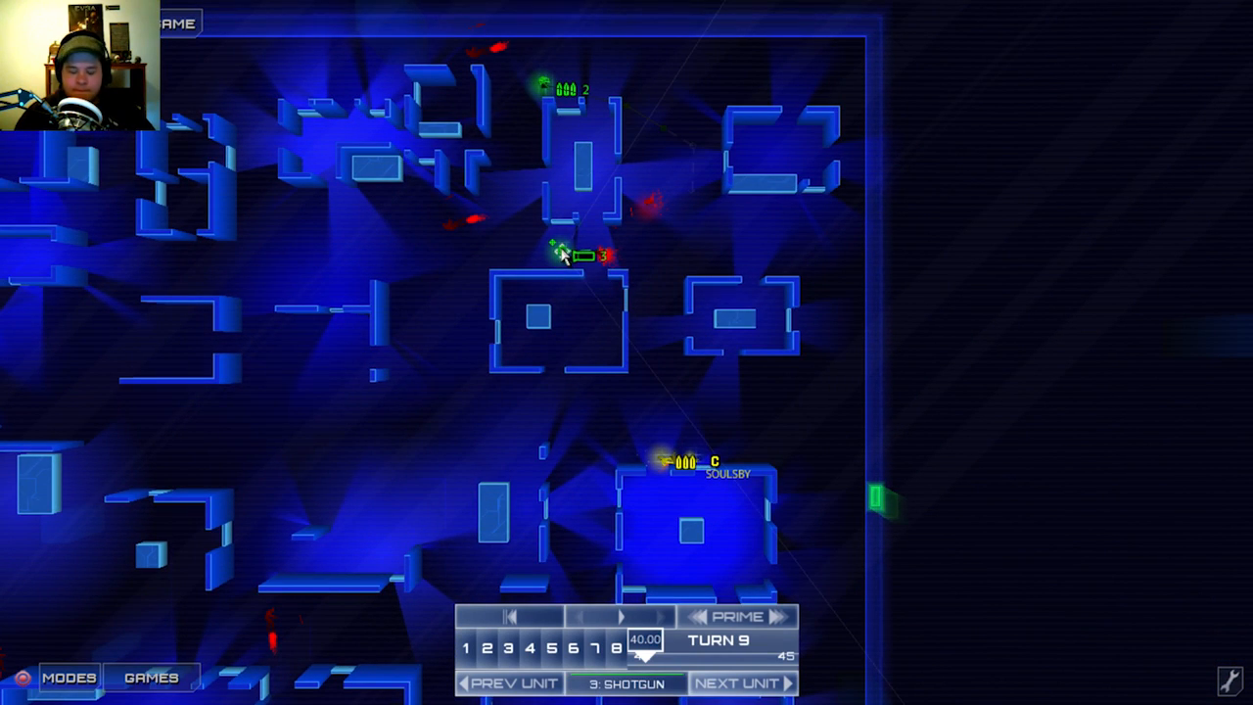
{"action": "right_click", "coordinate": [558, 254]}
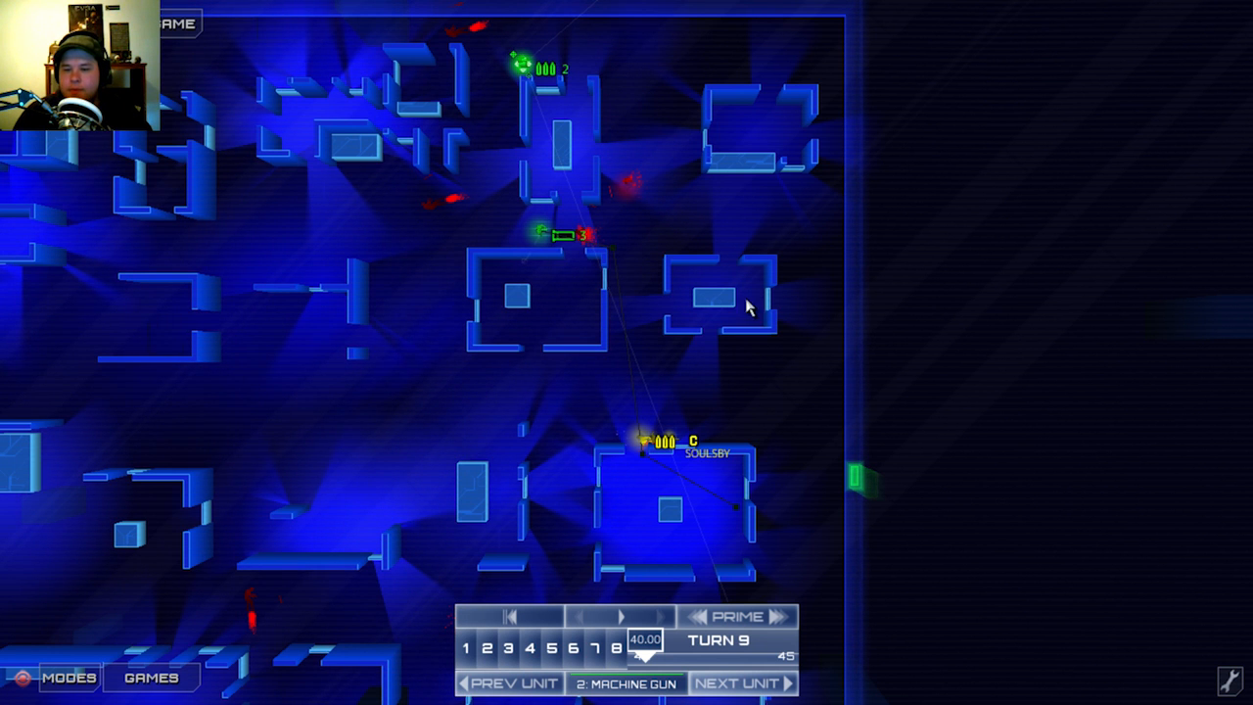
{"action": "mouse_move", "coordinate": [763, 303]}
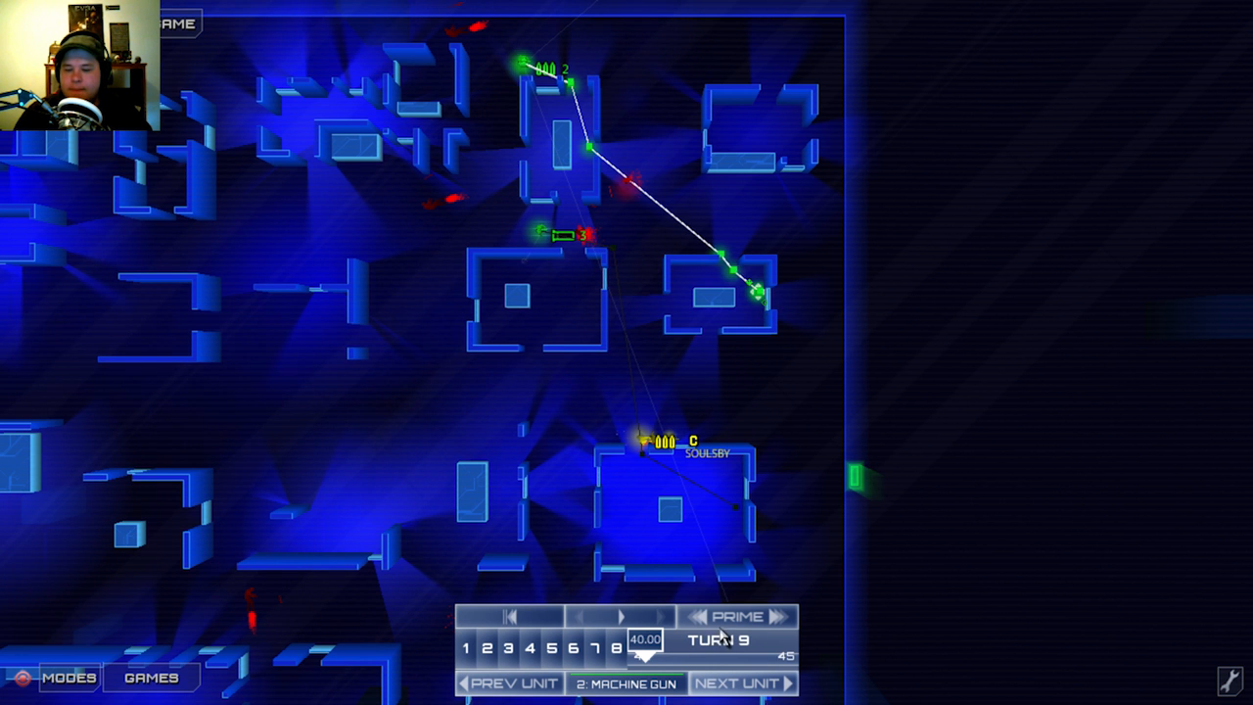
{"action": "mouse_move", "coordinate": [890, 480]}
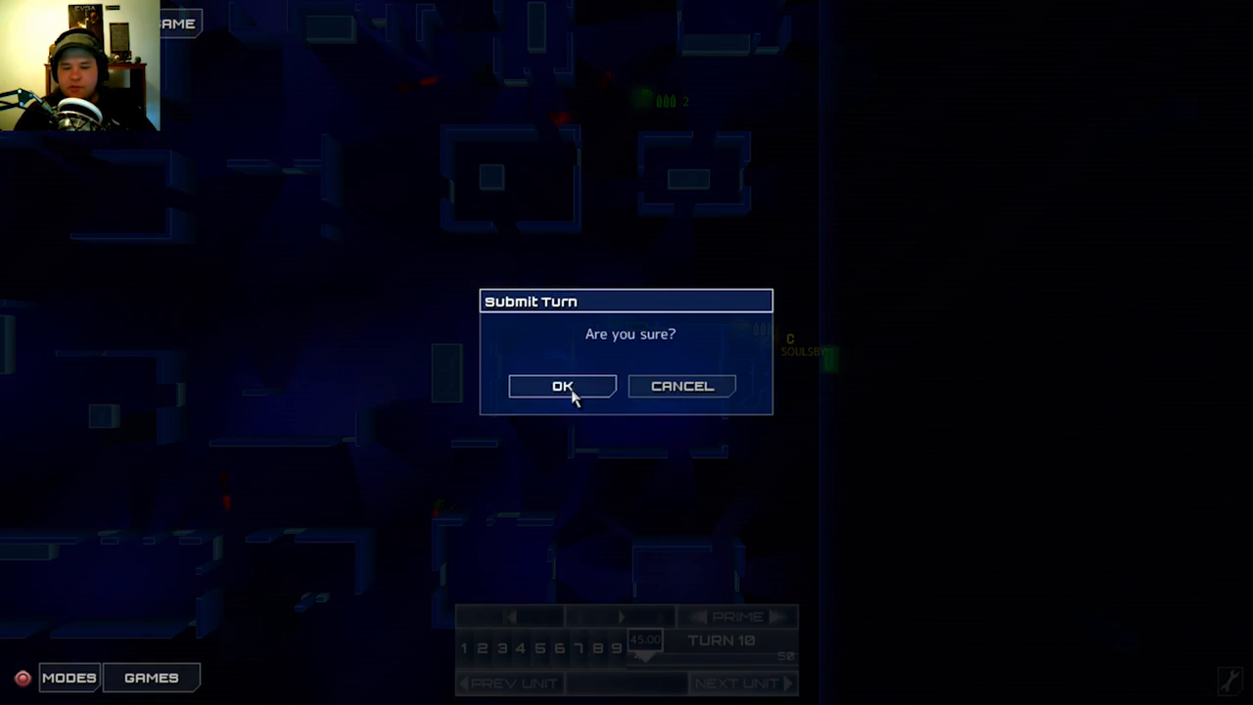
{"action": "left_click", "coordinate": [562, 385]}
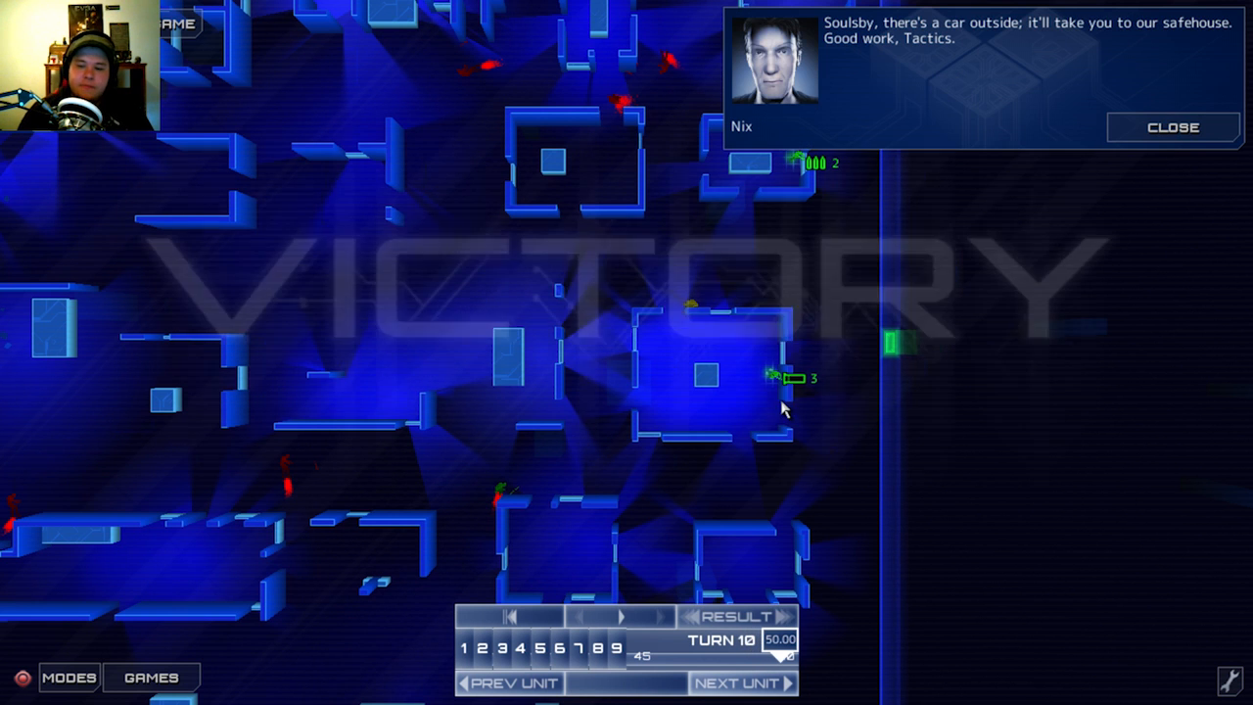
{"action": "mouse_move", "coordinate": [888, 122]}
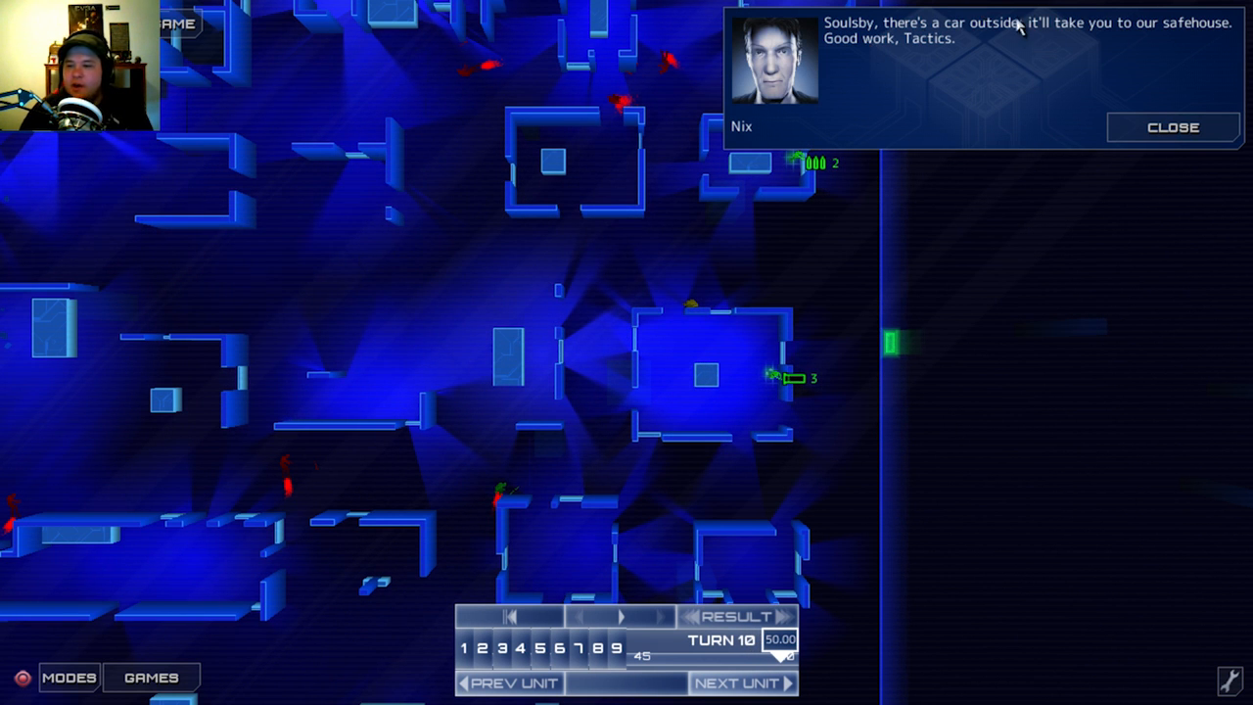
{"action": "mouse_move", "coordinate": [1077, 120]}
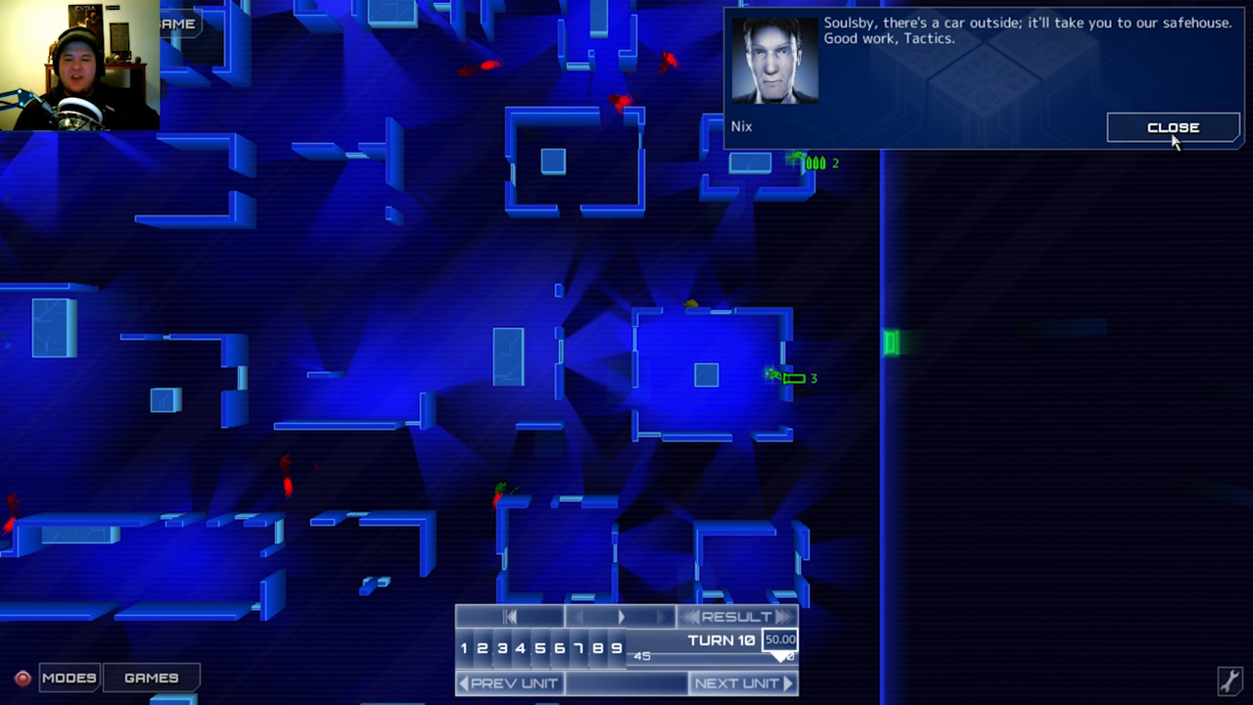
Close Nix's congratulation message to reveal the VICTORY results with a score of 1.
{"action": "left_click", "coordinate": [1173, 127]}
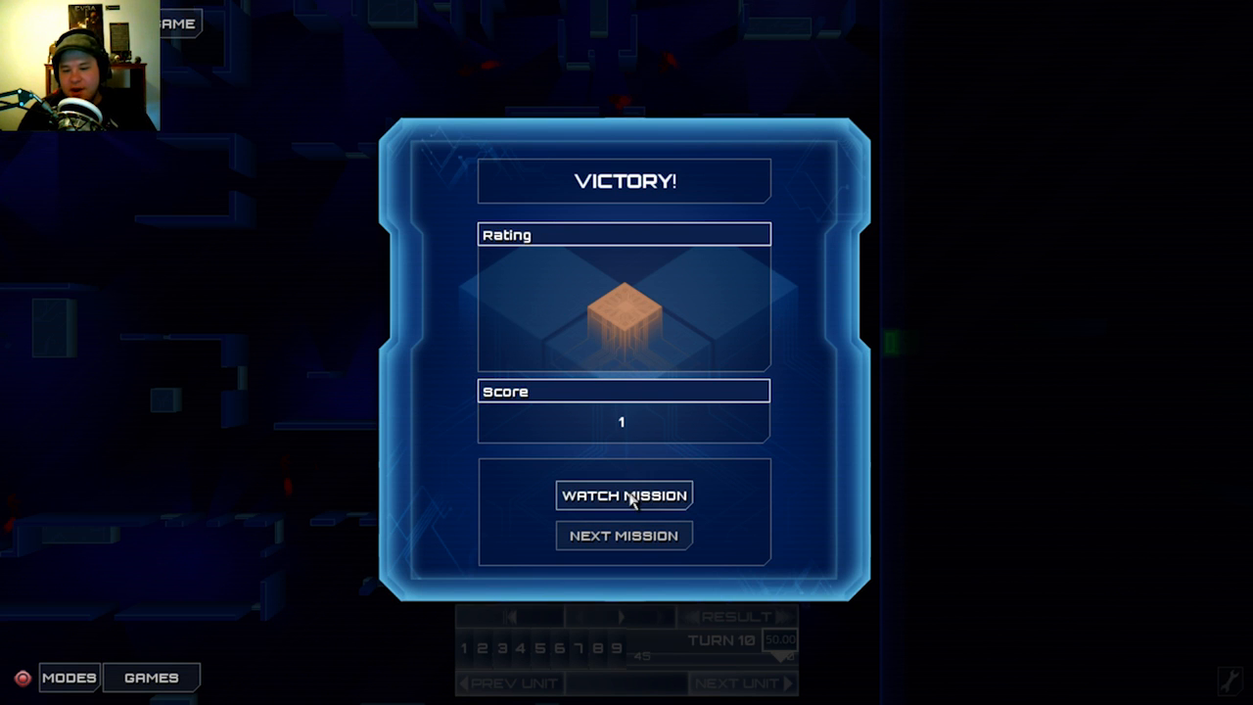
Watch the escort replay, then go to Next Mission for the Roth Power Station operation.
{"action": "left_click", "coordinate": [623, 495]}
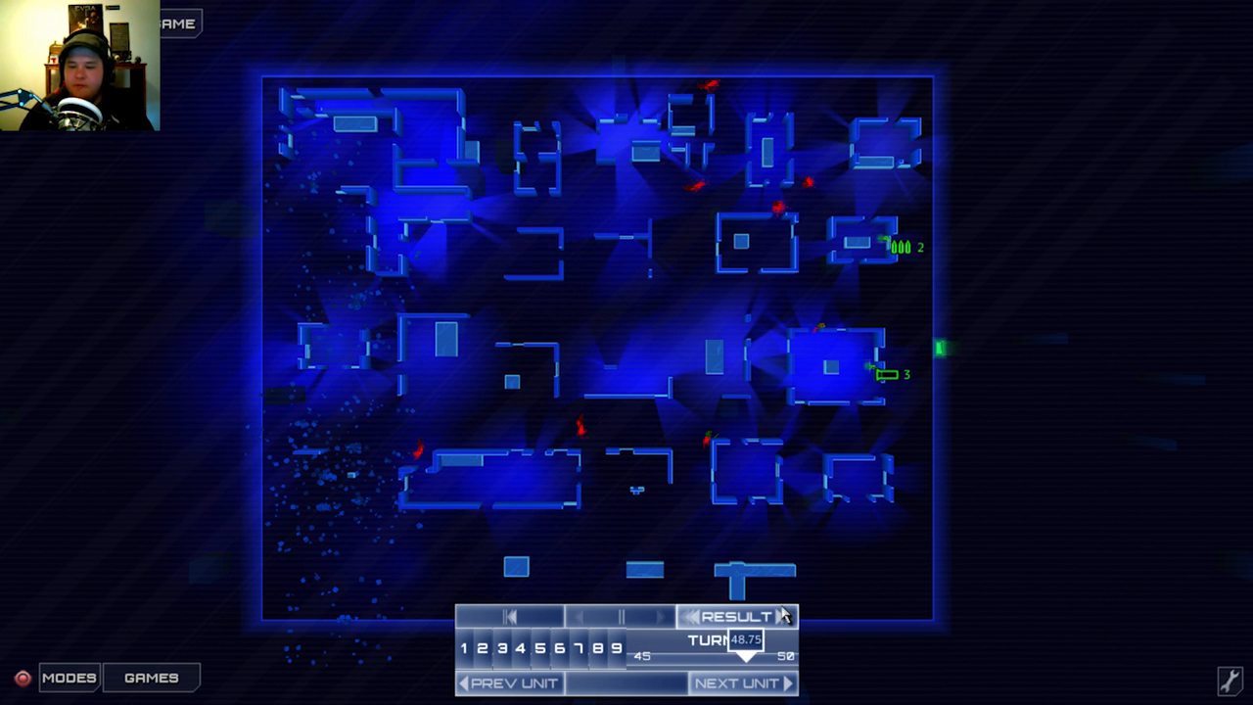
{"action": "left_click", "coordinate": [736, 615]}
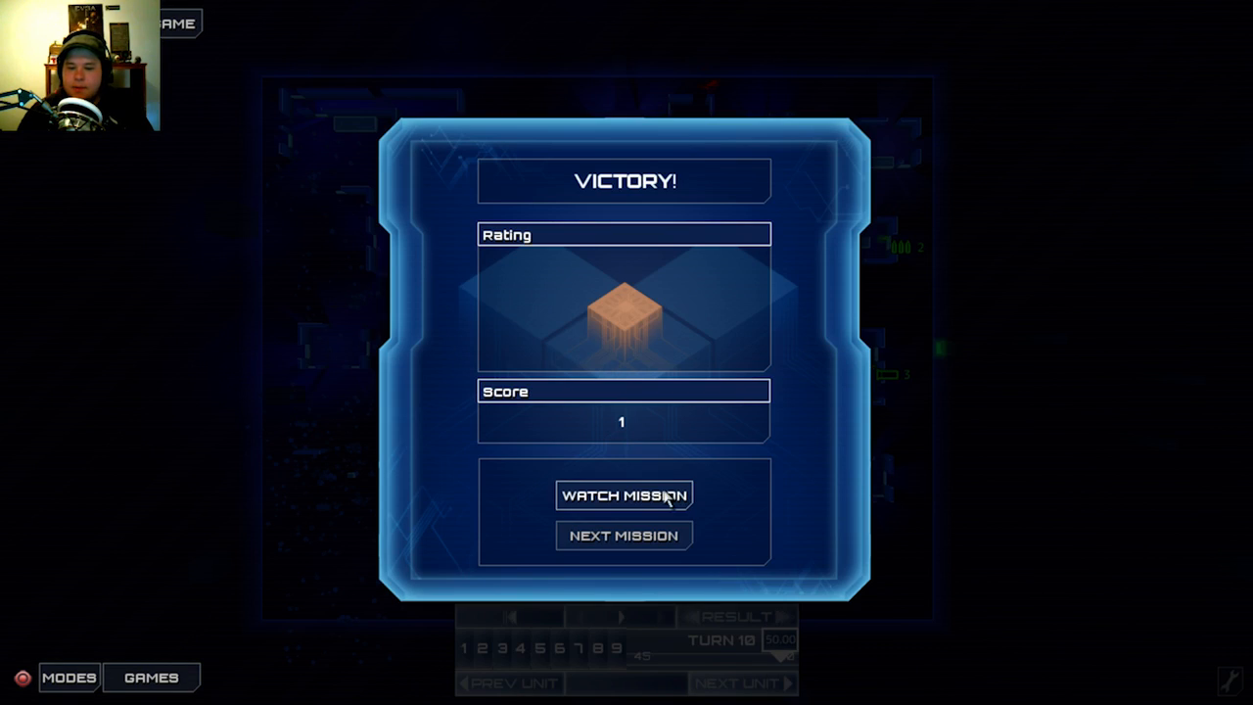
{"action": "left_click", "coordinate": [622, 534]}
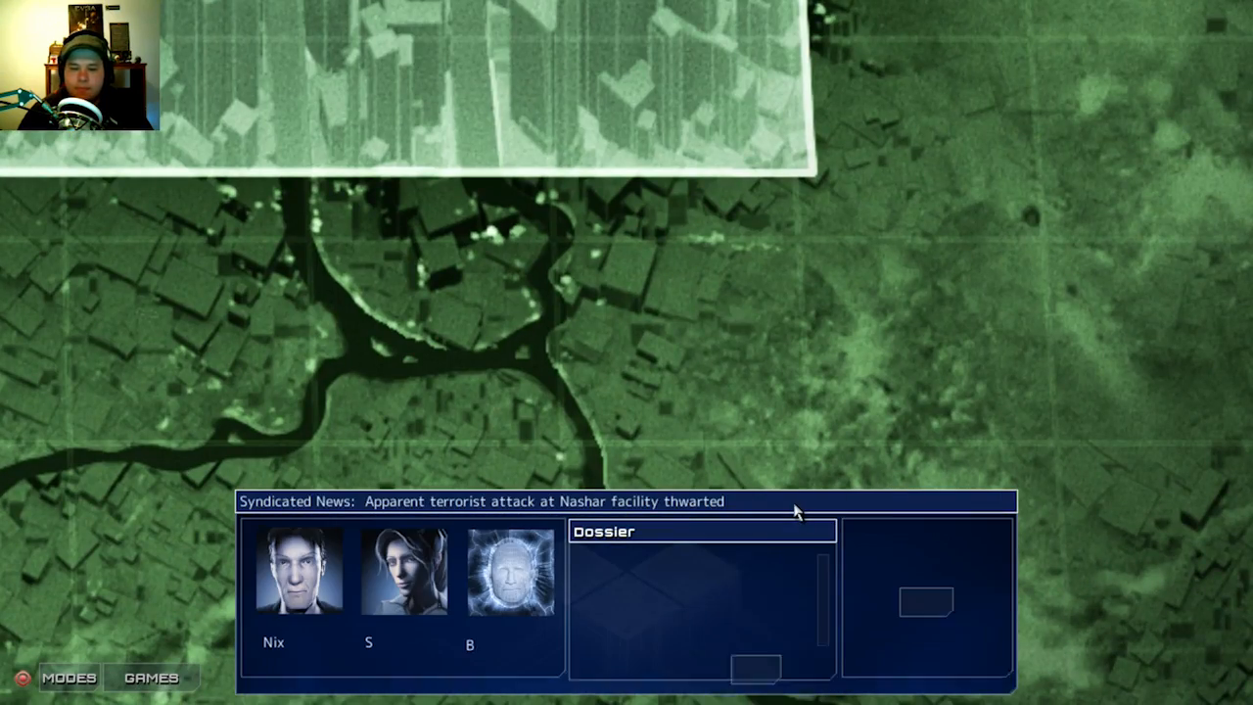
{"action": "left_click", "coordinate": [404, 571]}
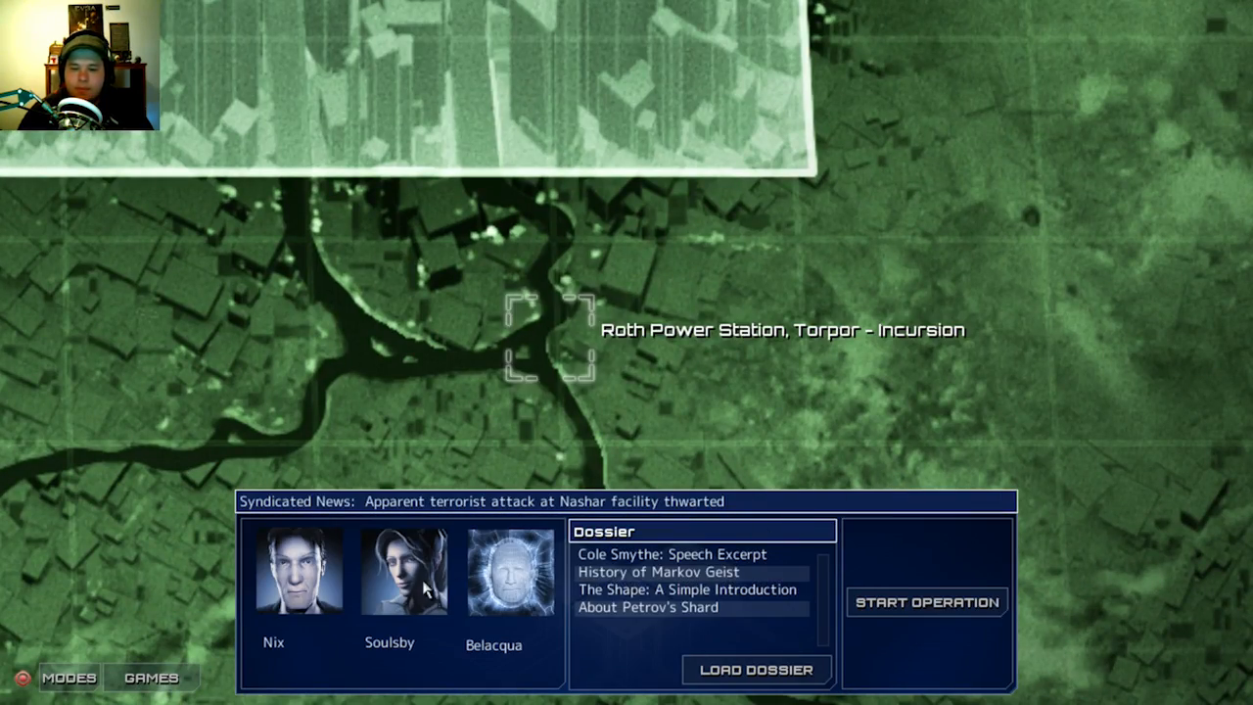